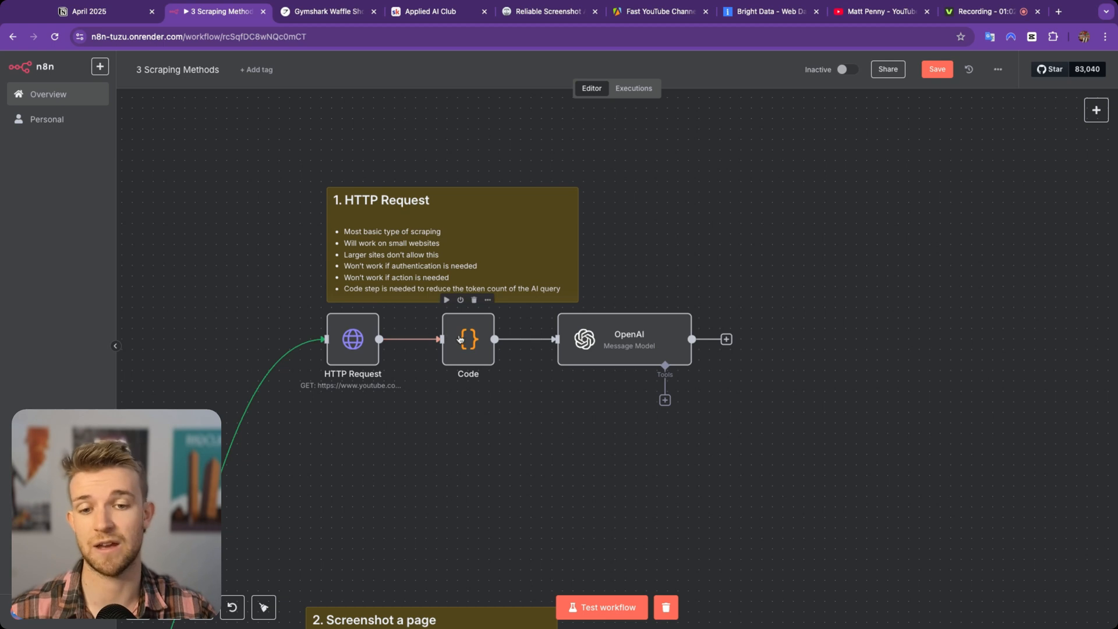
{"action": "mouse_move", "coordinate": [611, 356]}
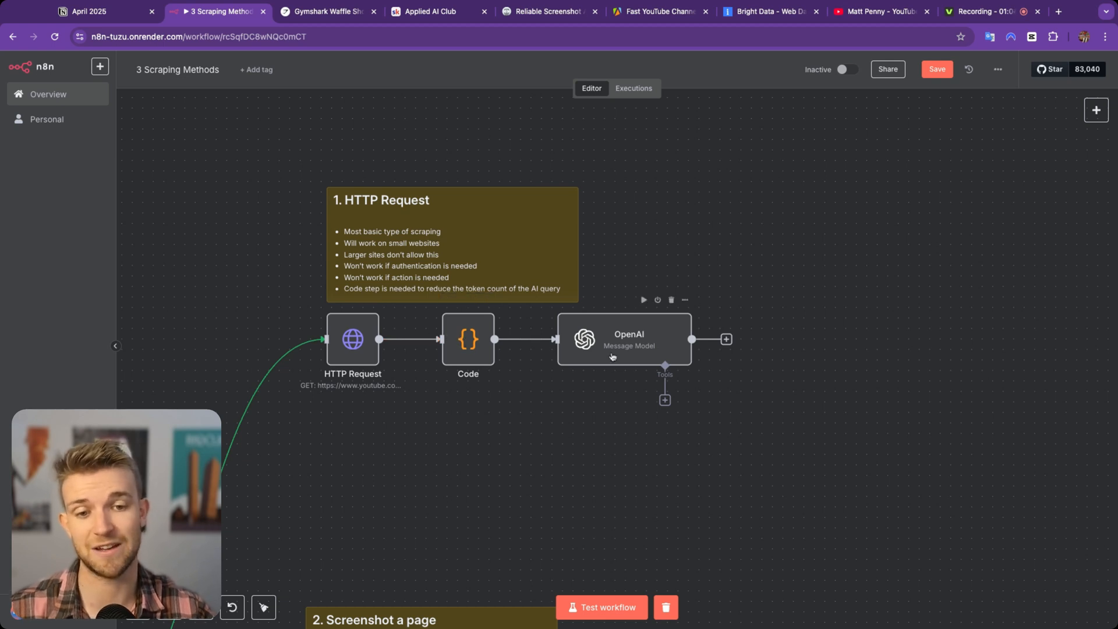
{"action": "mouse_move", "coordinate": [611, 359]}
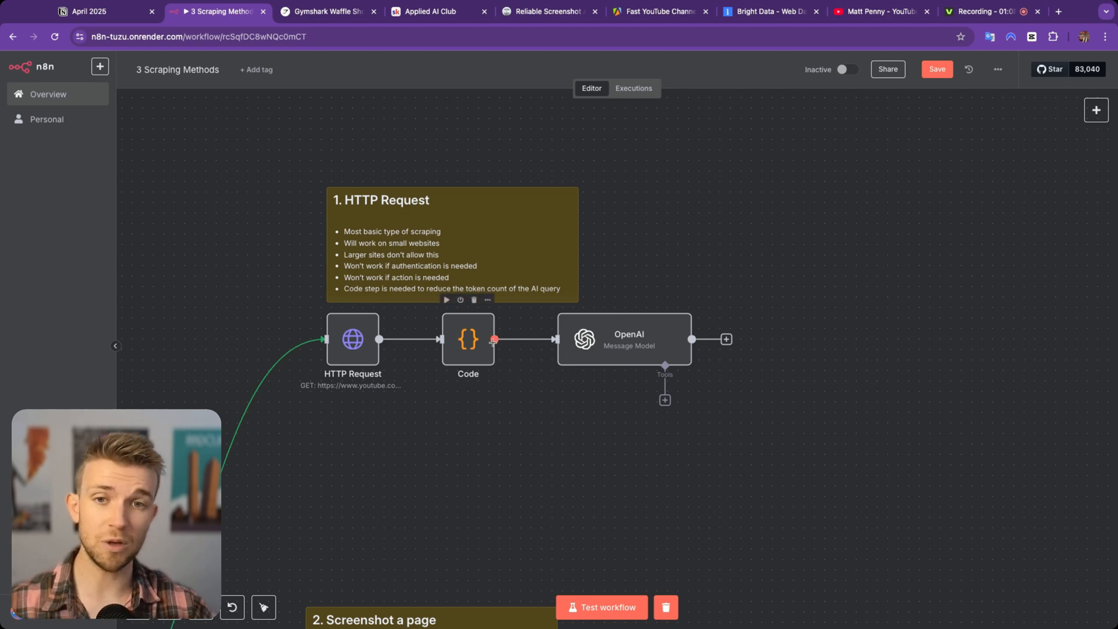
{"action": "mouse_move", "coordinate": [349, 24]}
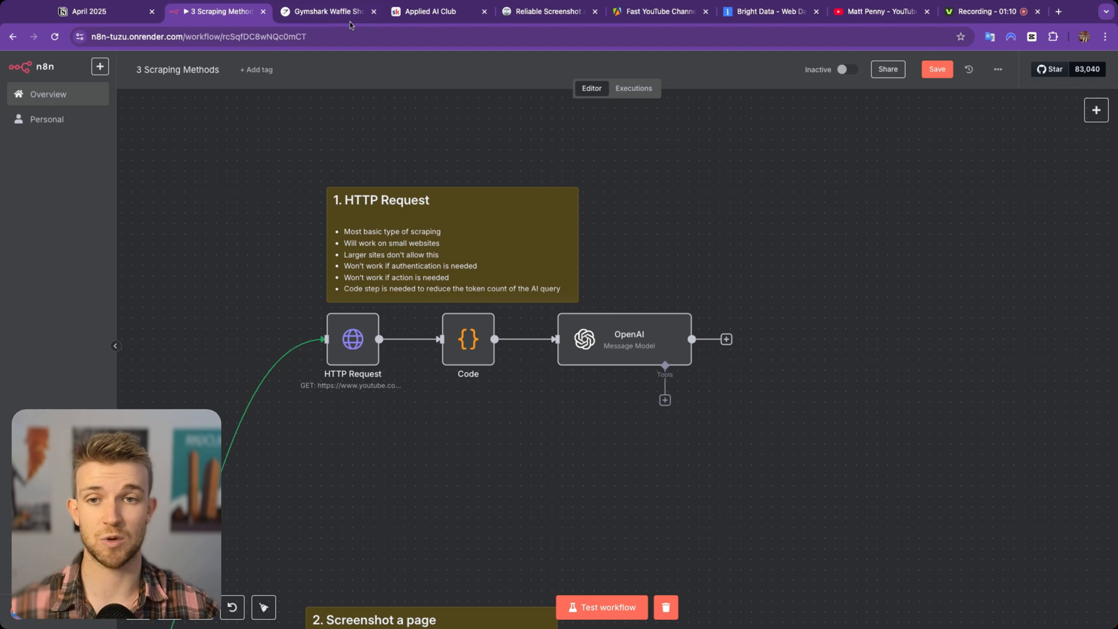
- Switch to the Gymshark Waffle Shorts browser tab showing the £22.50 sale price
{"action": "left_click", "coordinate": [328, 11]}
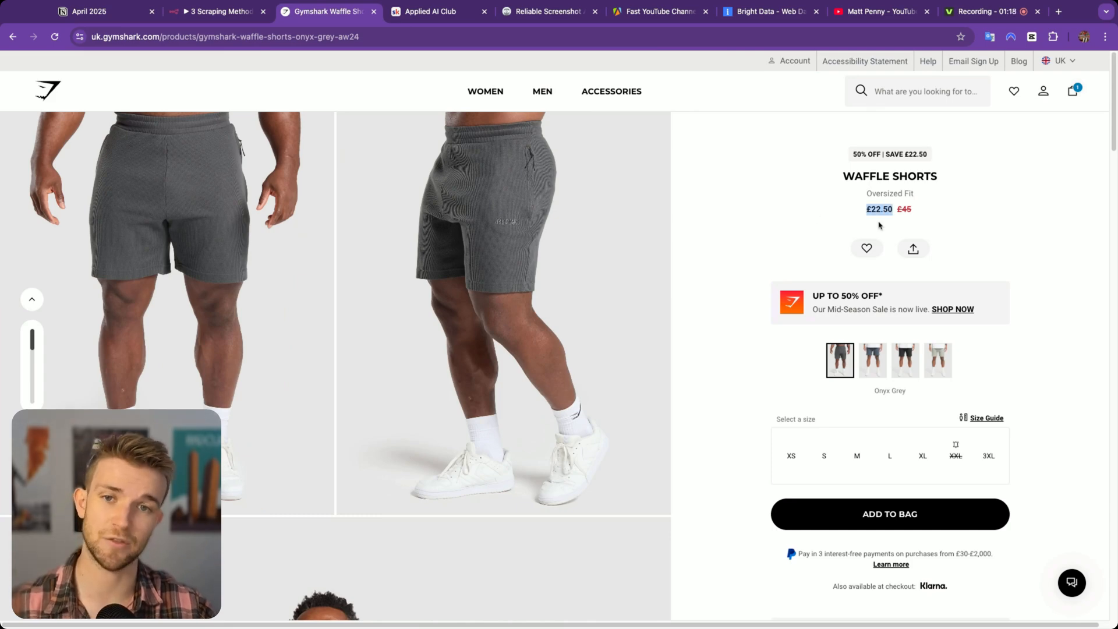
{"action": "mouse_move", "coordinate": [749, 232]}
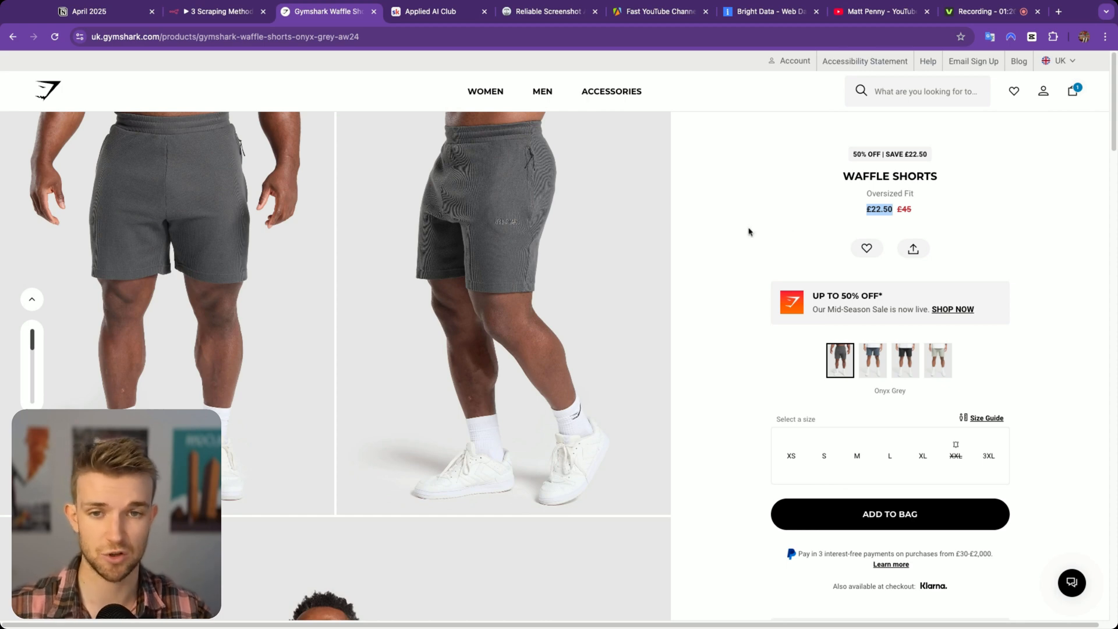
{"action": "mouse_move", "coordinate": [740, 235]}
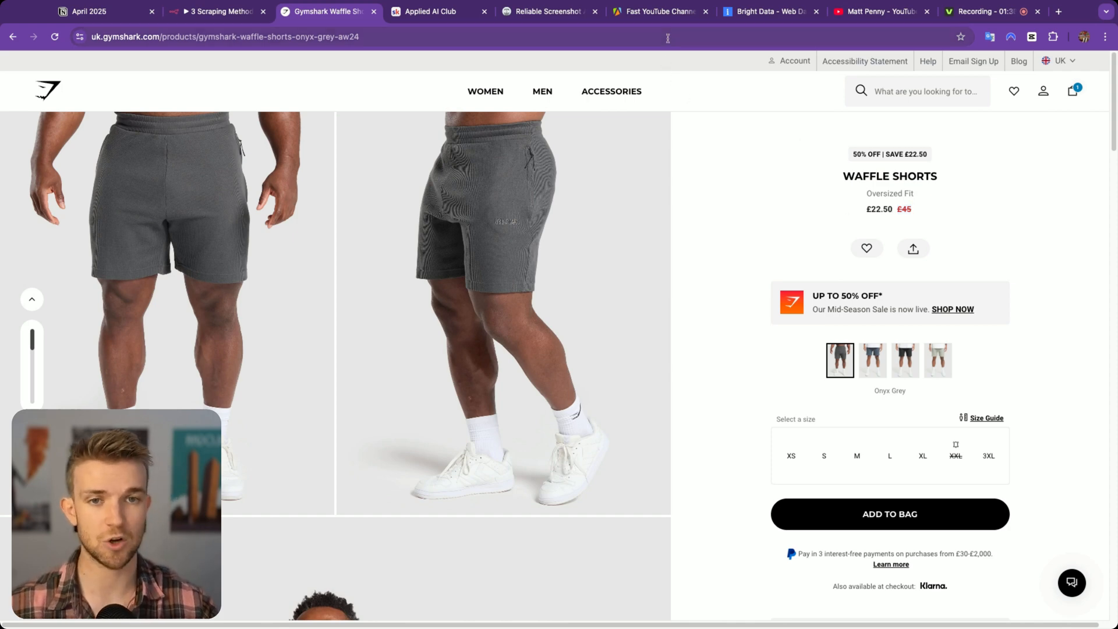
- Replace the HTTP Request node's URL with the Gymshark Waffle Shorts product page address
{"action": "left_click", "coordinate": [214, 11]}
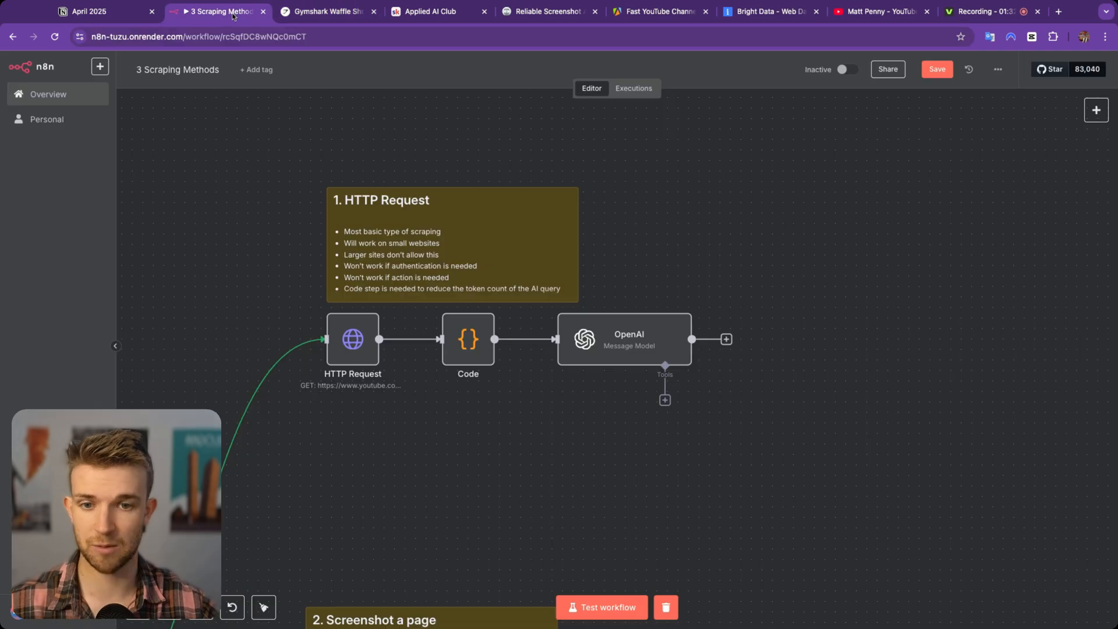
{"action": "double_click", "coordinate": [352, 339]}
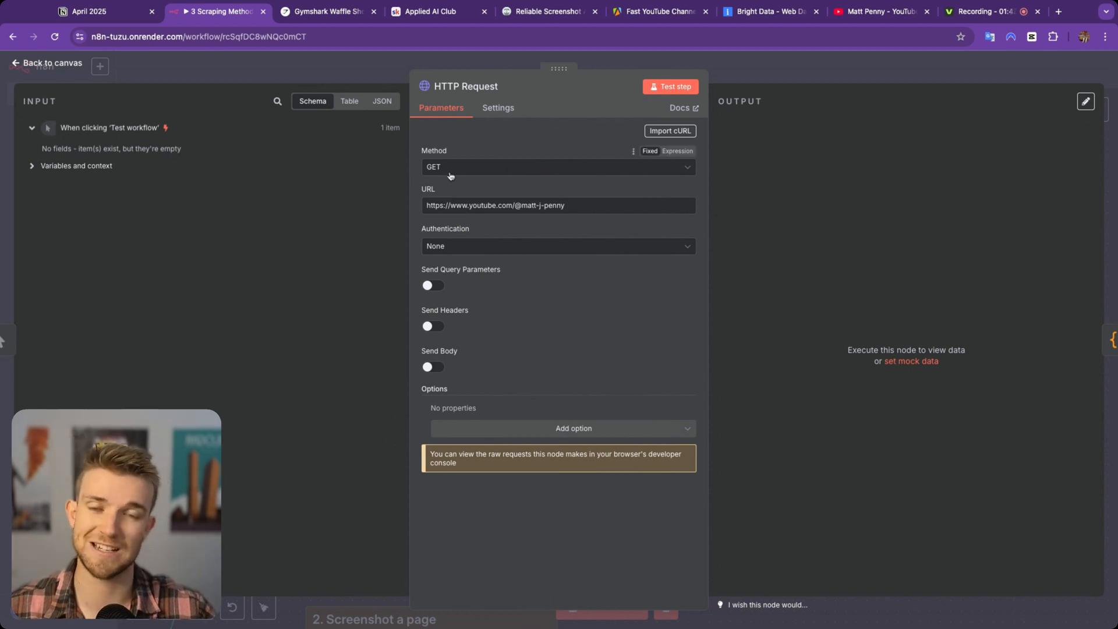
{"action": "mouse_move", "coordinate": [447, 177]}
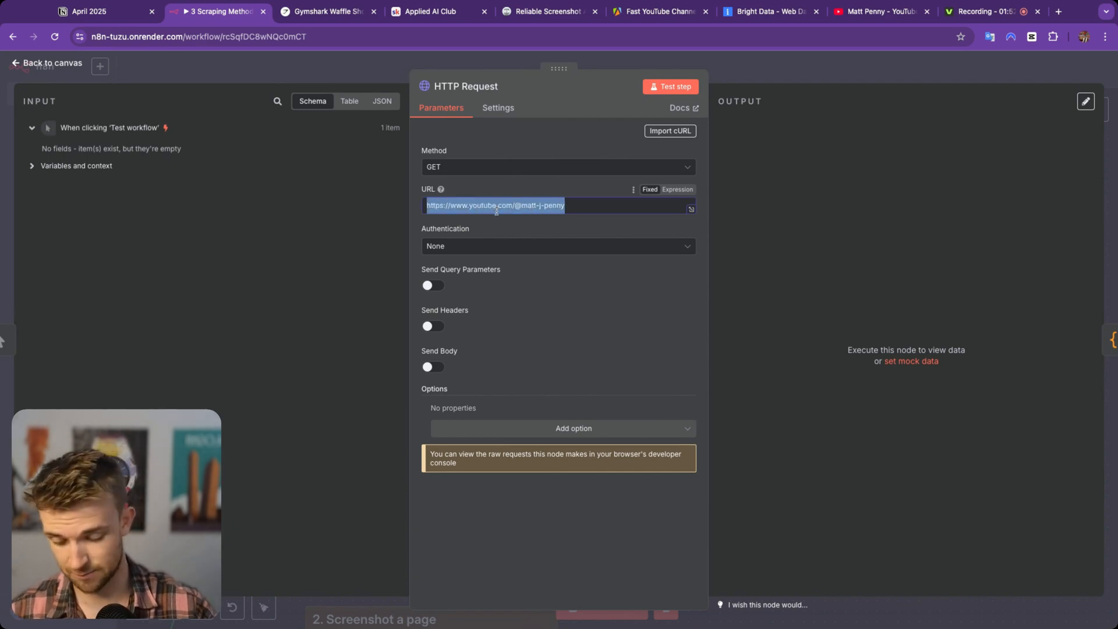
{"action": "type", "text": "https://uk.gymshark.com/products/gymshark-waffle-shorts-onyx-grey-aw24"}
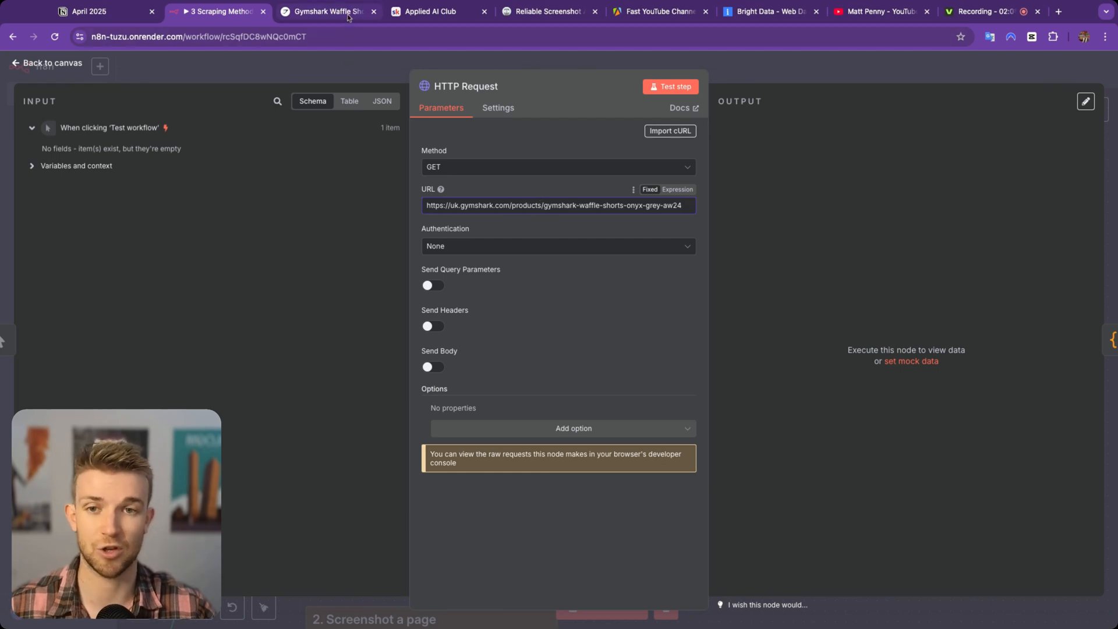
- Inspect the product page's source with DevTools (F12), then return to the node settings
{"action": "left_click", "coordinate": [326, 12]}
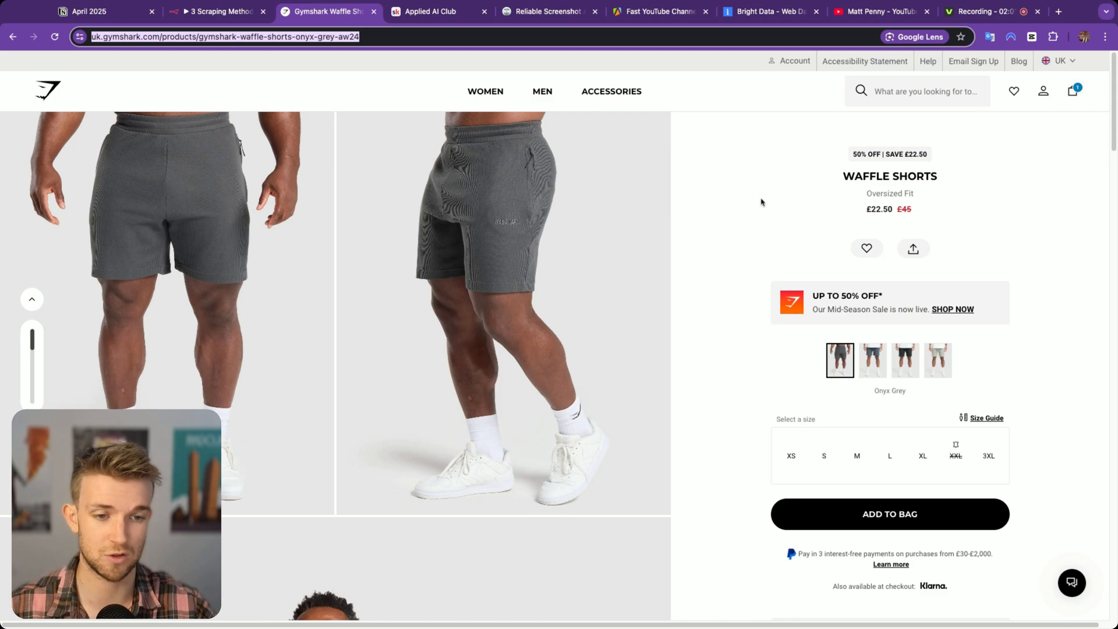
{"action": "key", "text": "F12"}
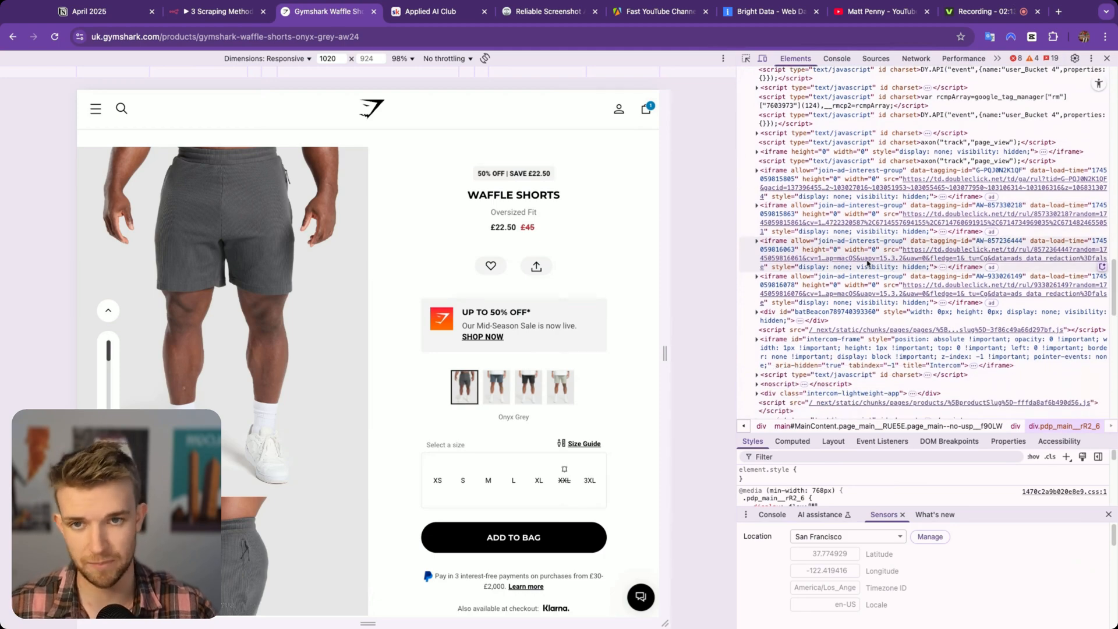
{"action": "left_click", "coordinate": [217, 11]}
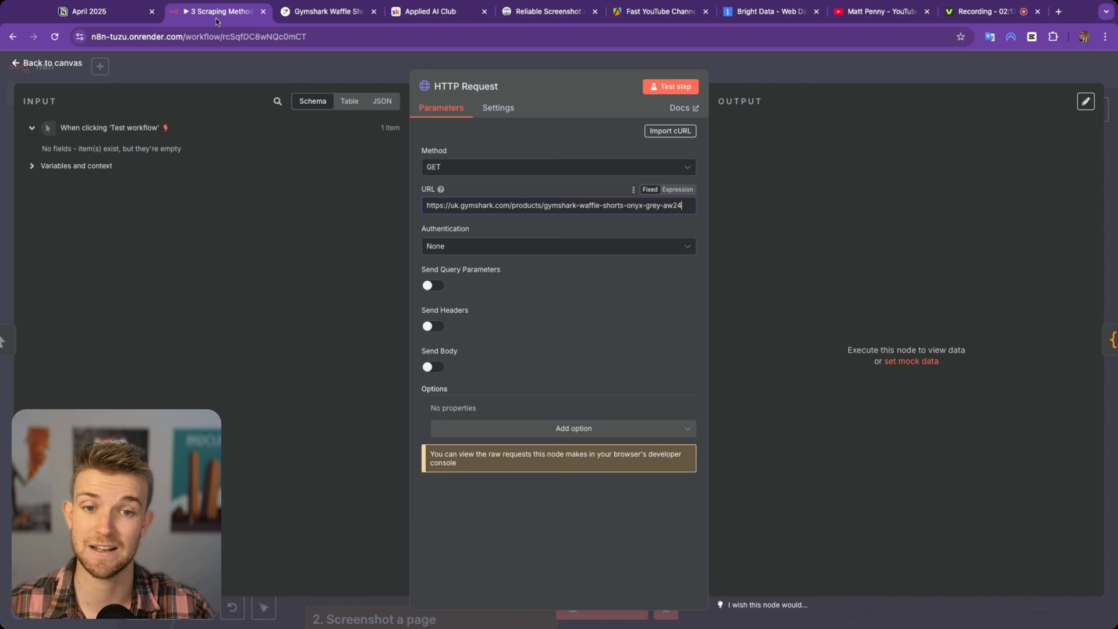
{"action": "mouse_move", "coordinate": [490, 252]}
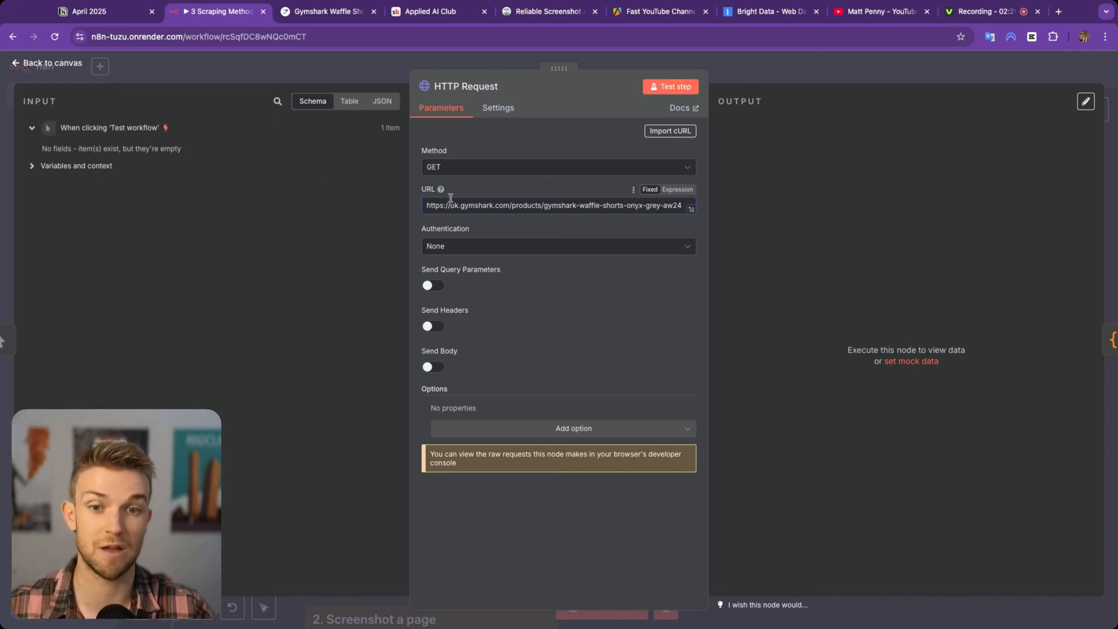
- Test the HTTP Request node and review the returned raw HTML of the product page
{"action": "left_click", "coordinate": [669, 86]}
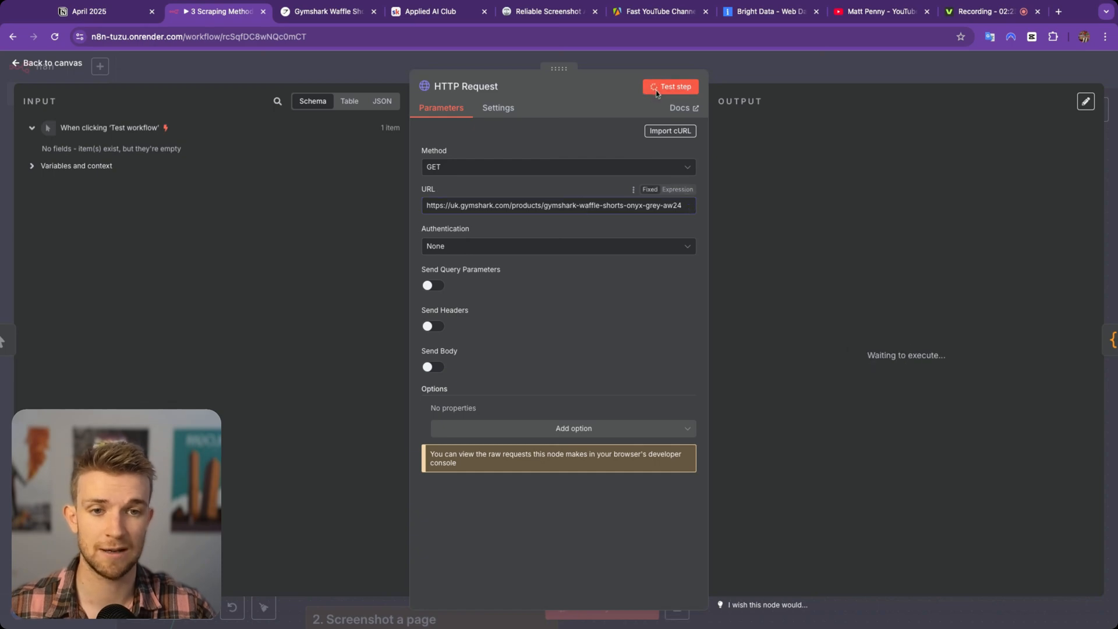
{"action": "left_click", "coordinate": [668, 86]}
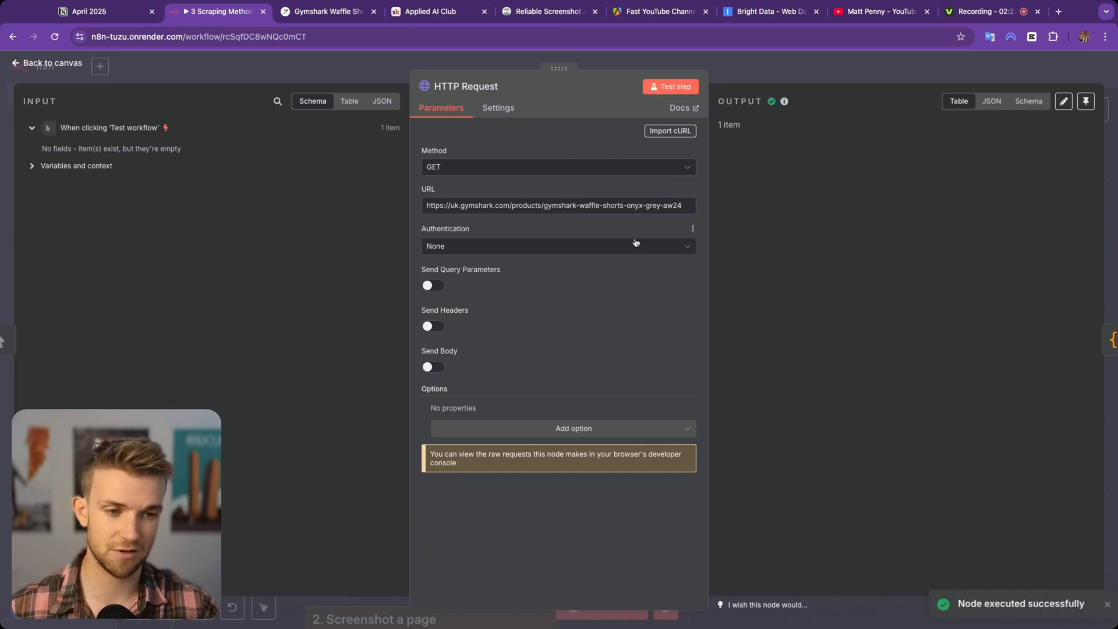
{"action": "left_click", "coordinate": [670, 86]}
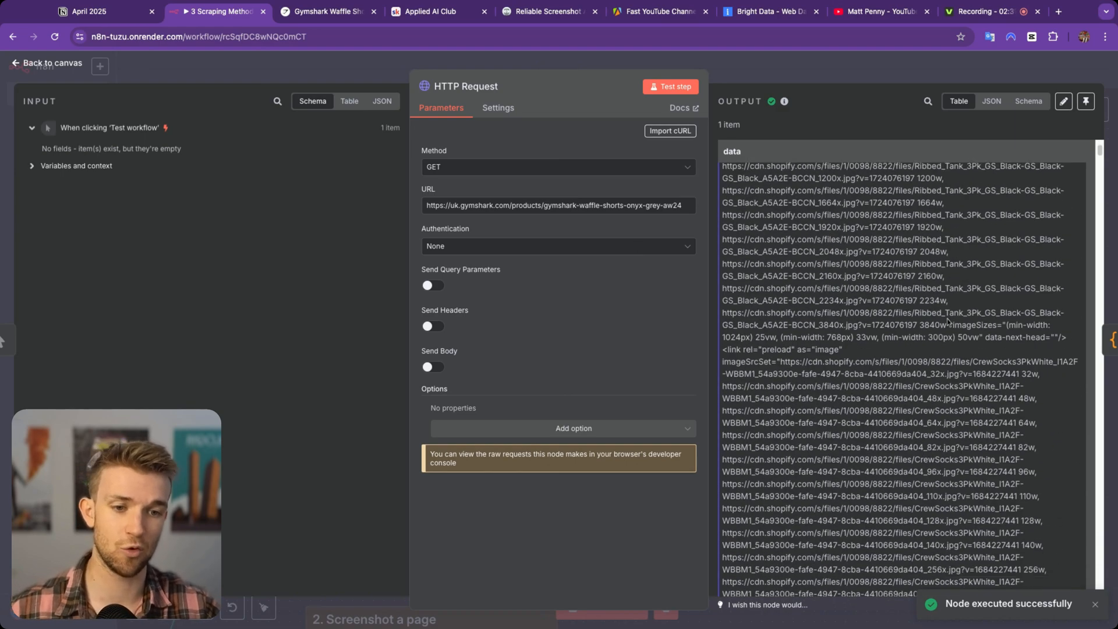
{"action": "left_click", "coordinate": [325, 11]}
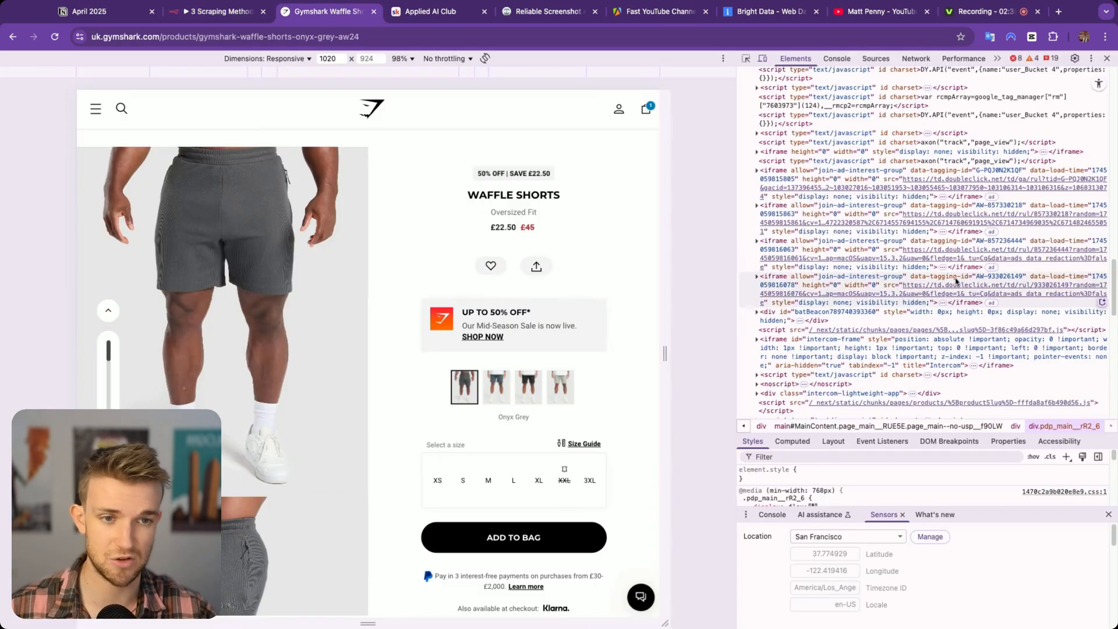
{"action": "left_click", "coordinate": [217, 11]}
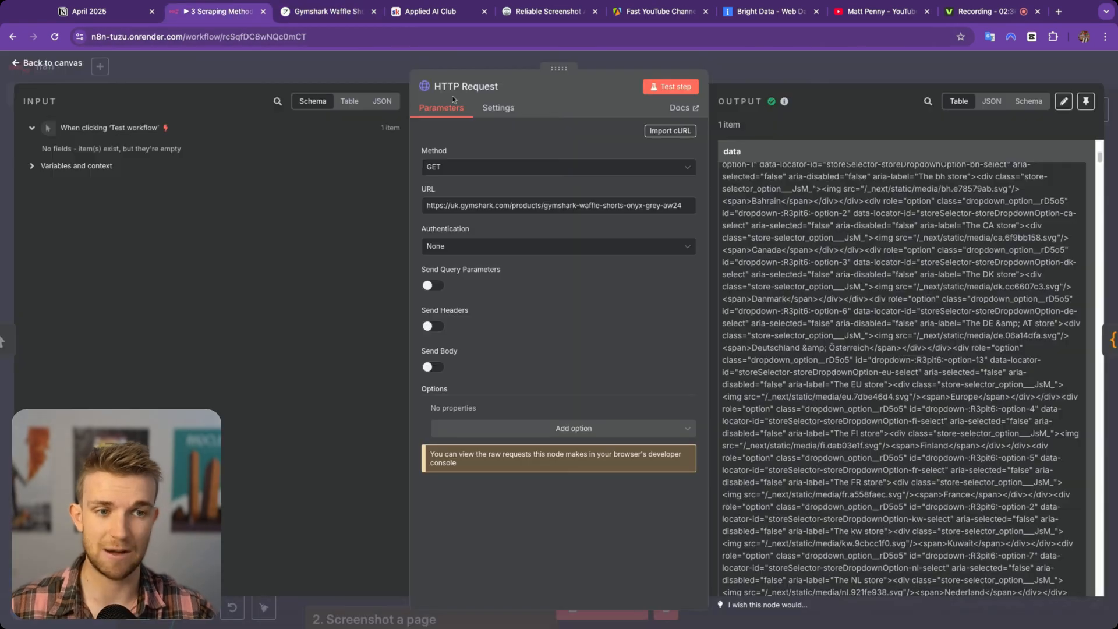
{"action": "scroll", "scroll_direction": "down", "scroll_amount": 3}
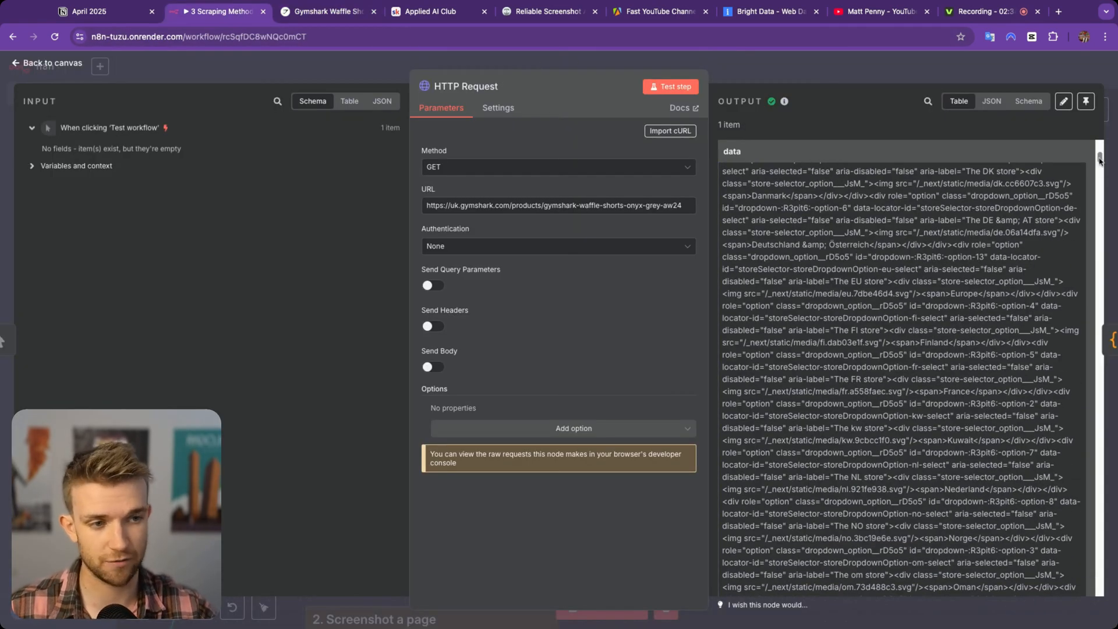
{"action": "scroll", "scroll_direction": "down", "scroll_amount": 3}
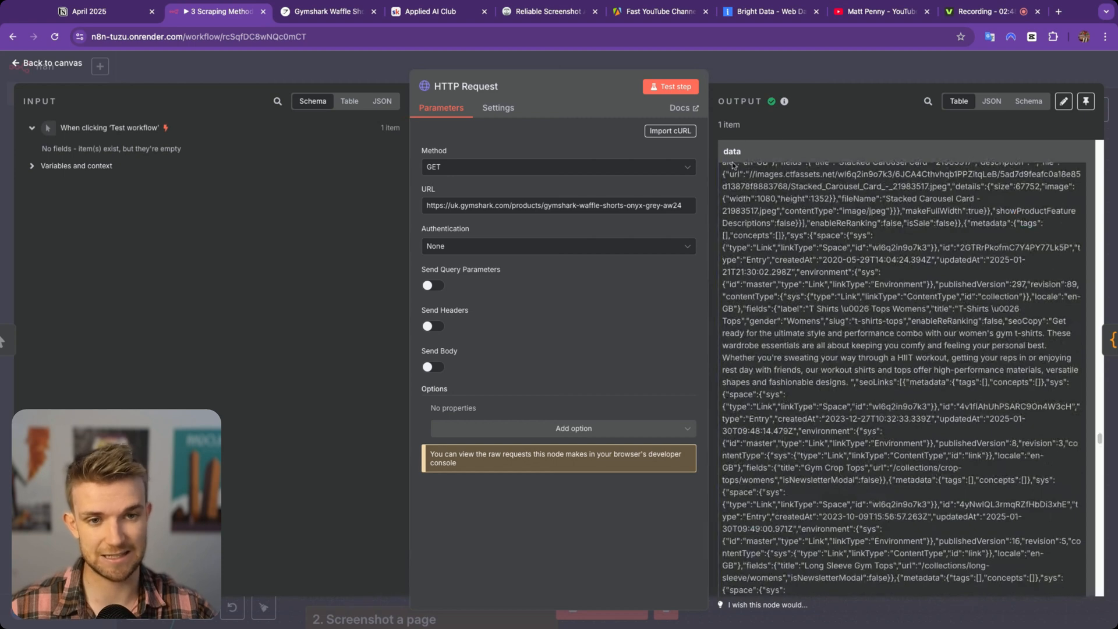
- Test the Code node so the raw HTML becomes clean readable product text, then view its output
{"action": "left_click", "coordinate": [45, 63]}
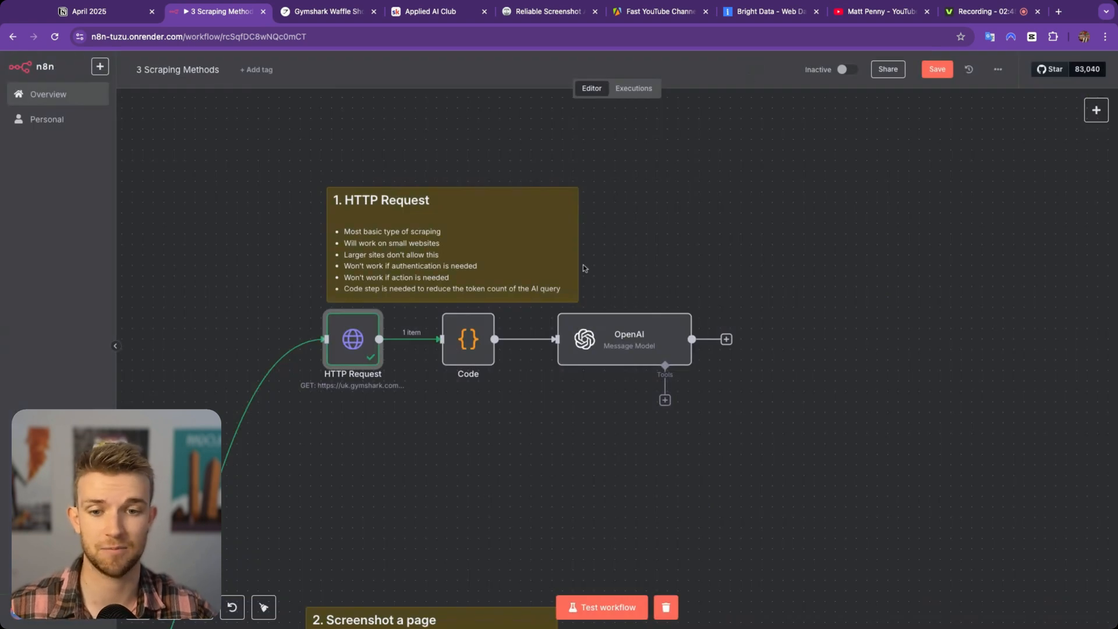
{"action": "double_click", "coordinate": [468, 339]}
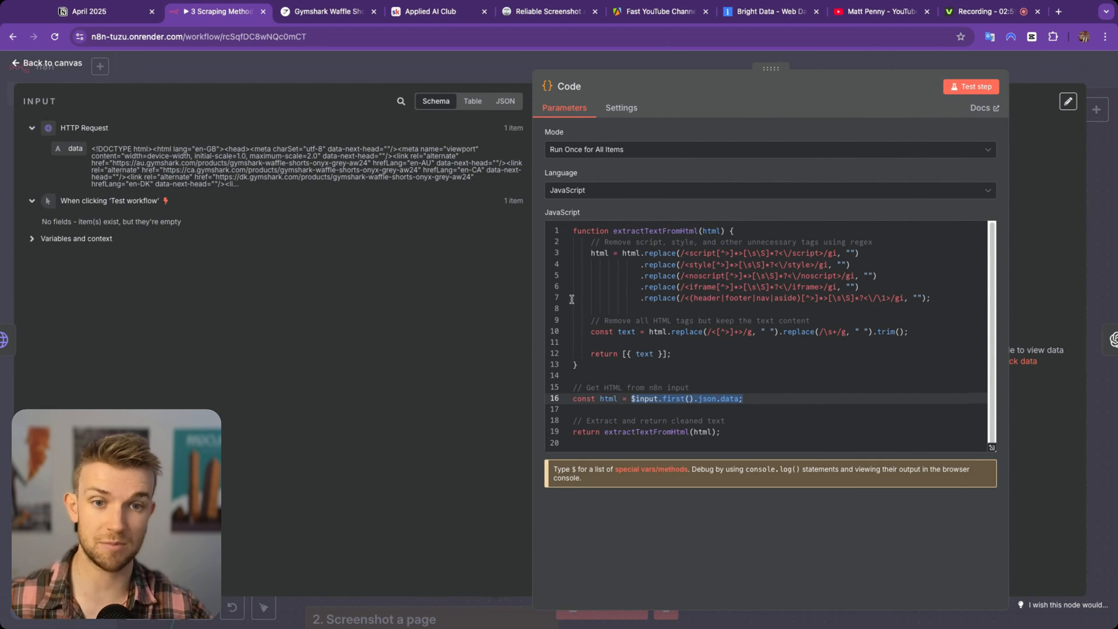
{"action": "mouse_move", "coordinate": [544, 286]}
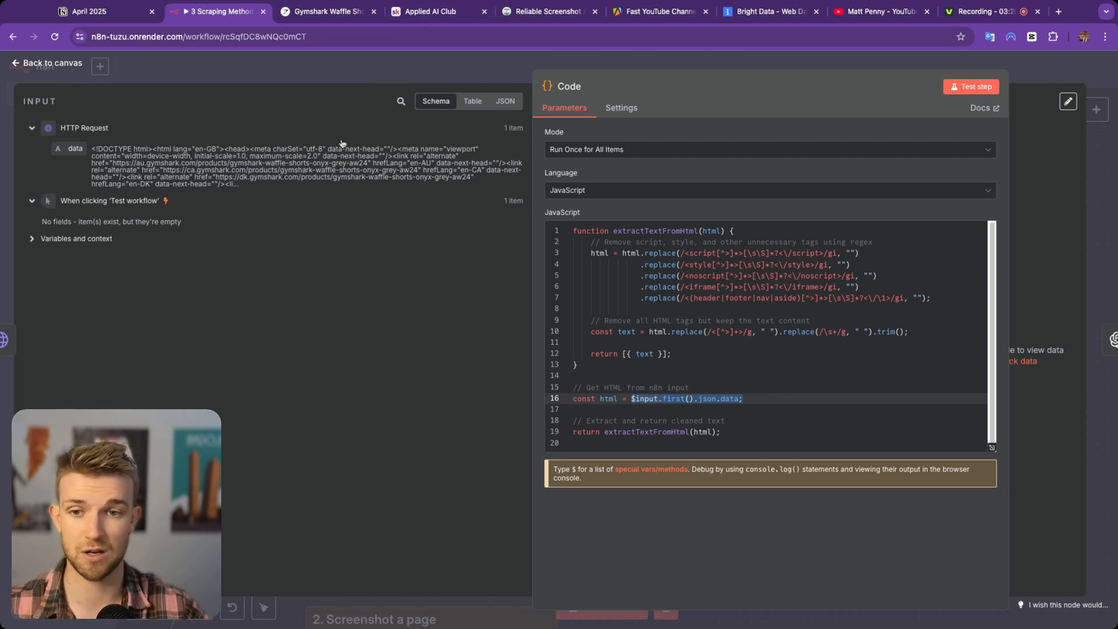
{"action": "mouse_move", "coordinate": [271, 207]}
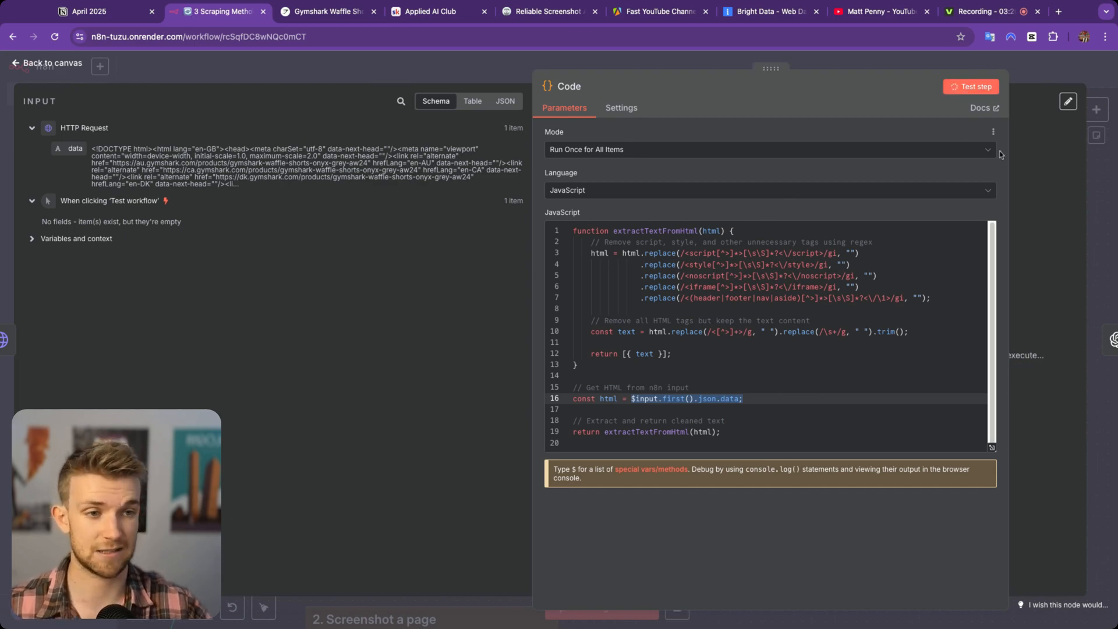
{"action": "left_click", "coordinate": [970, 86]}
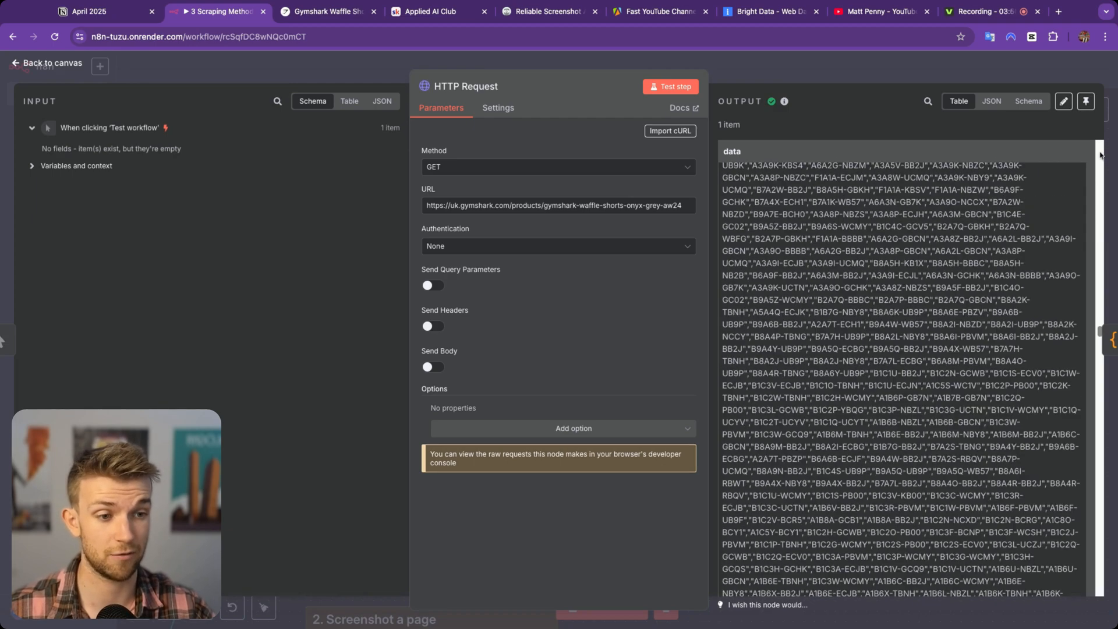
{"action": "left_click", "coordinate": [45, 63]}
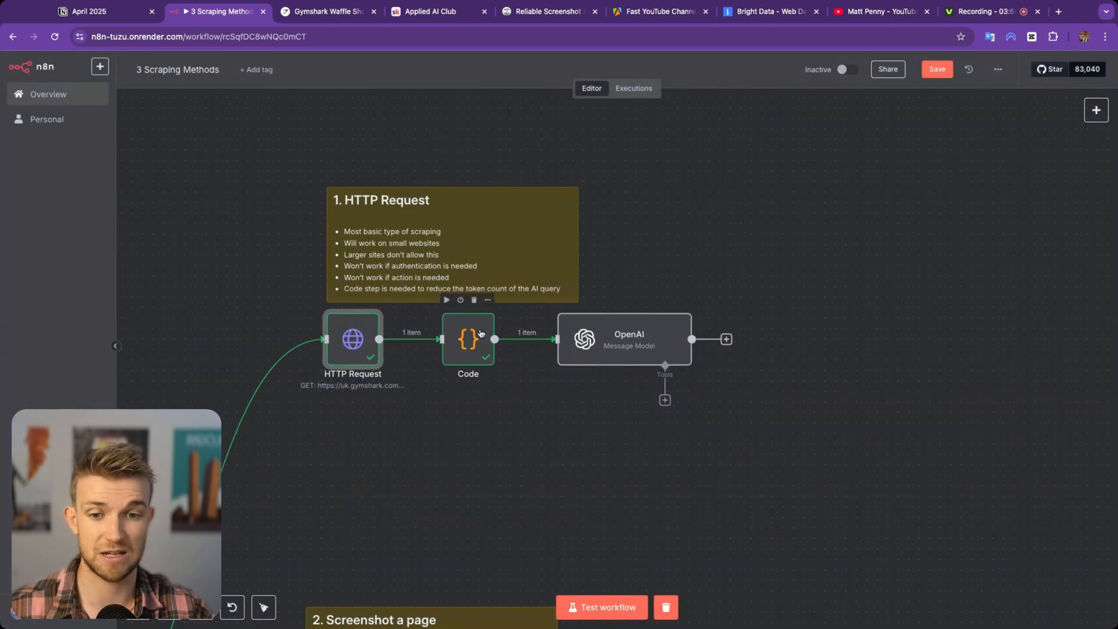
{"action": "double_click", "coordinate": [468, 339]}
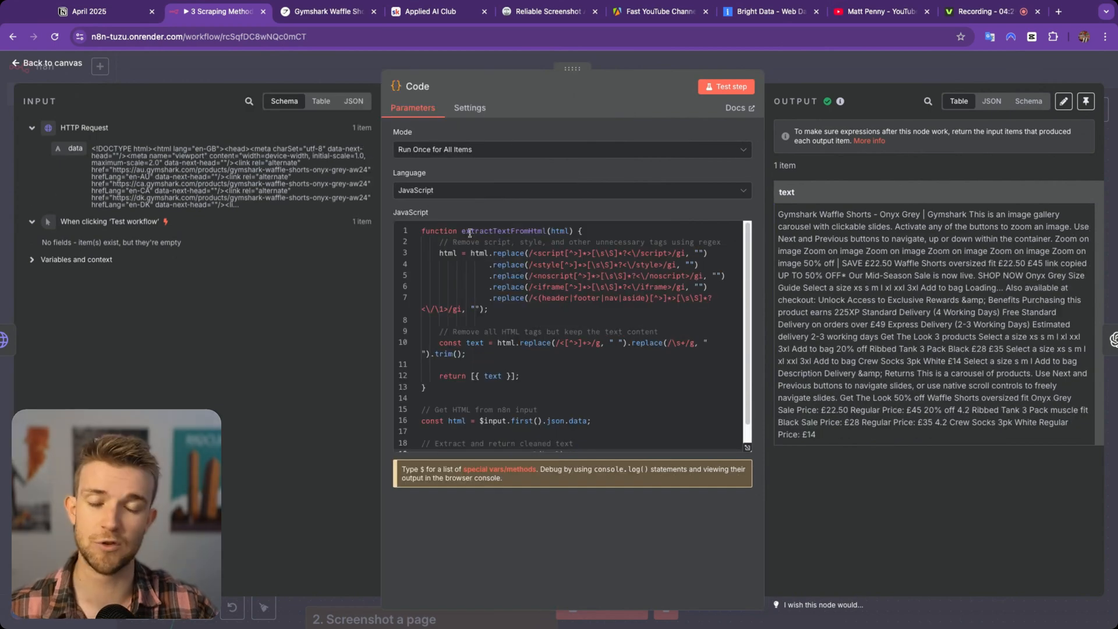
{"action": "mouse_move", "coordinate": [409, 58]}
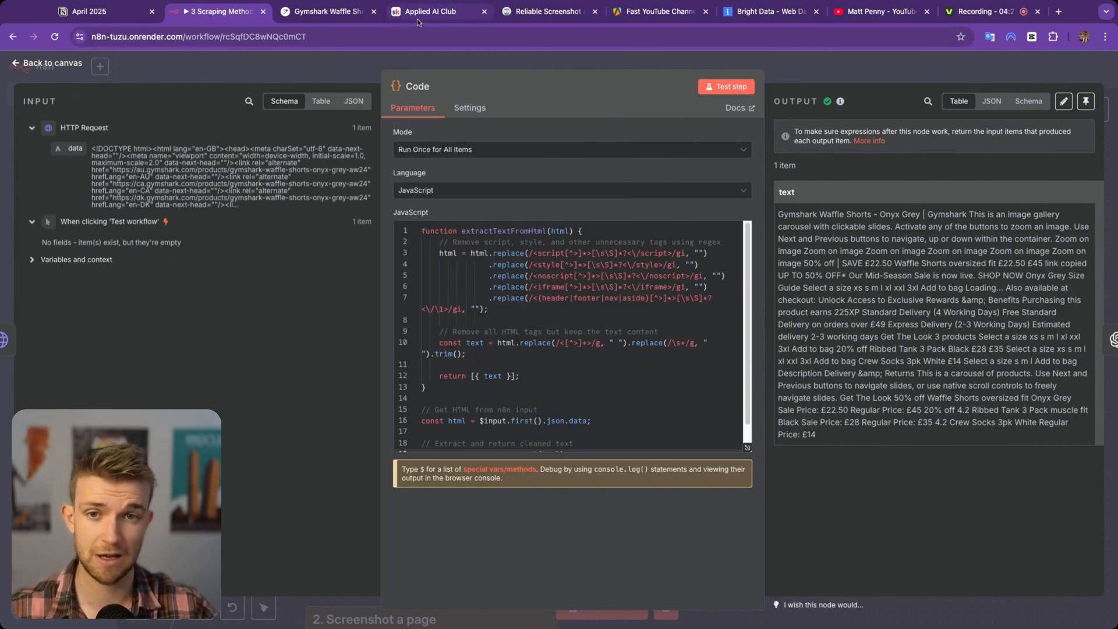
- Briefly visit the Applied AI Club Skool tab and return to the Code node's cleaned text
{"action": "left_click", "coordinate": [434, 12]}
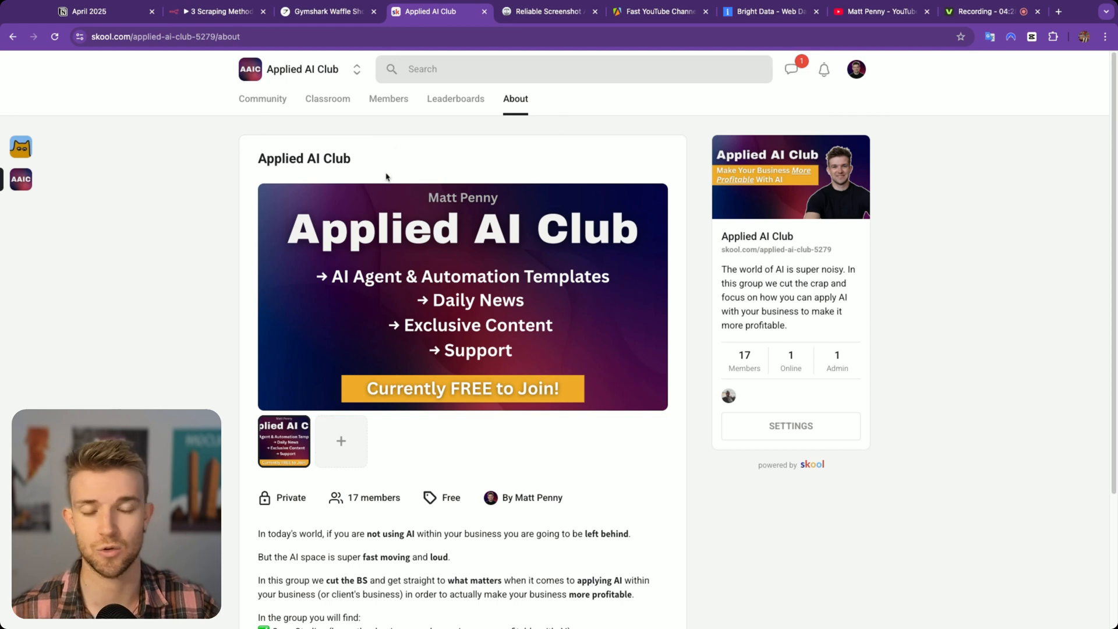
{"action": "left_click", "coordinate": [214, 11]}
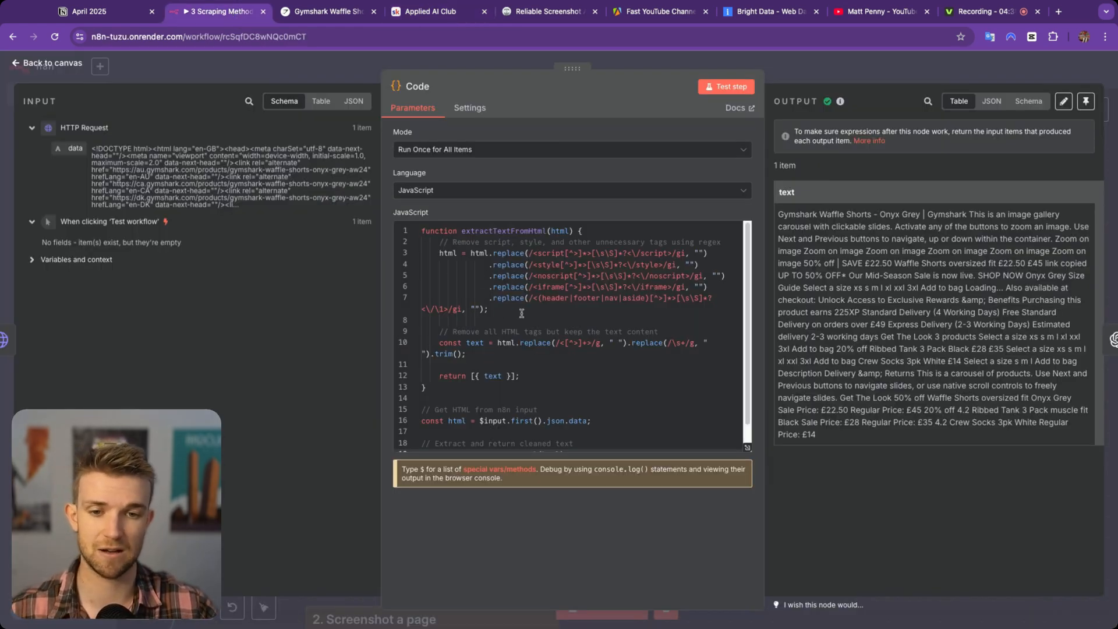
{"action": "mouse_move", "coordinate": [727, 86]}
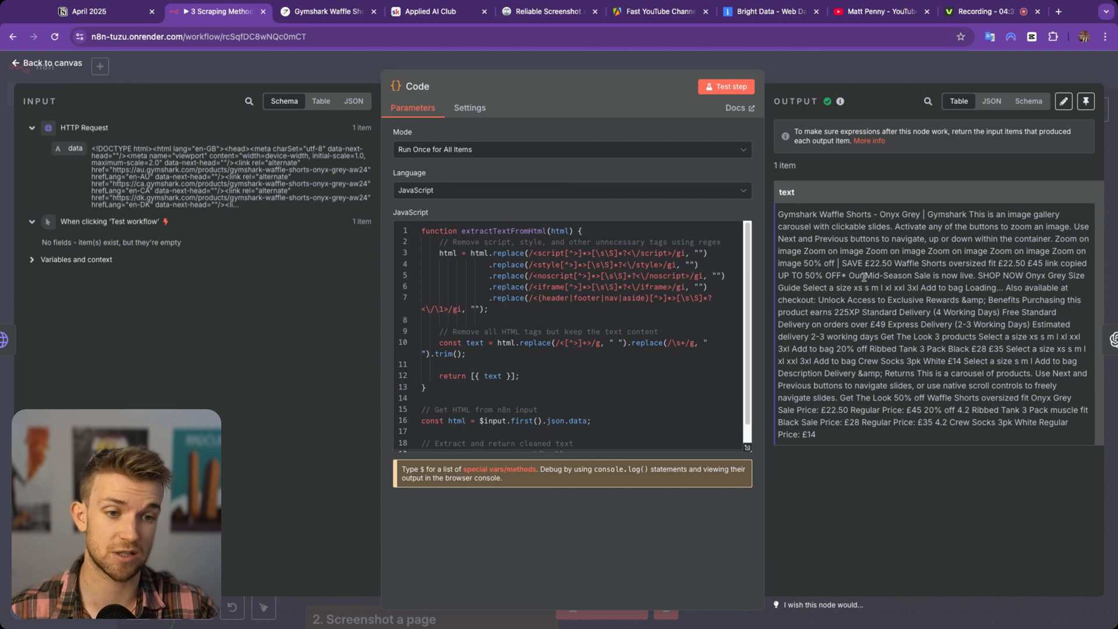
- Test the OpenAI node so it answers that the Waffle Shorts cost £22.50, 50% off £45
{"action": "left_click", "coordinate": [50, 63]}
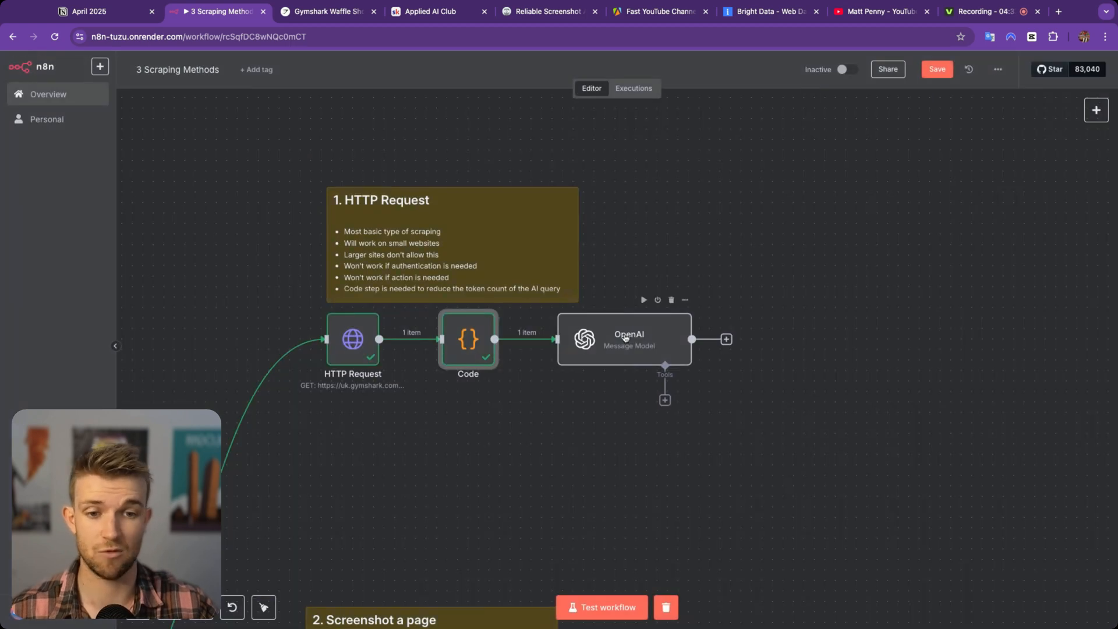
{"action": "double_click", "coordinate": [624, 339]}
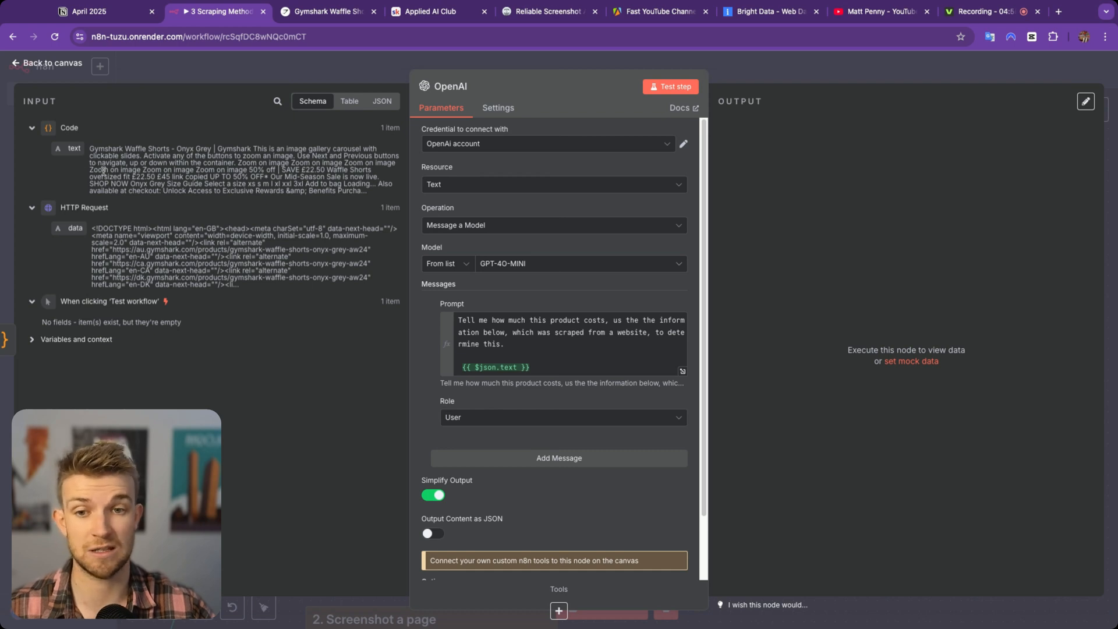
{"action": "left_click", "coordinate": [673, 86]}
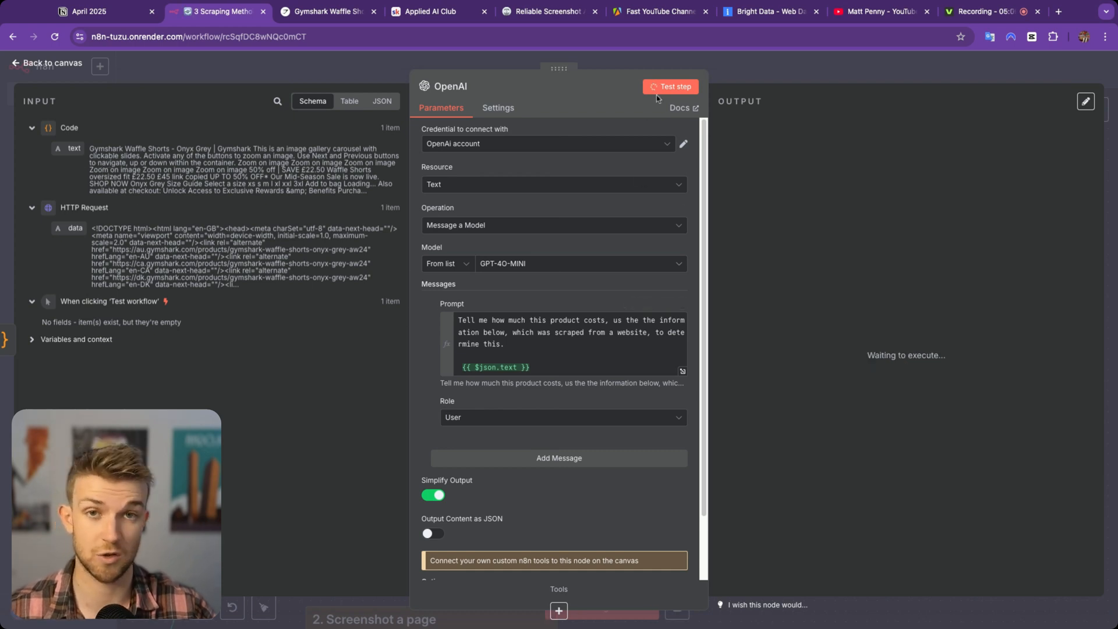
{"action": "left_click", "coordinate": [670, 86]}
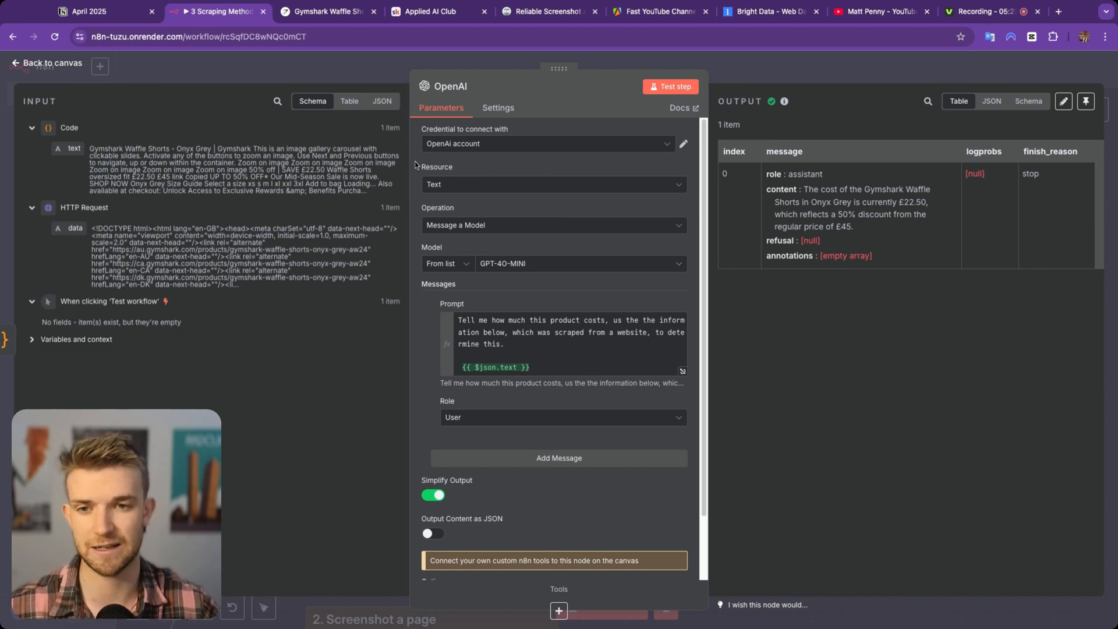
- Return to the canvas where HTTP Request, Code and OpenAI all show successful runs
{"action": "left_click", "coordinate": [51, 63]}
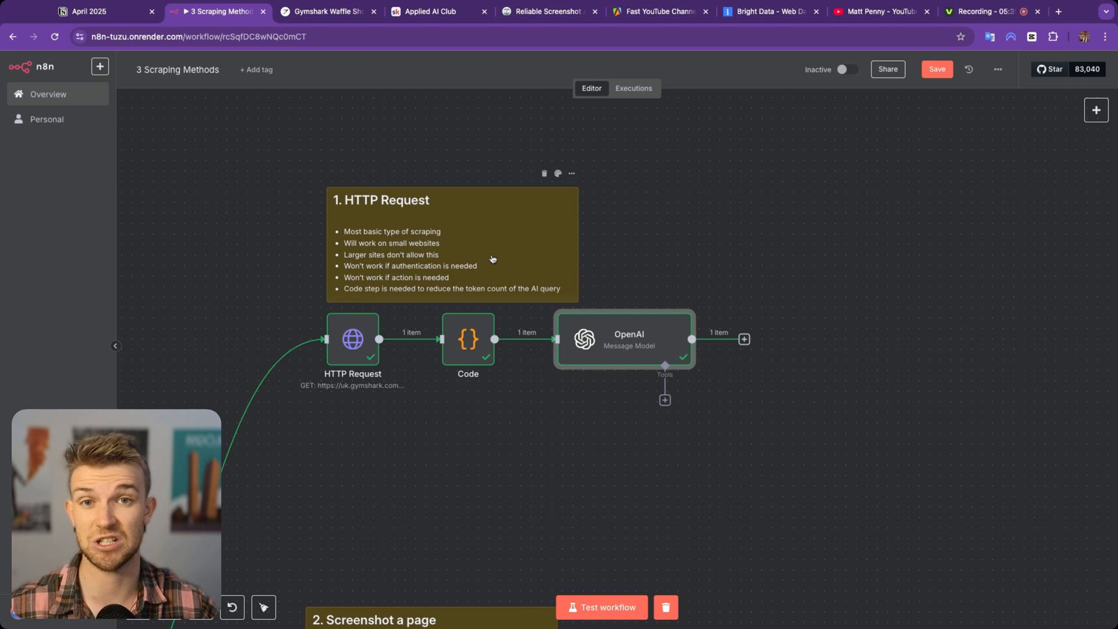
{"action": "mouse_move", "coordinate": [493, 250]}
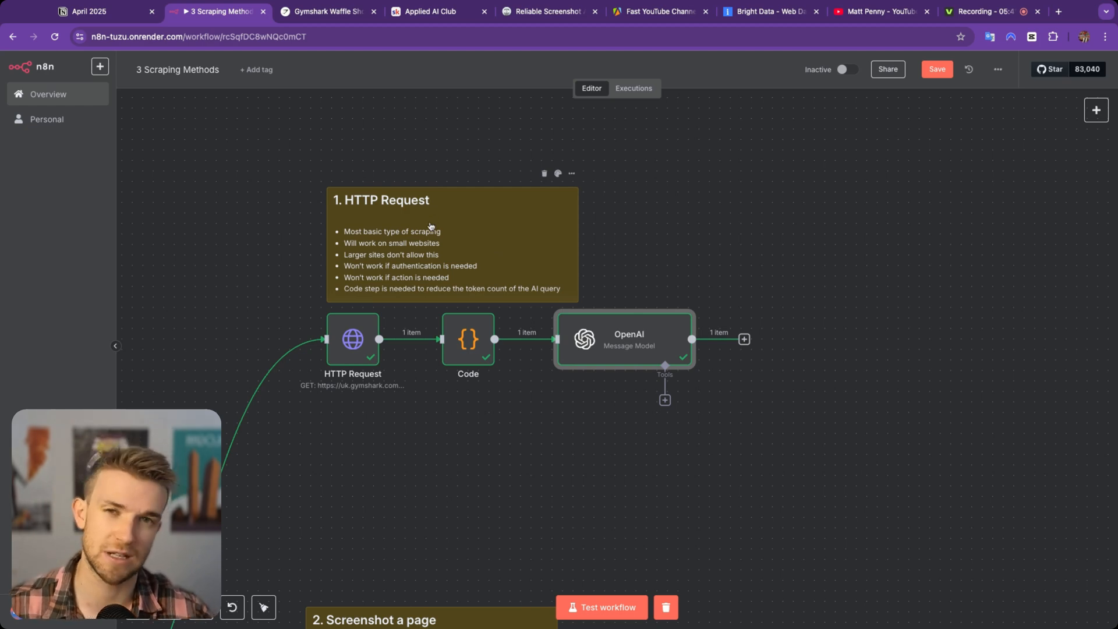
{"action": "mouse_move", "coordinate": [541, 185]}
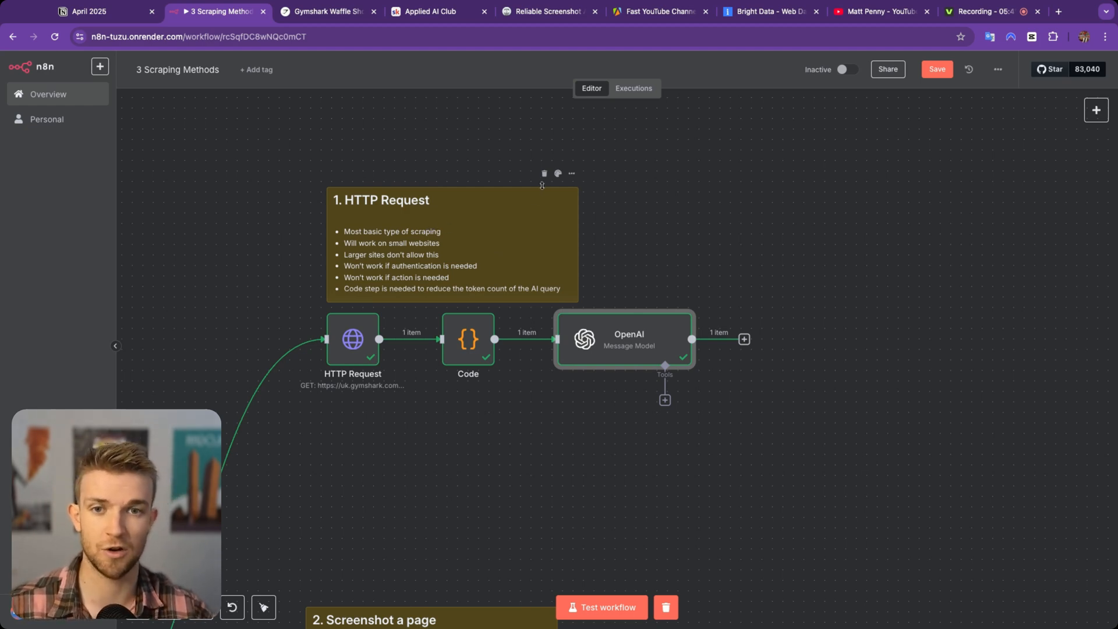
{"action": "mouse_move", "coordinate": [504, 187]}
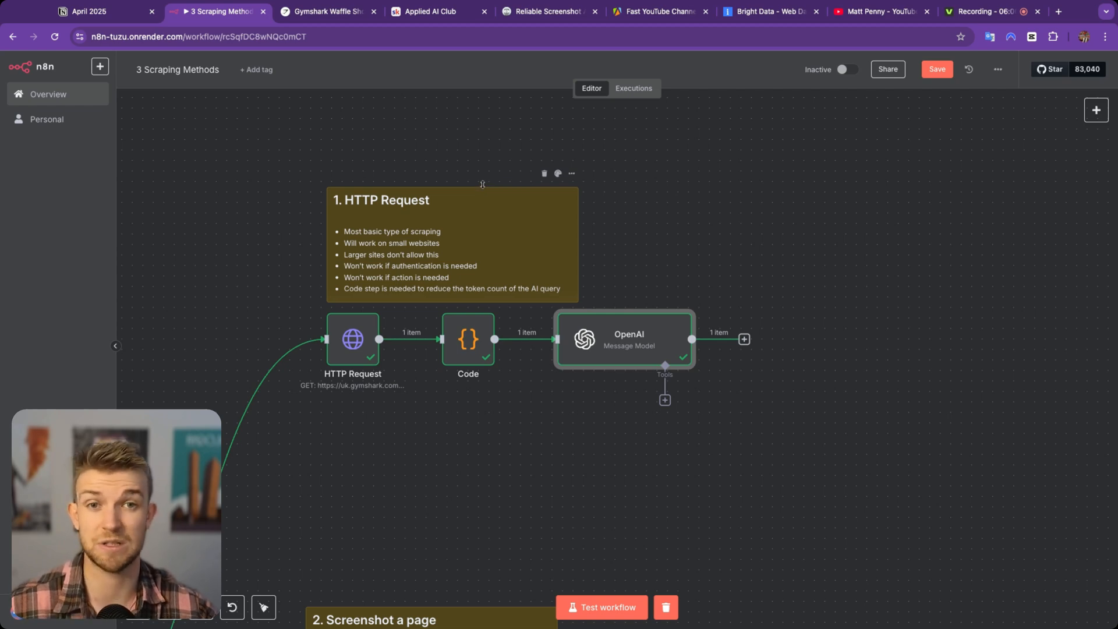
{"action": "mouse_move", "coordinate": [488, 186]}
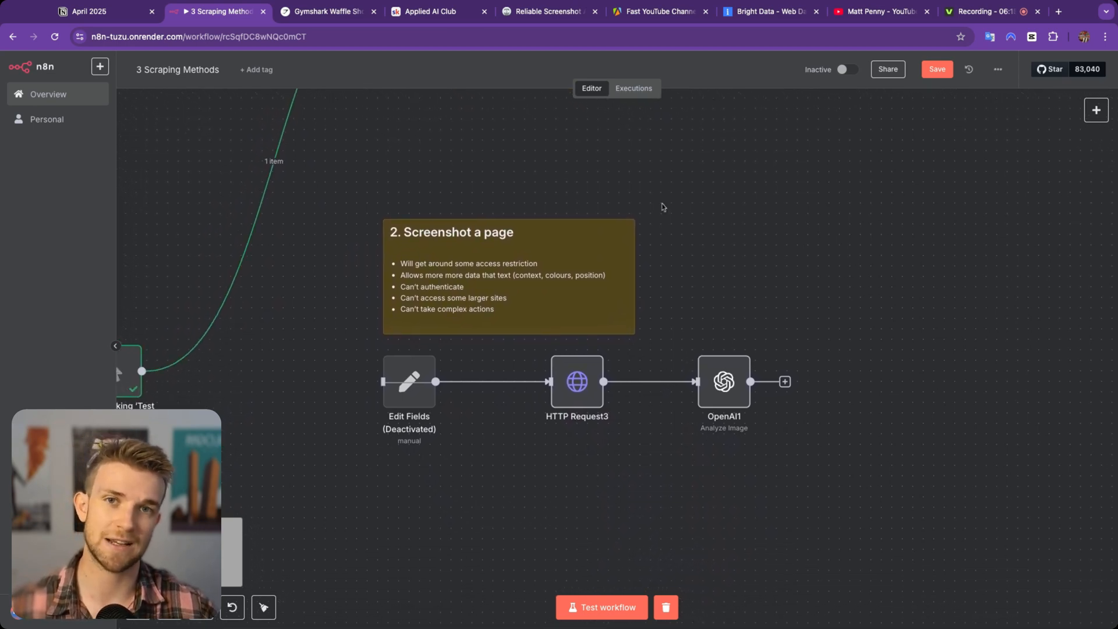
{"action": "mouse_move", "coordinate": [605, 176]}
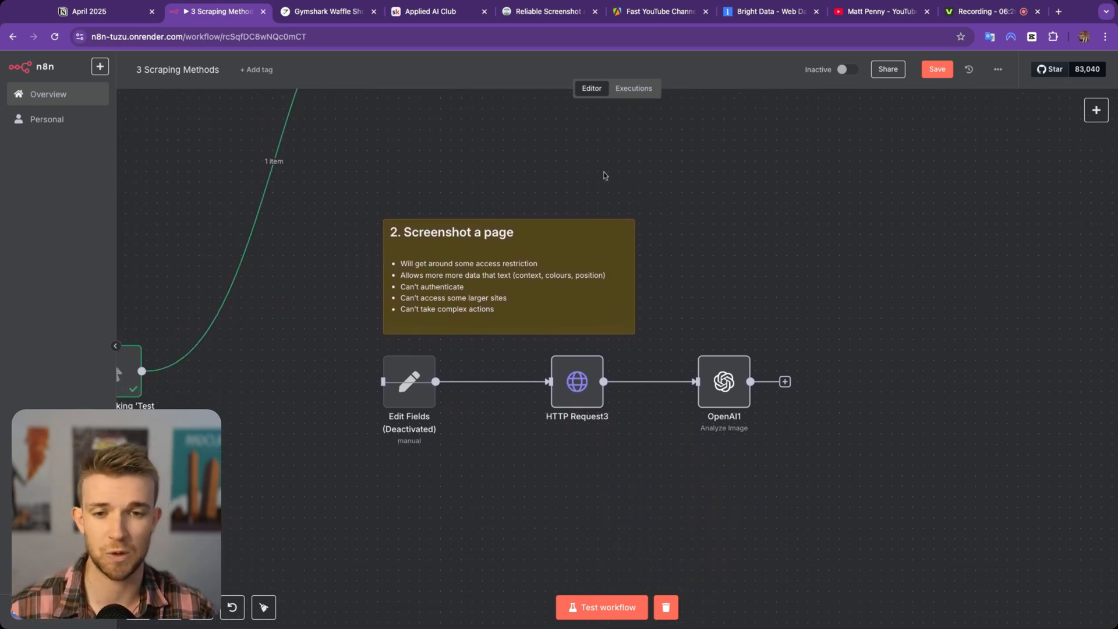
{"action": "mouse_move", "coordinate": [589, 176]}
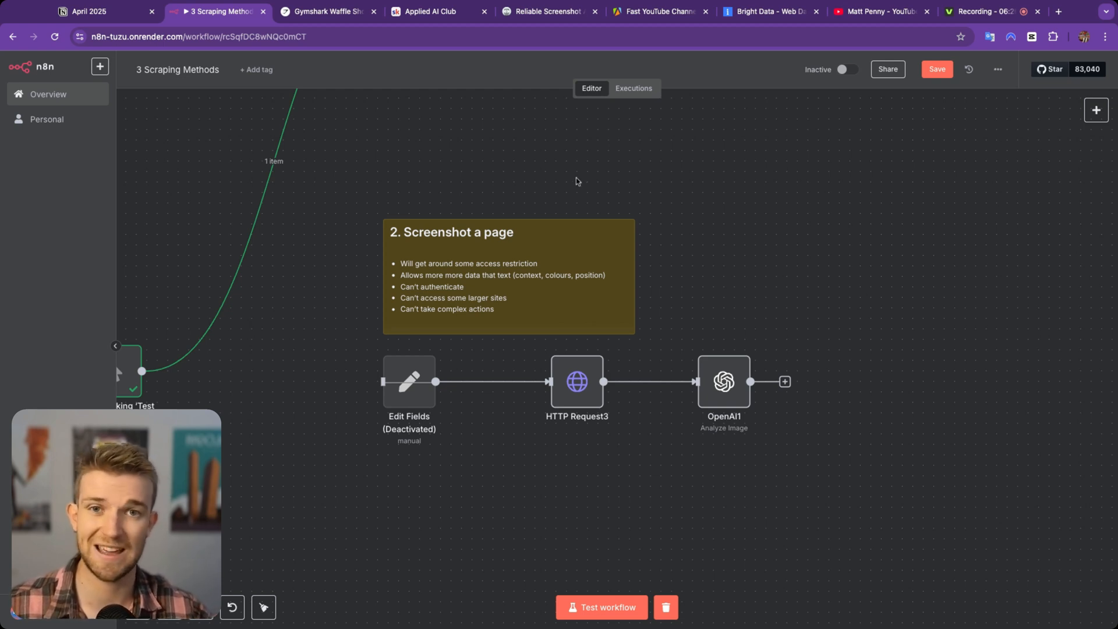
{"action": "mouse_move", "coordinate": [568, 182]}
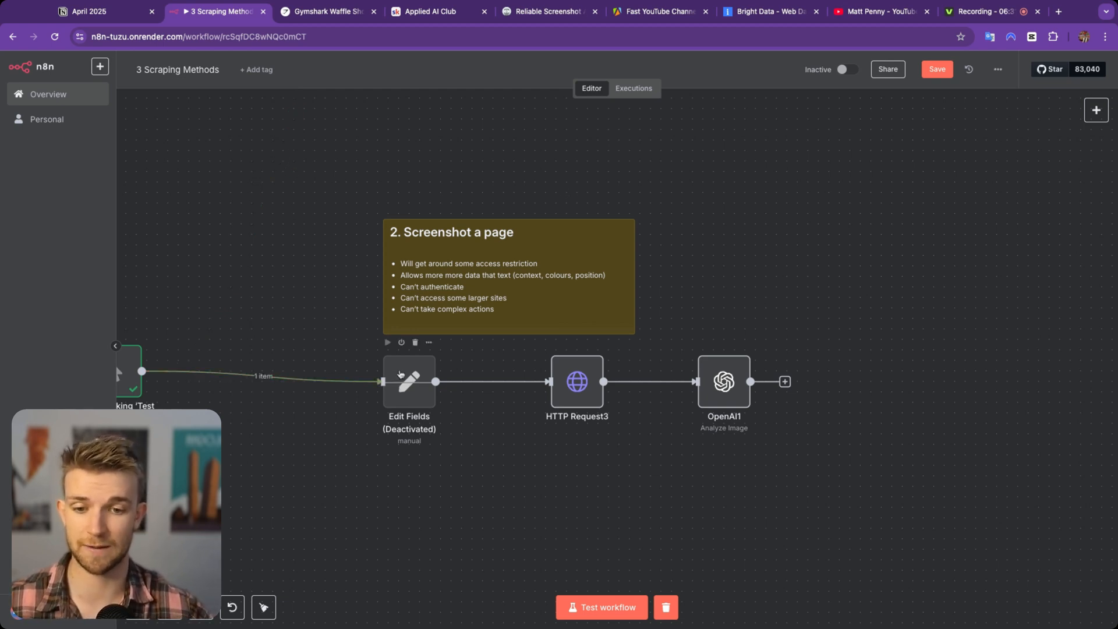
- Open the screenshot method's Edit Fields node, then switch to the Applied AI Club Skool tab
{"action": "double_click", "coordinate": [409, 380]}
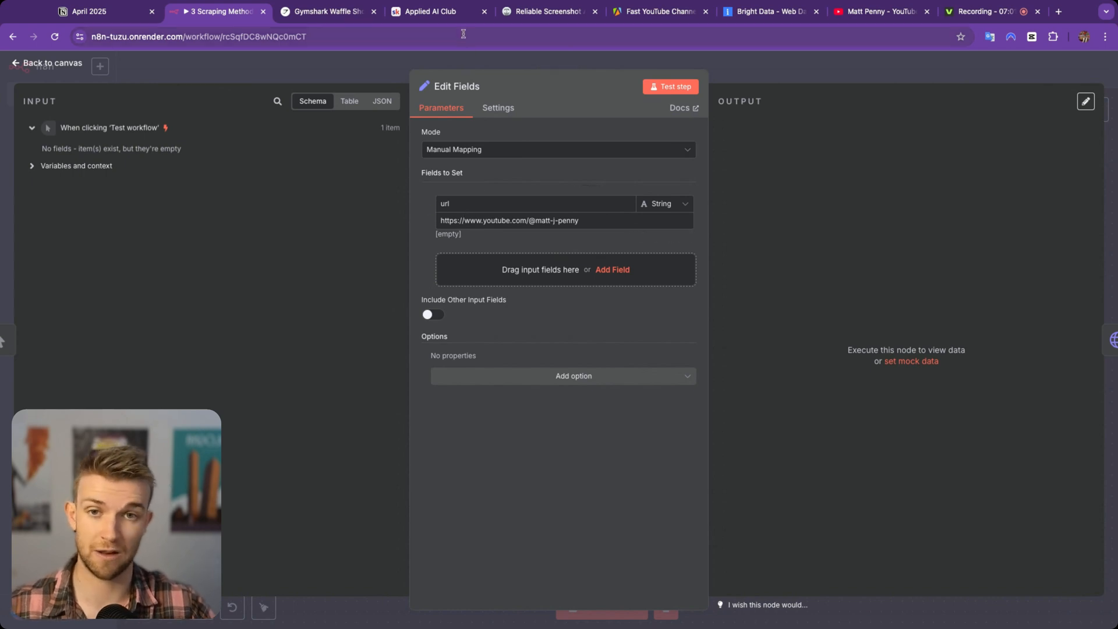
{"action": "left_click", "coordinate": [435, 12]}
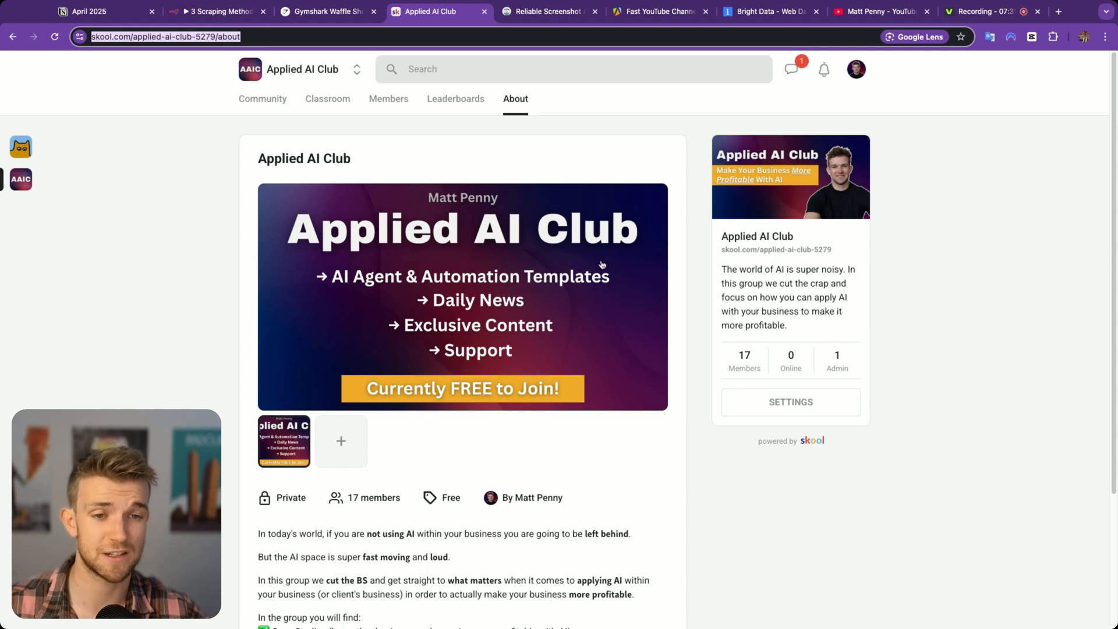
{"action": "mouse_move", "coordinate": [715, 335]}
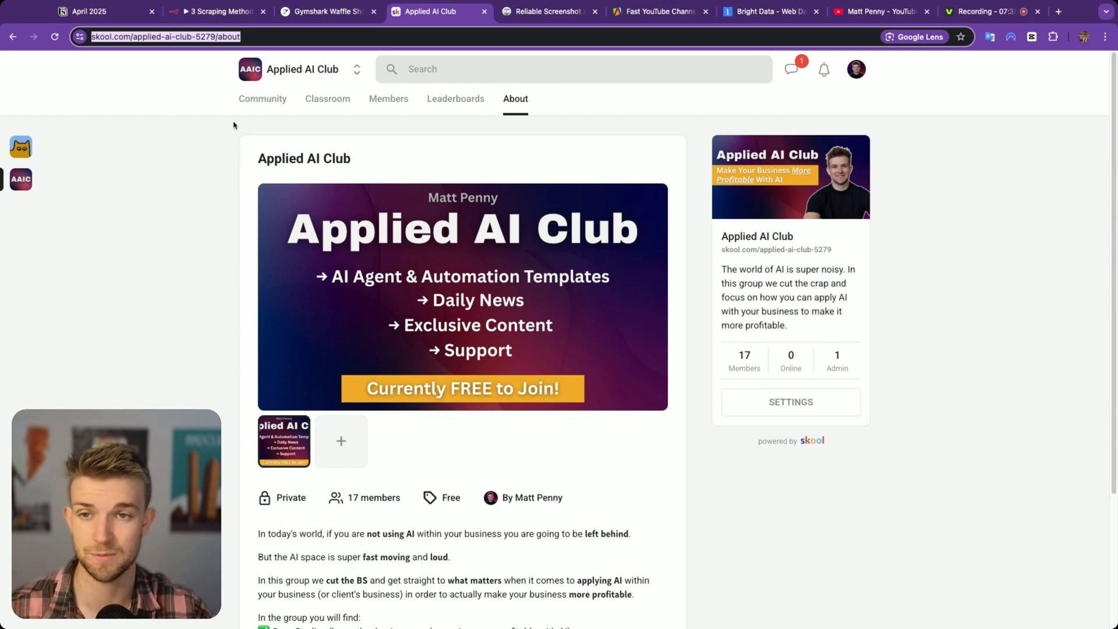
- Copy the Applied AI Club about page address into the Edit Fields url value
{"action": "left_click", "coordinate": [178, 36]}
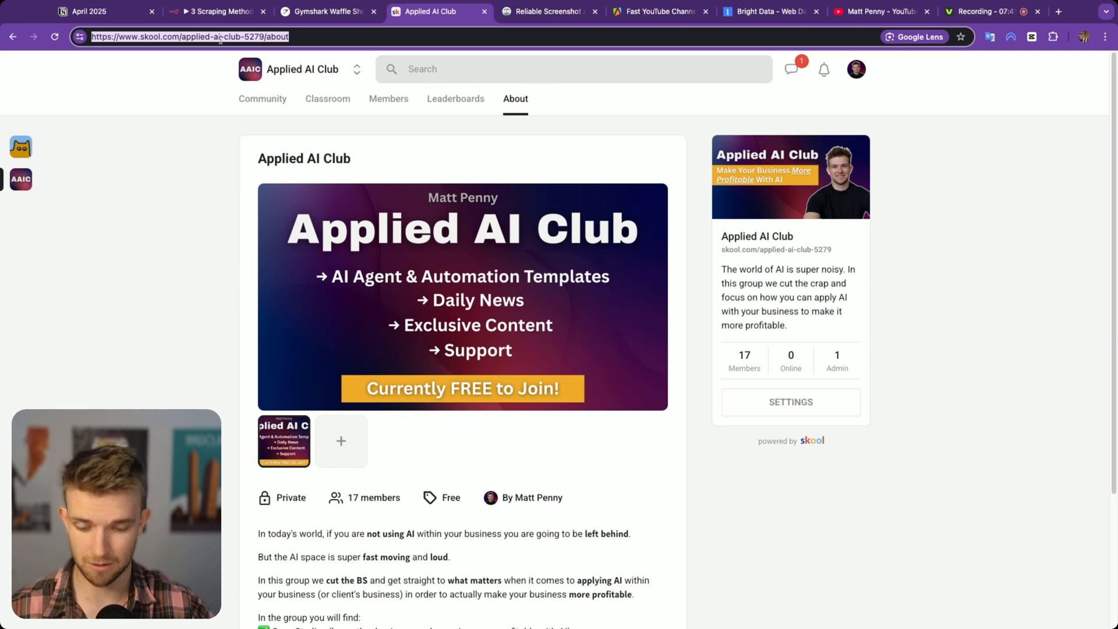
{"action": "left_click", "coordinate": [214, 12]}
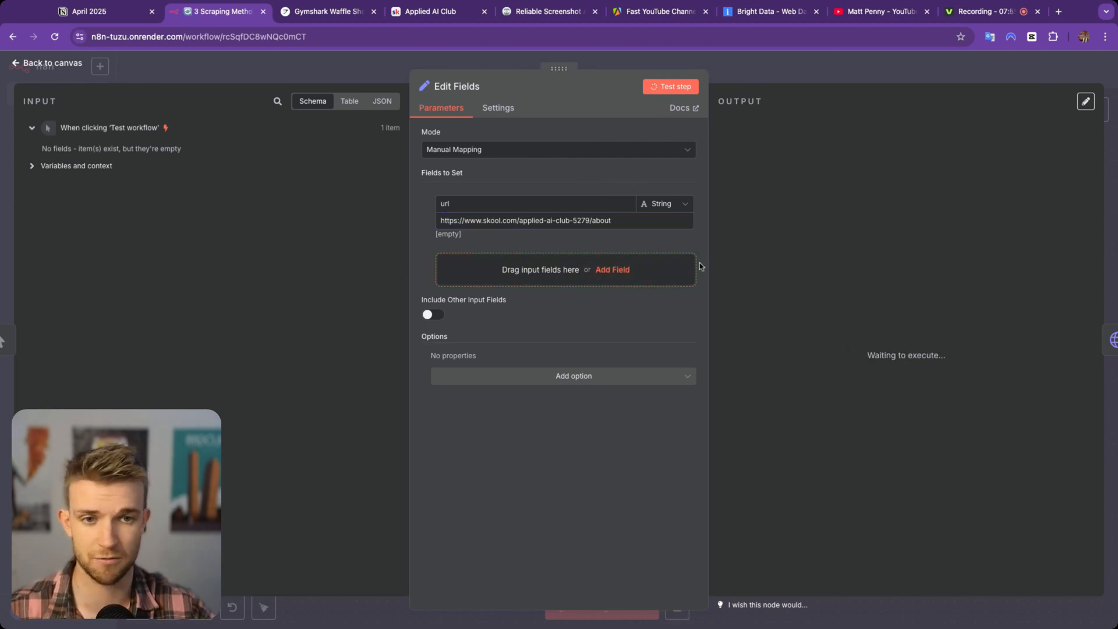
- Test Edit Fields to output the about-page url, open HTTP Request3, then visit the Screenshot Machine site
{"action": "left_click", "coordinate": [669, 86]}
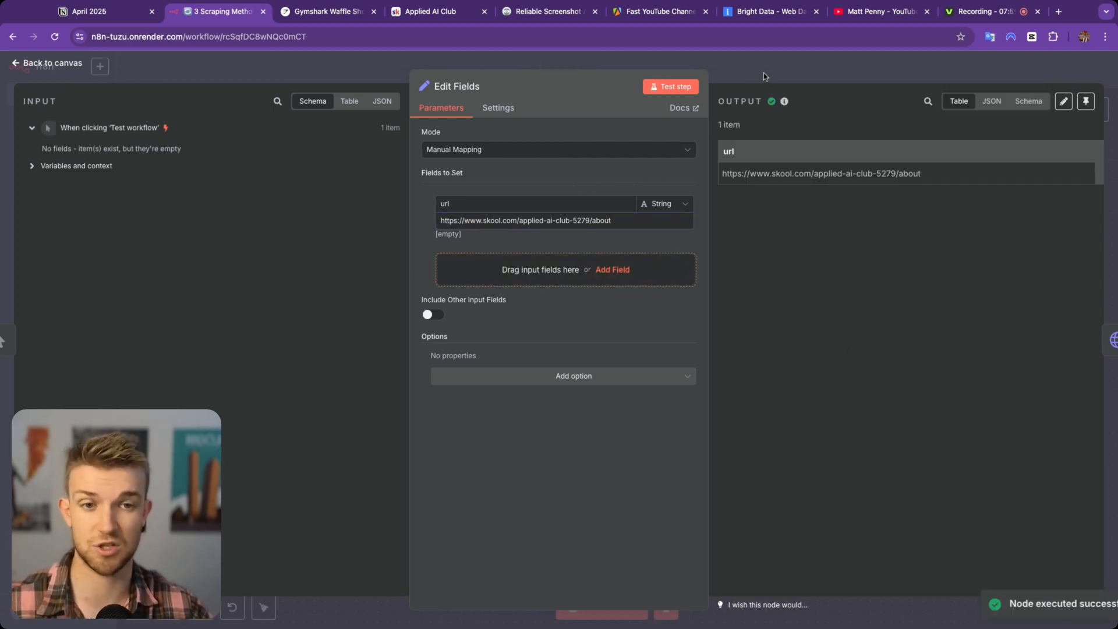
{"action": "left_click", "coordinate": [47, 63]}
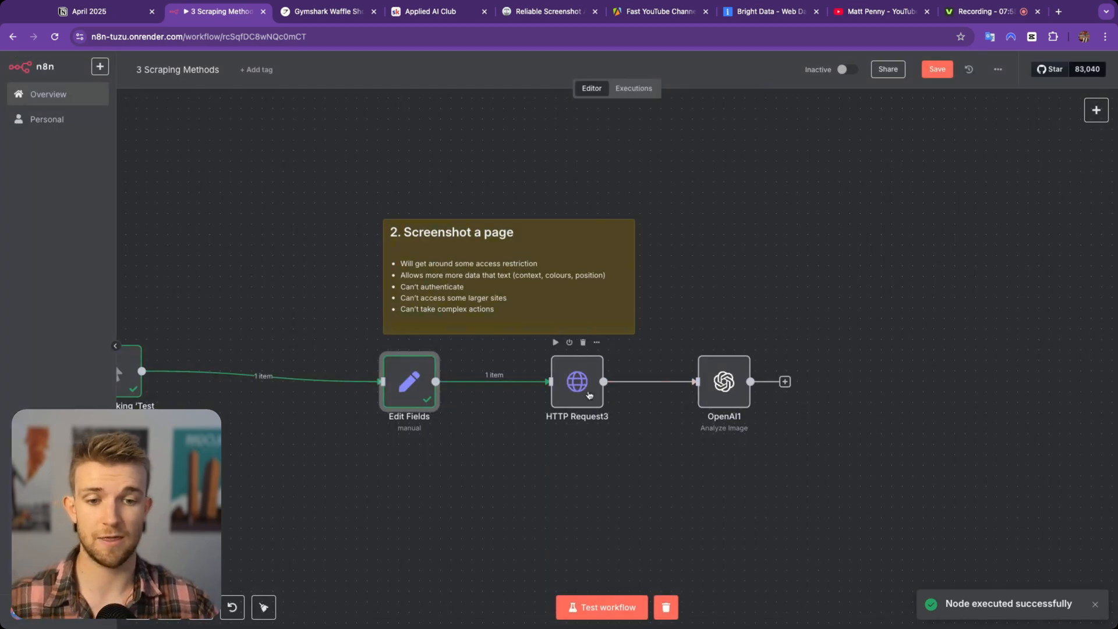
{"action": "double_click", "coordinate": [576, 382]}
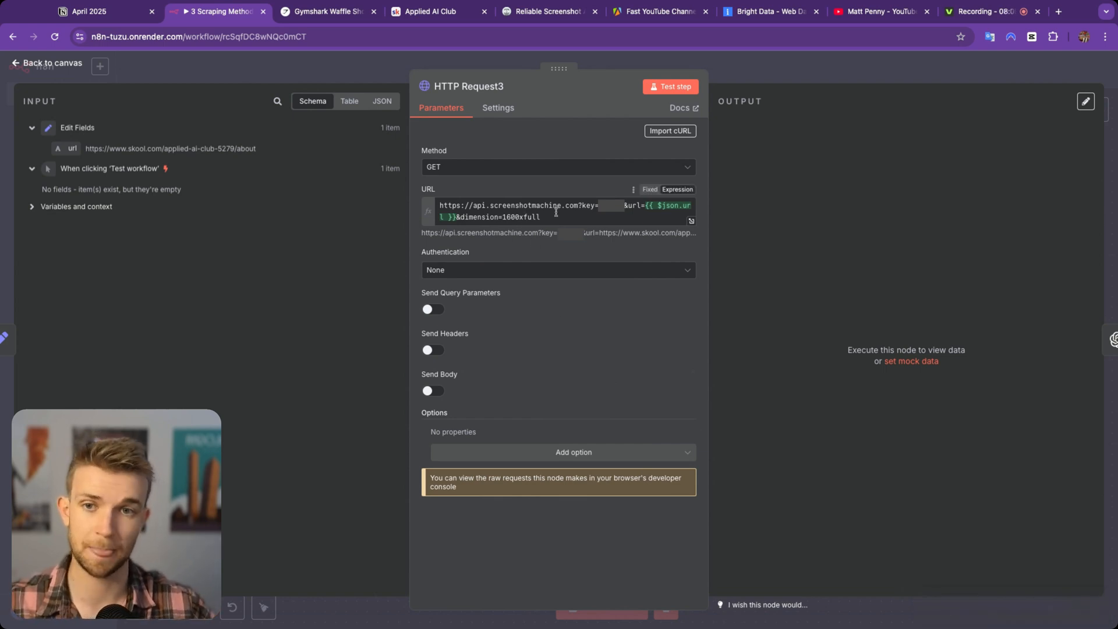
{"action": "left_click", "coordinate": [547, 12]}
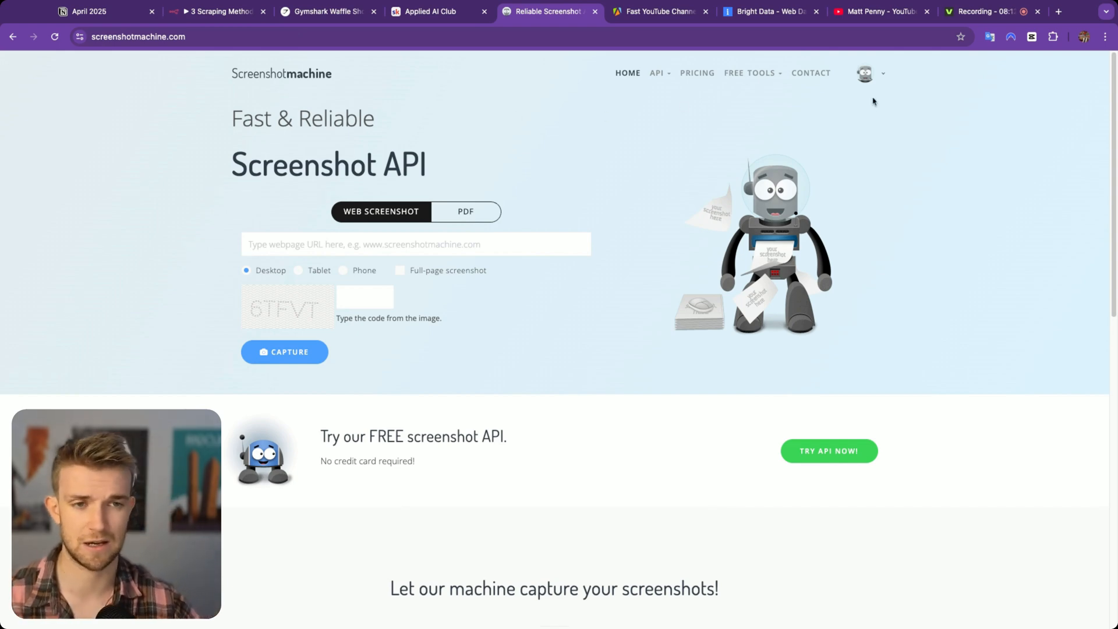
{"action": "mouse_move", "coordinate": [867, 108]}
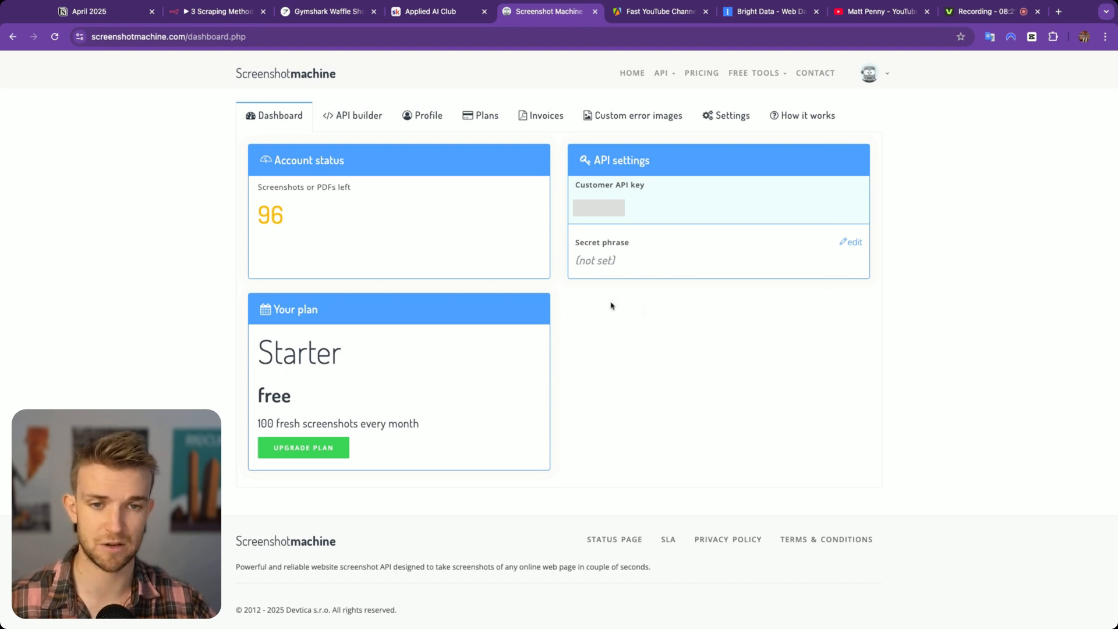
{"action": "mouse_move", "coordinate": [404, 154]}
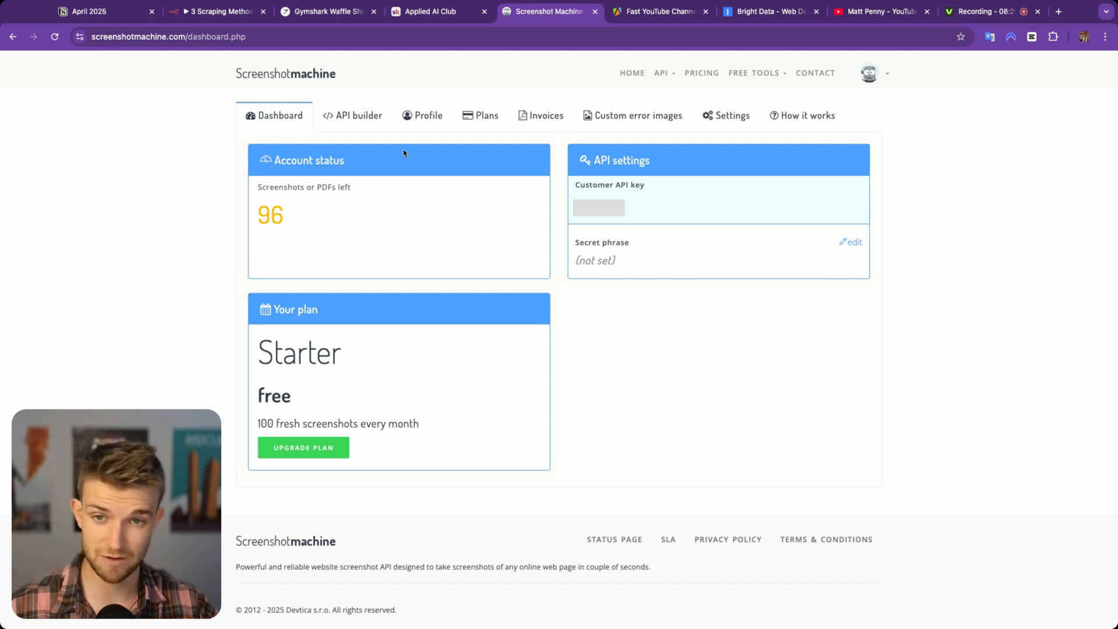
{"action": "left_click", "coordinate": [352, 115]}
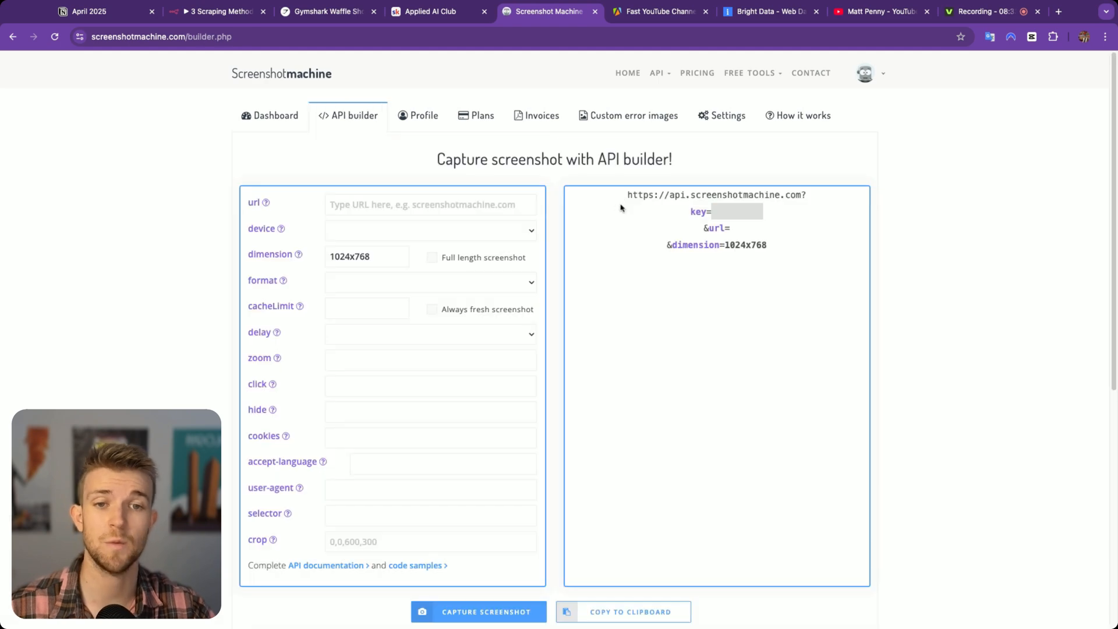
{"action": "mouse_move", "coordinate": [654, 221]}
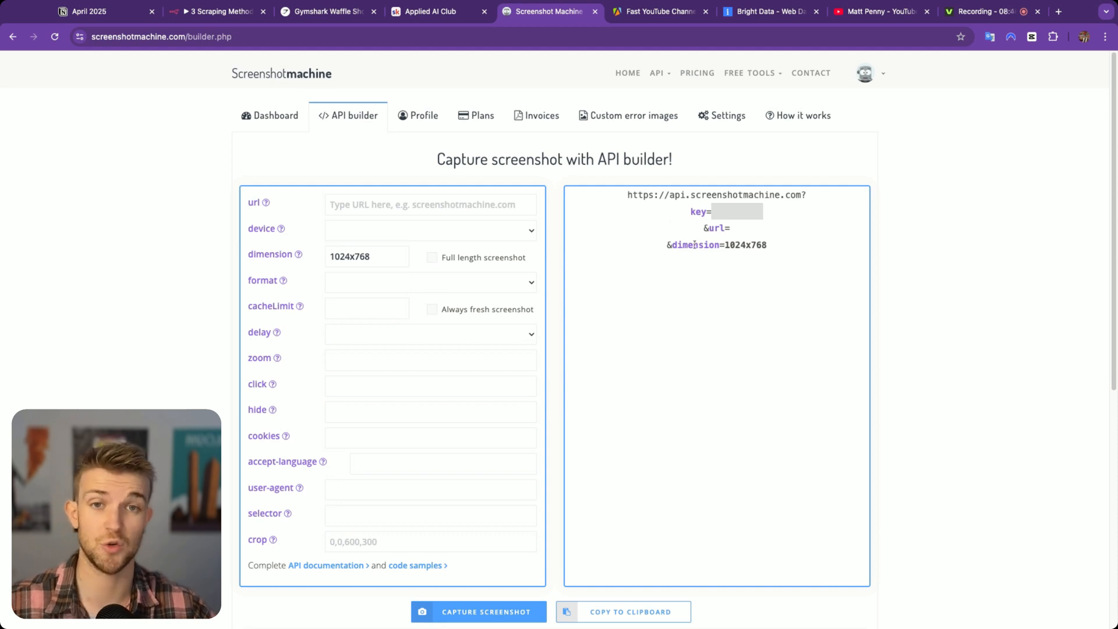
{"action": "mouse_move", "coordinate": [691, 257]}
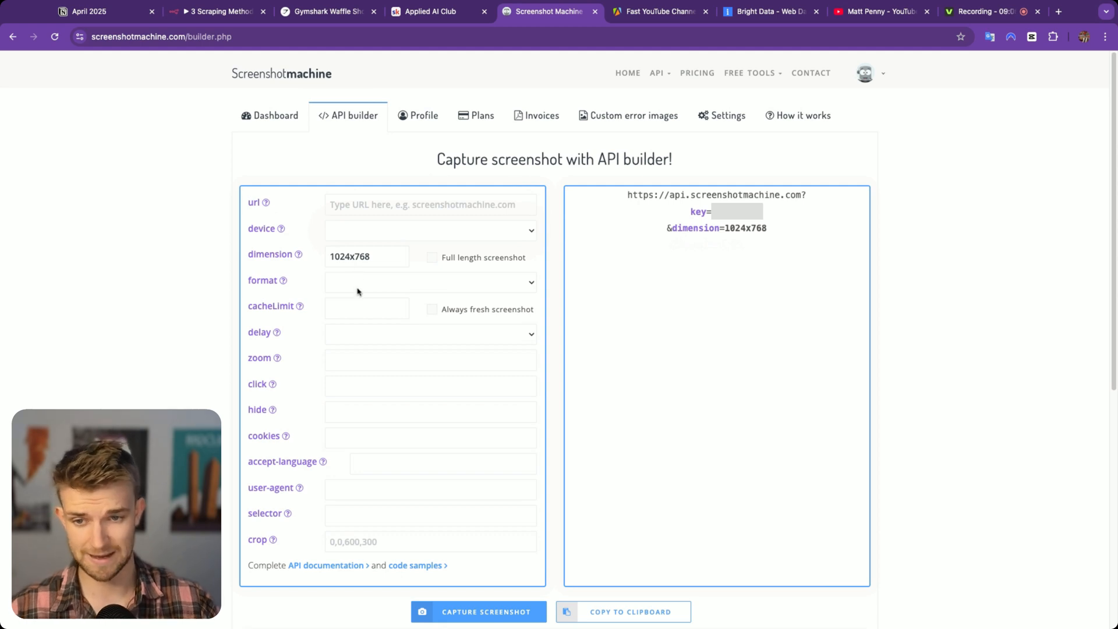
{"action": "mouse_move", "coordinate": [348, 335]}
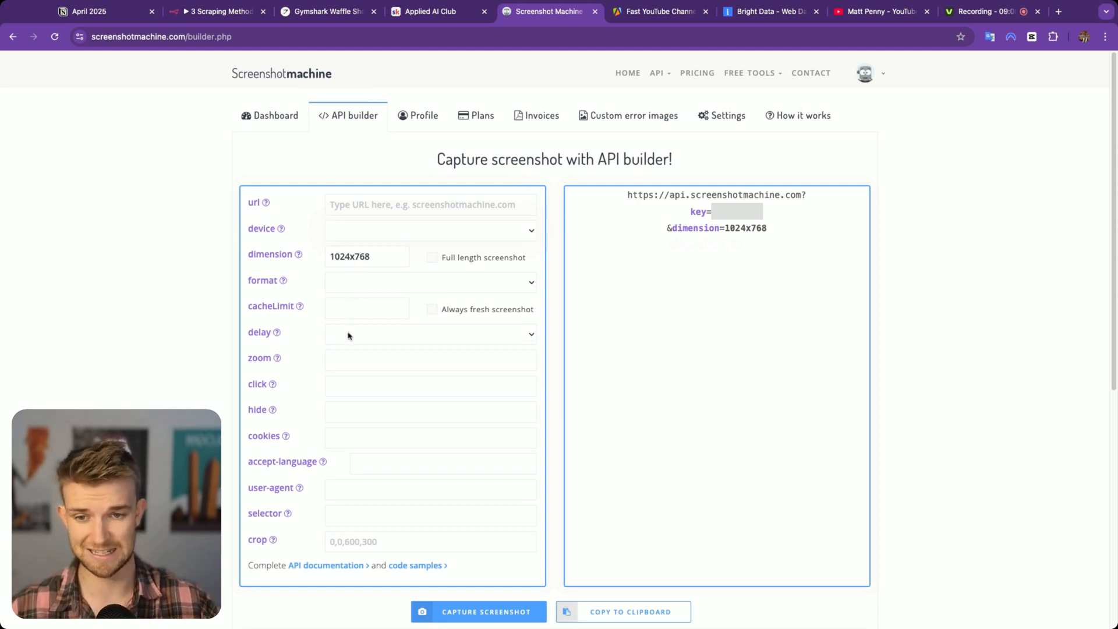
{"action": "mouse_move", "coordinate": [350, 348]}
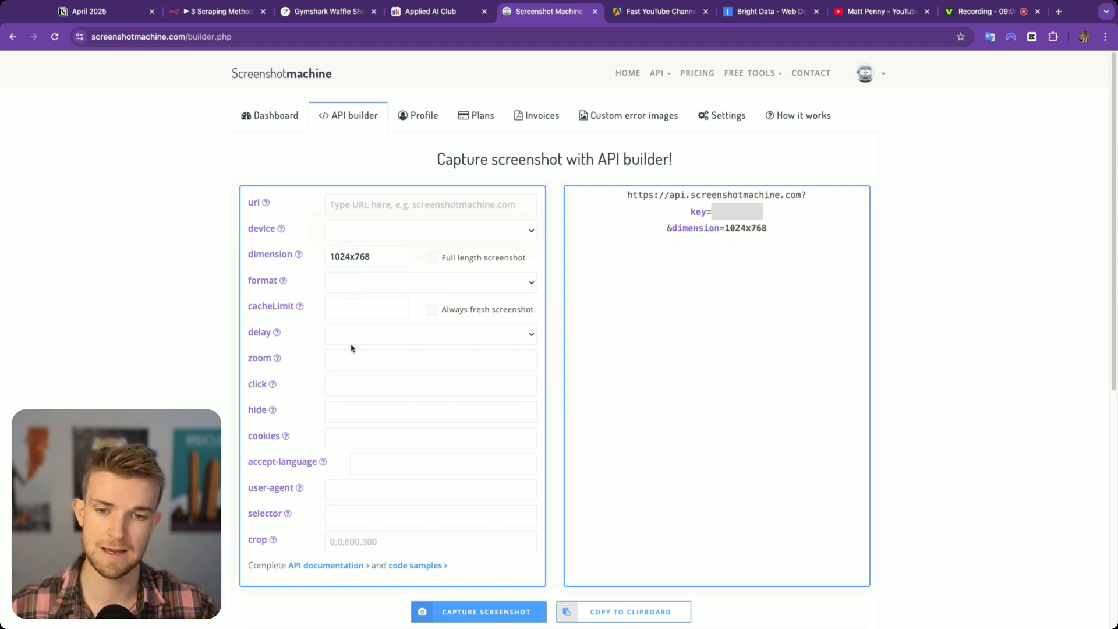
{"action": "mouse_move", "coordinate": [351, 344]}
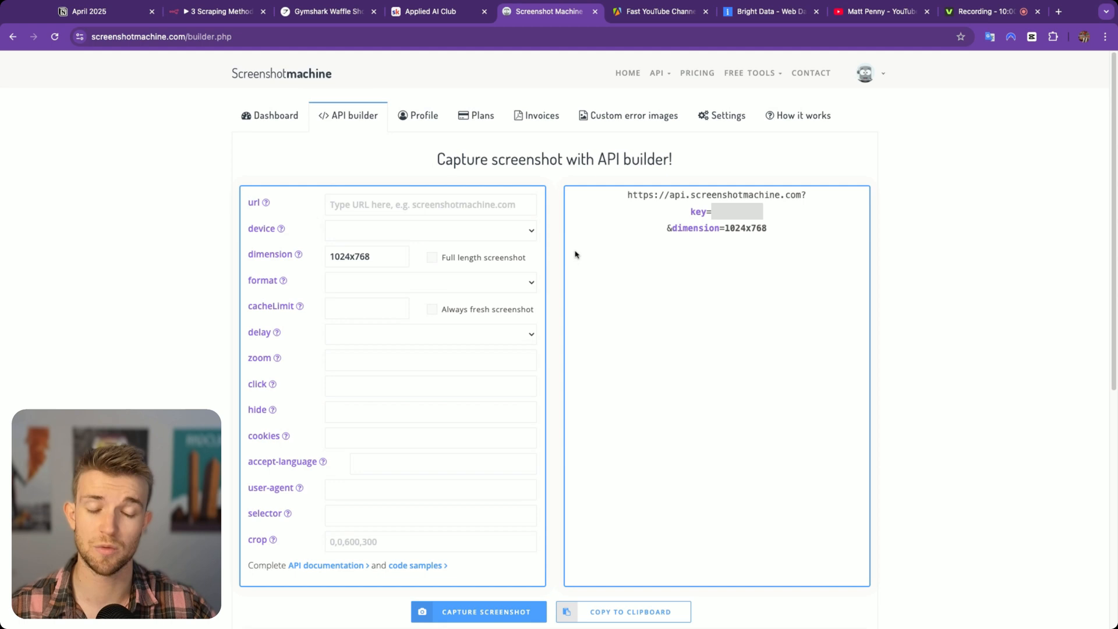
{"action": "left_click", "coordinate": [429, 205]}
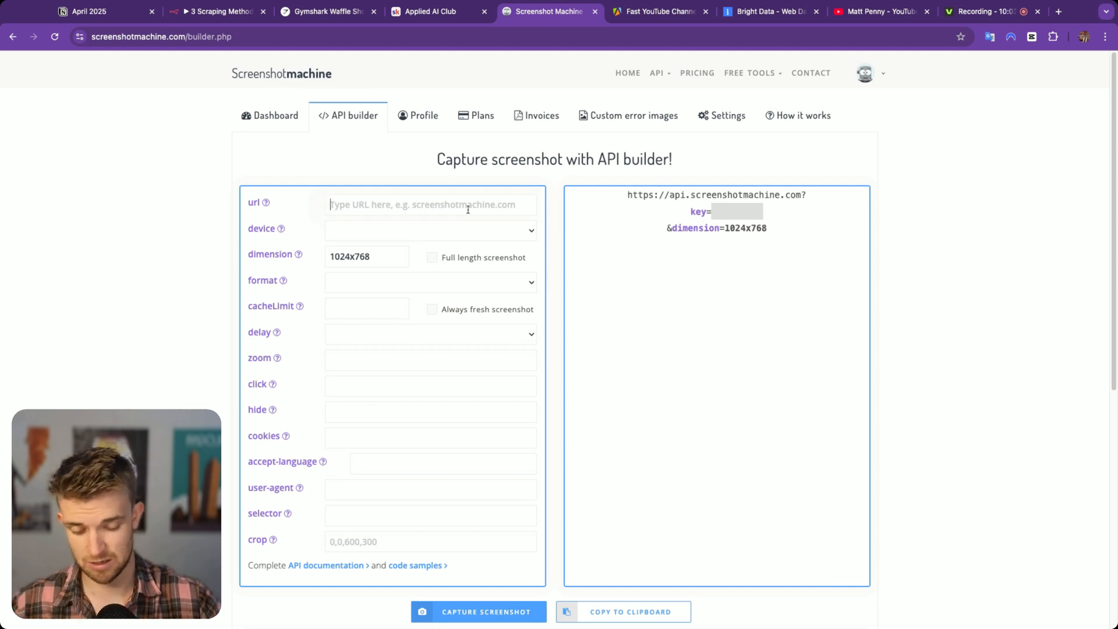
{"action": "type", "text": "www.googl"}
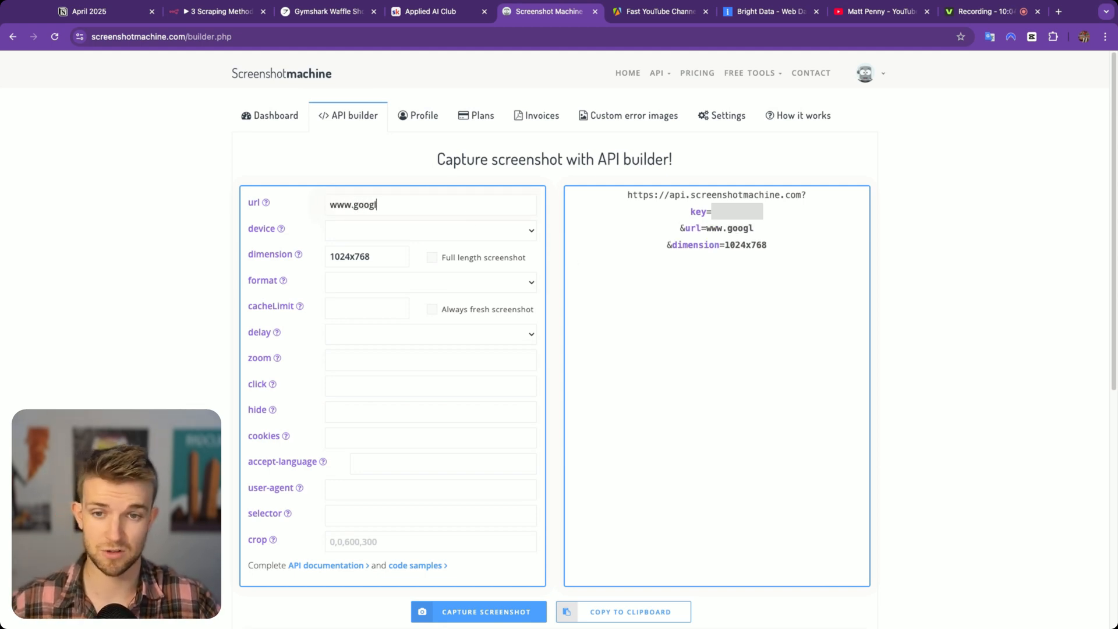
{"action": "type", "text": "e.com"}
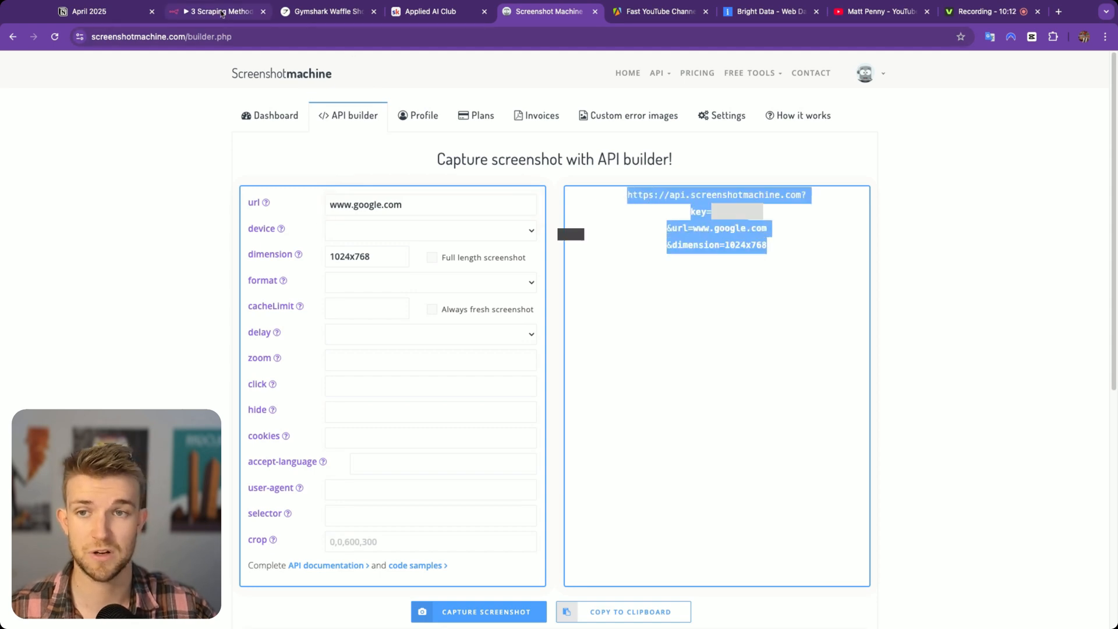
- Run HTTP Request3 and view the returned JPEG screenshot of the Applied AI Club page
{"action": "left_click", "coordinate": [217, 11]}
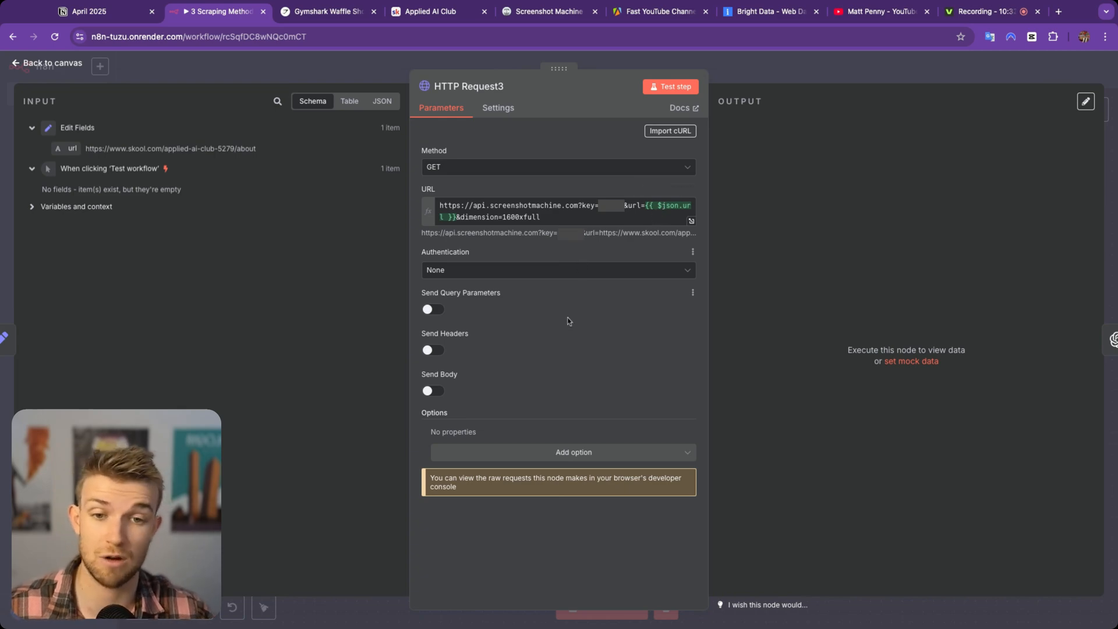
{"action": "left_click", "coordinate": [671, 86]}
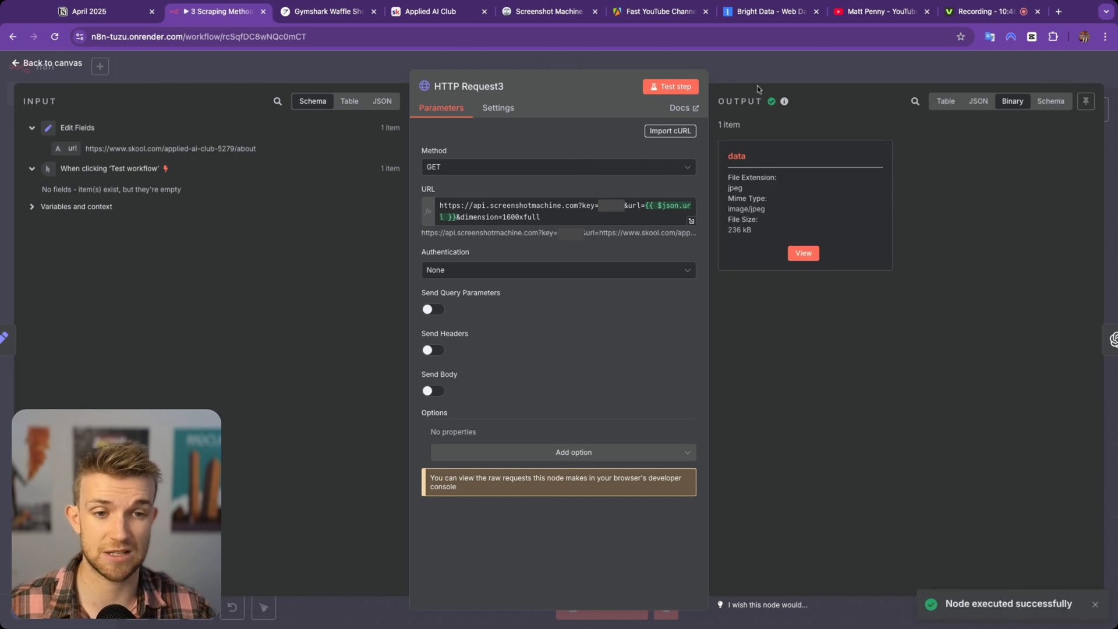
{"action": "mouse_move", "coordinate": [831, 246]}
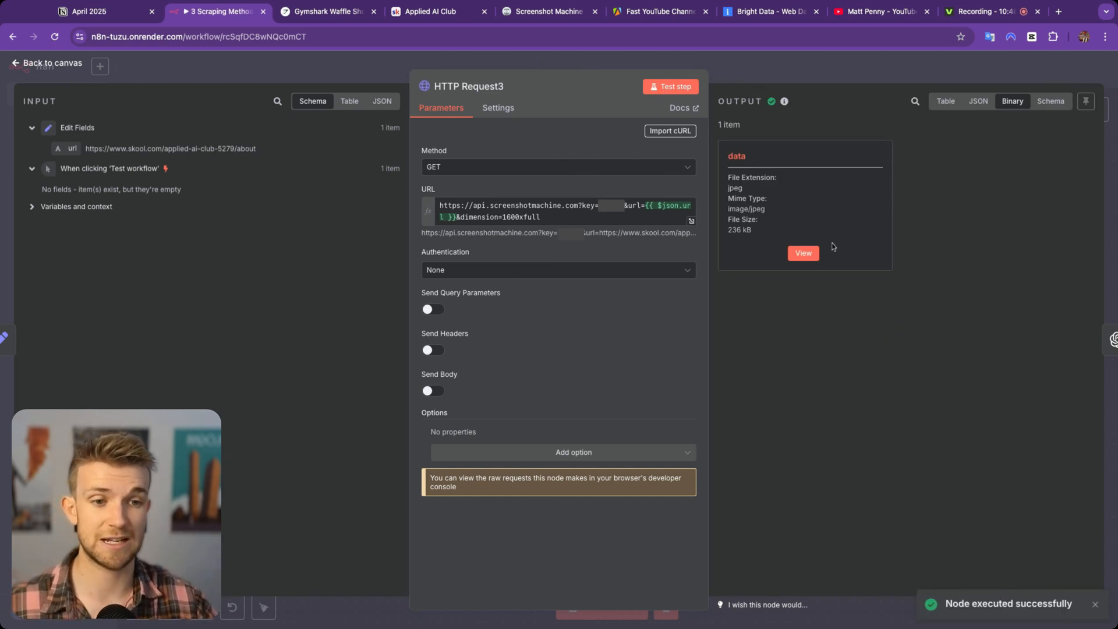
{"action": "left_click", "coordinate": [802, 252]}
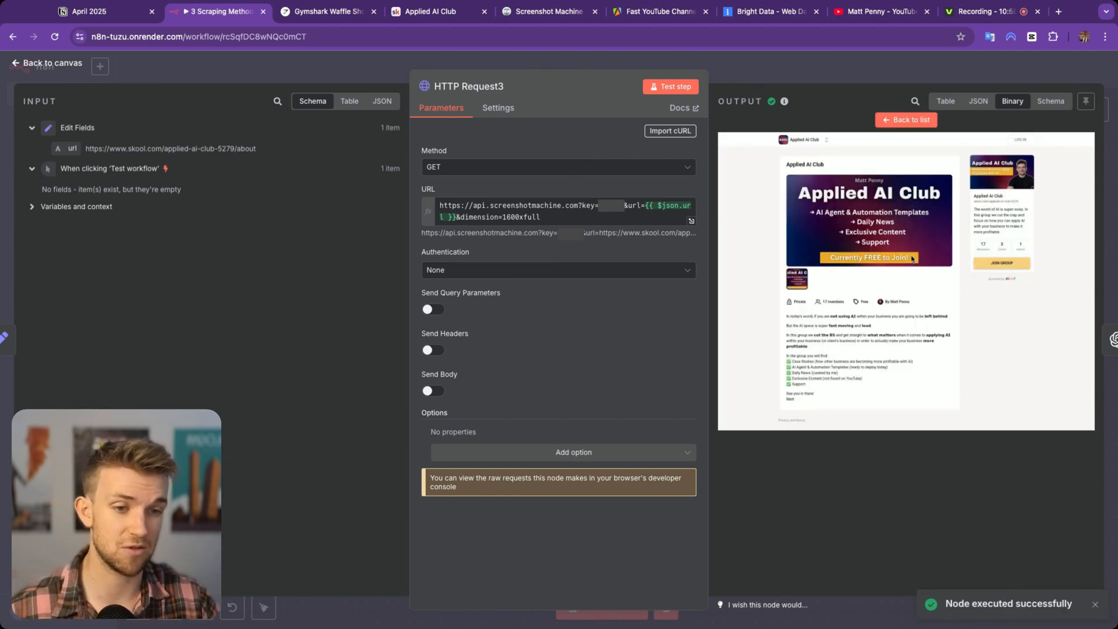
{"action": "left_click", "coordinate": [50, 63]}
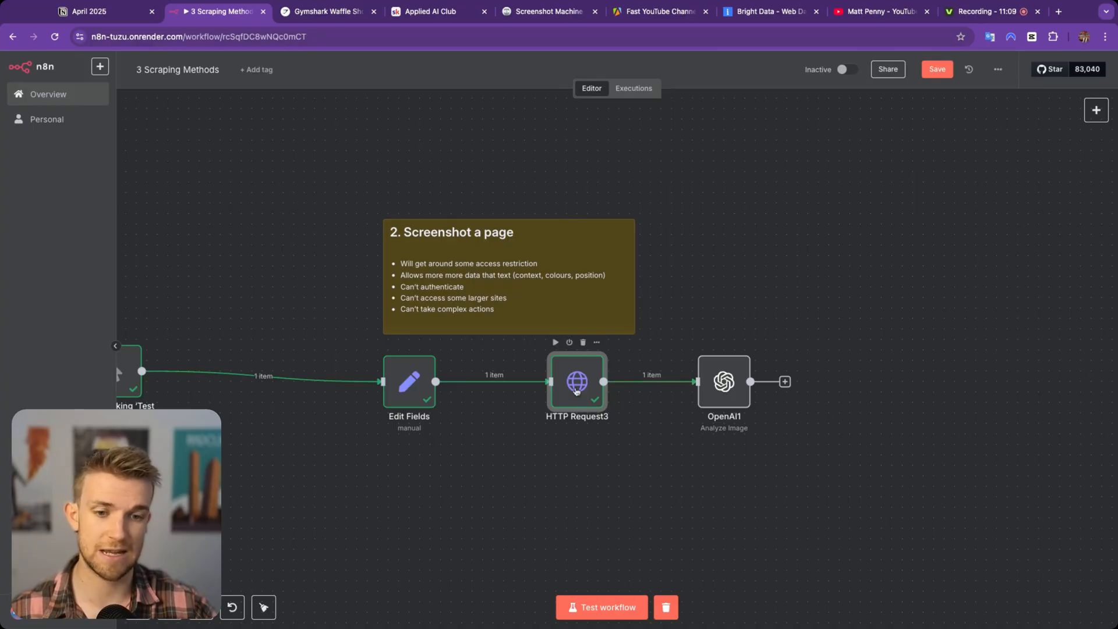
- Run OpenAI1 on the screenshot, getting 17 members, then compare against the Applied AI Club page
{"action": "double_click", "coordinate": [577, 382]}
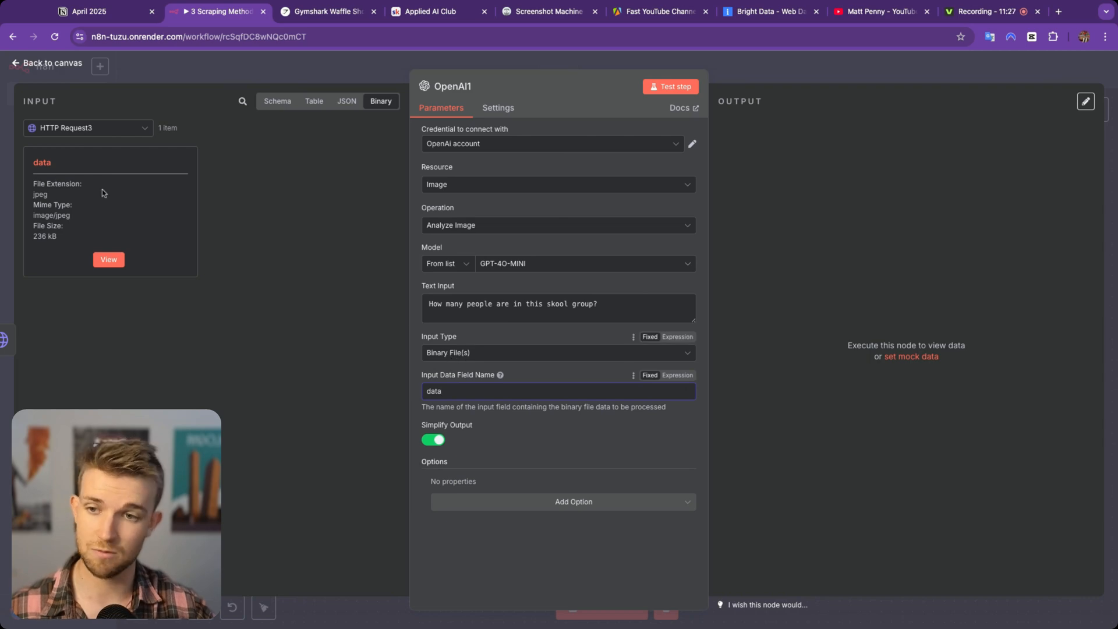
{"action": "left_click", "coordinate": [558, 391]}
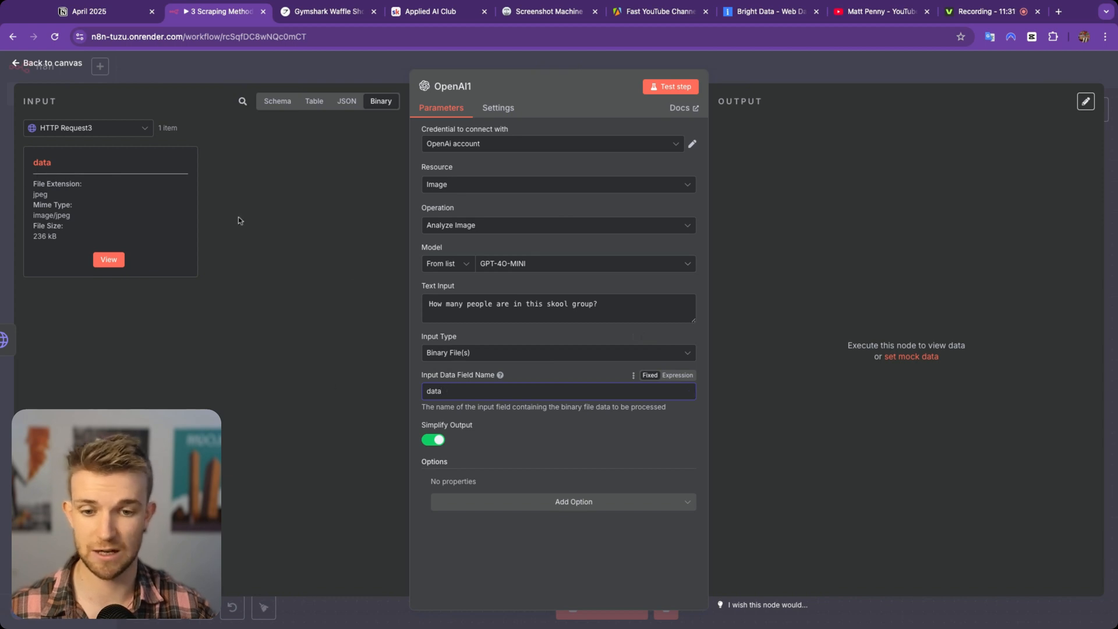
{"action": "left_click", "coordinate": [670, 86]}
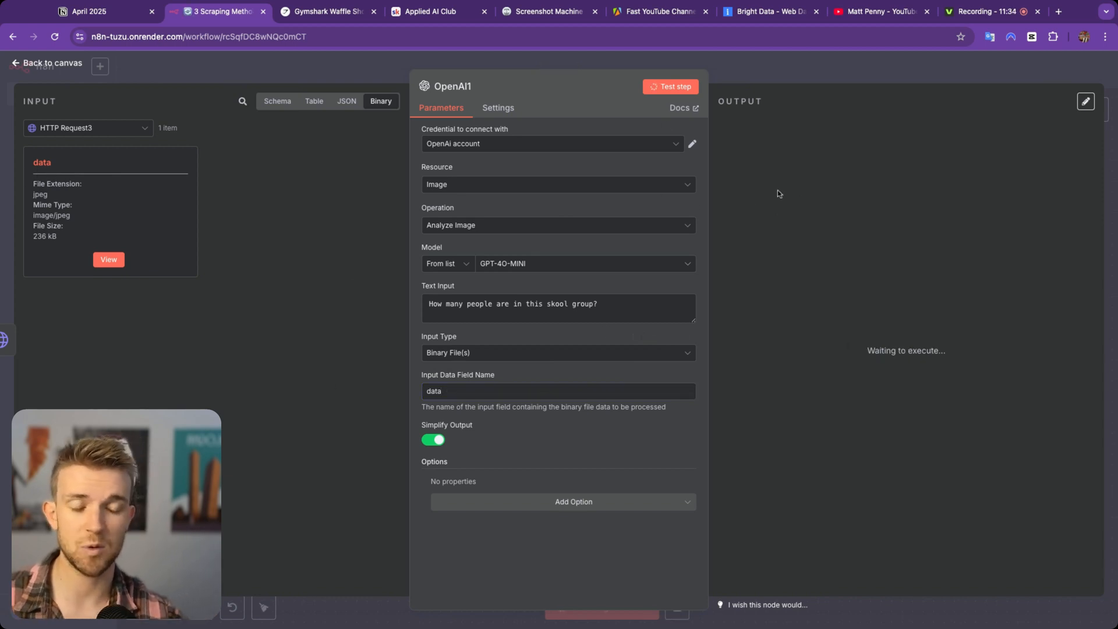
{"action": "mouse_move", "coordinate": [782, 180]}
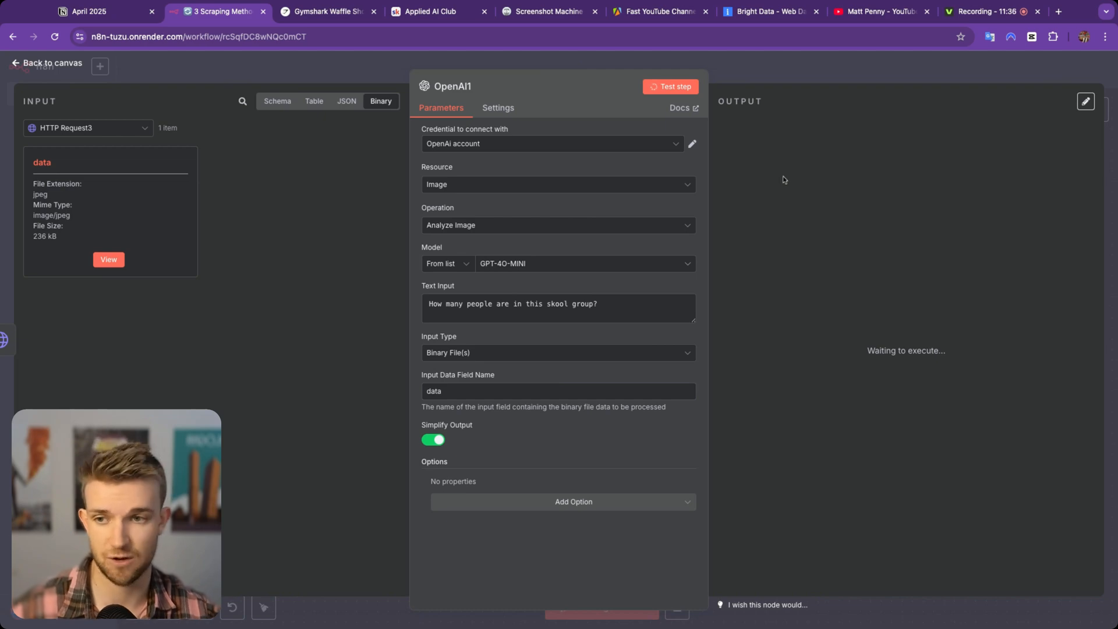
{"action": "left_click", "coordinate": [669, 86]}
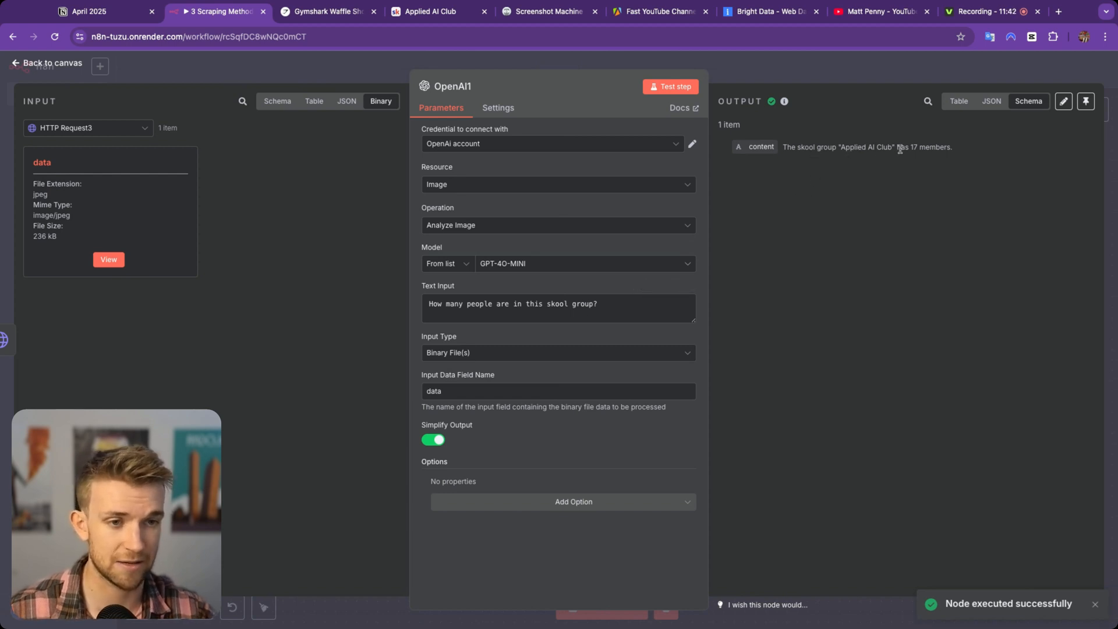
{"action": "left_click", "coordinate": [438, 12]}
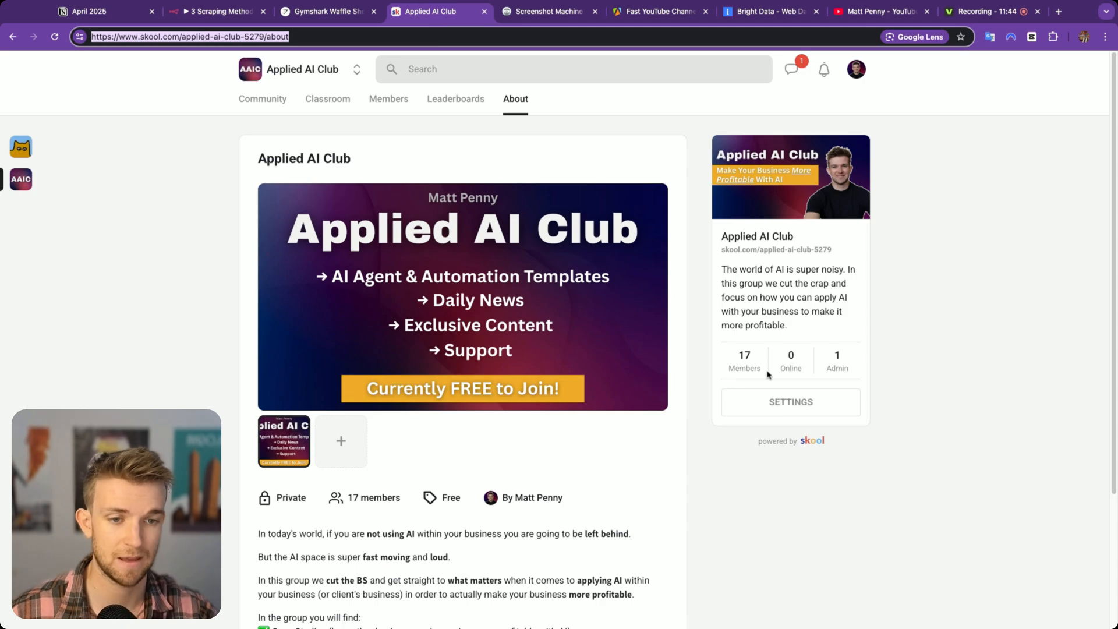
- Return to the 3 Scraping Methods workflow tab to reach the apify section
{"action": "left_click", "coordinate": [218, 12]}
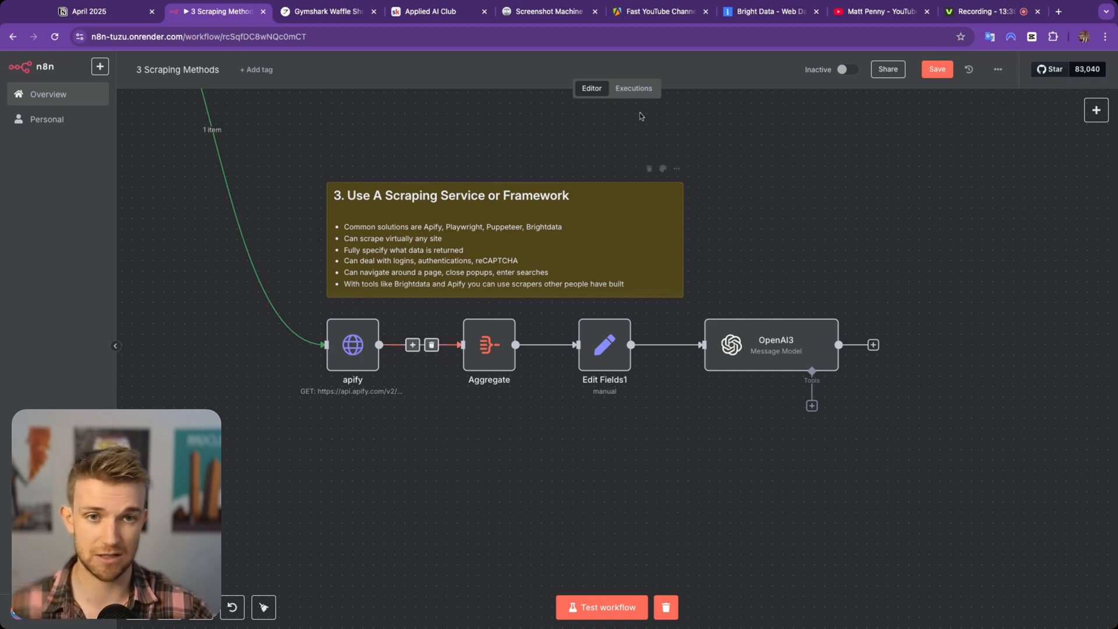
- Open a new browser tab for the Apify console actors list
{"action": "left_click", "coordinate": [655, 12]}
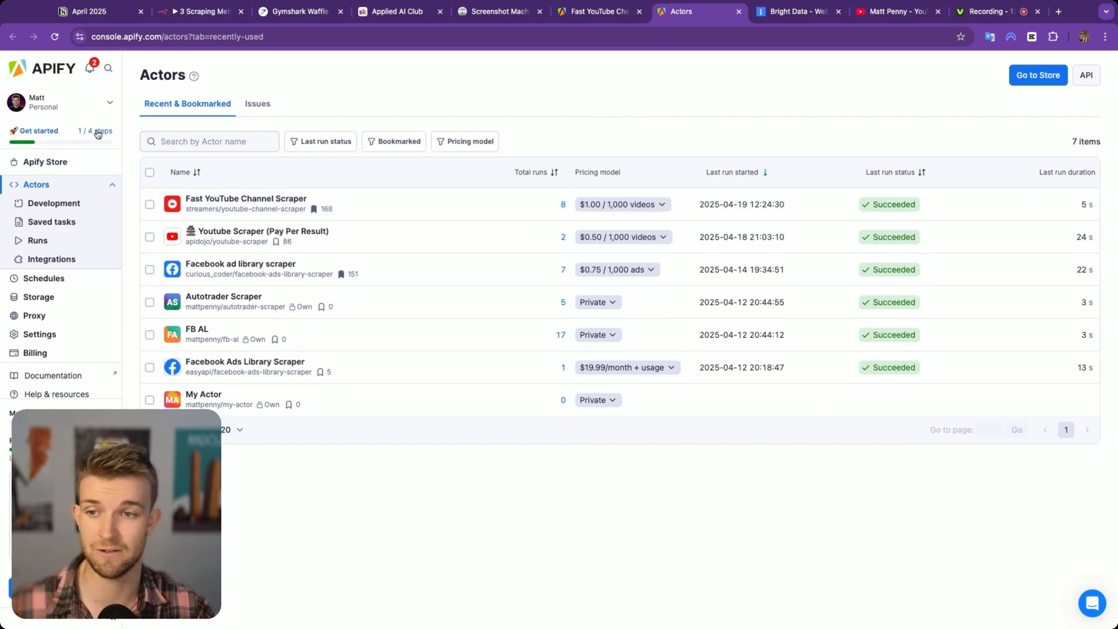
{"action": "left_click", "coordinate": [45, 161]}
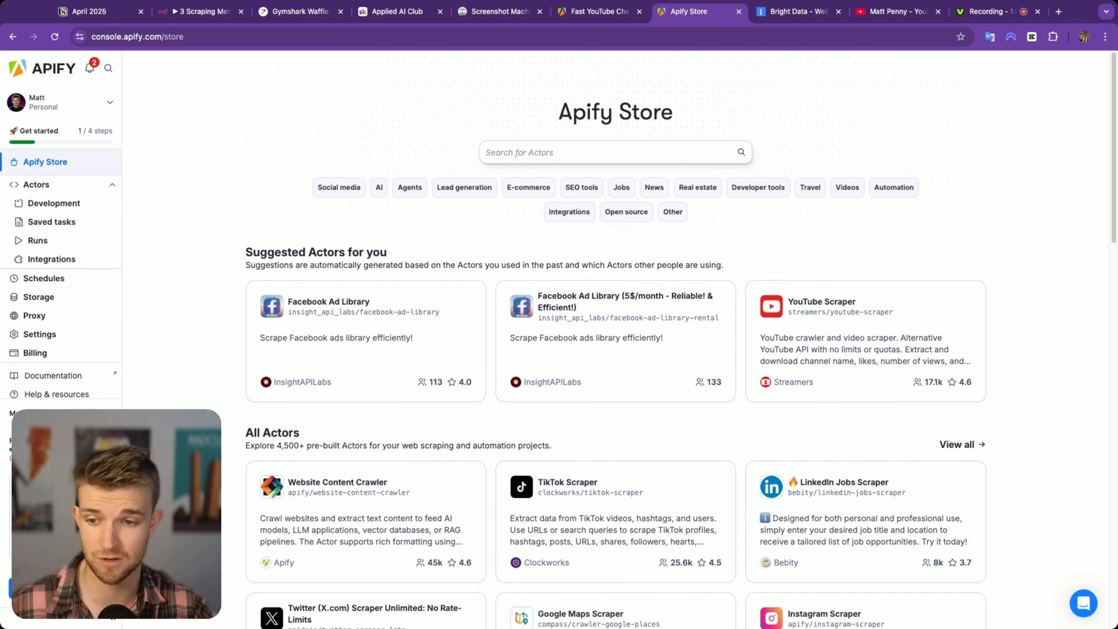
{"action": "left_click", "coordinate": [613, 152]}
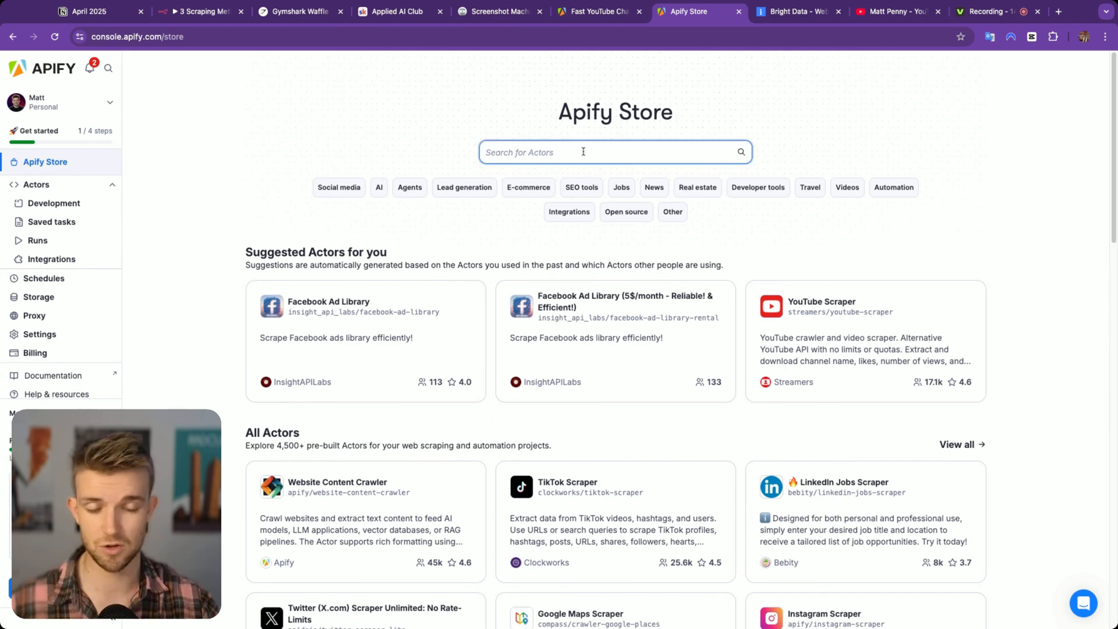
{"action": "type", "text": "y"}
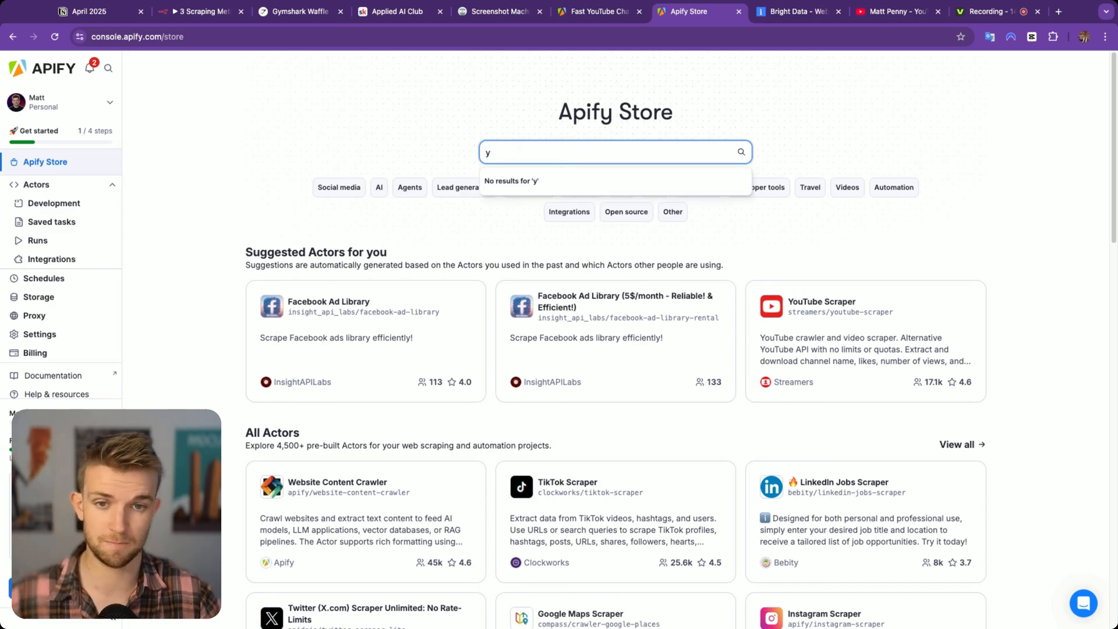
{"action": "type", "text": "outube"}
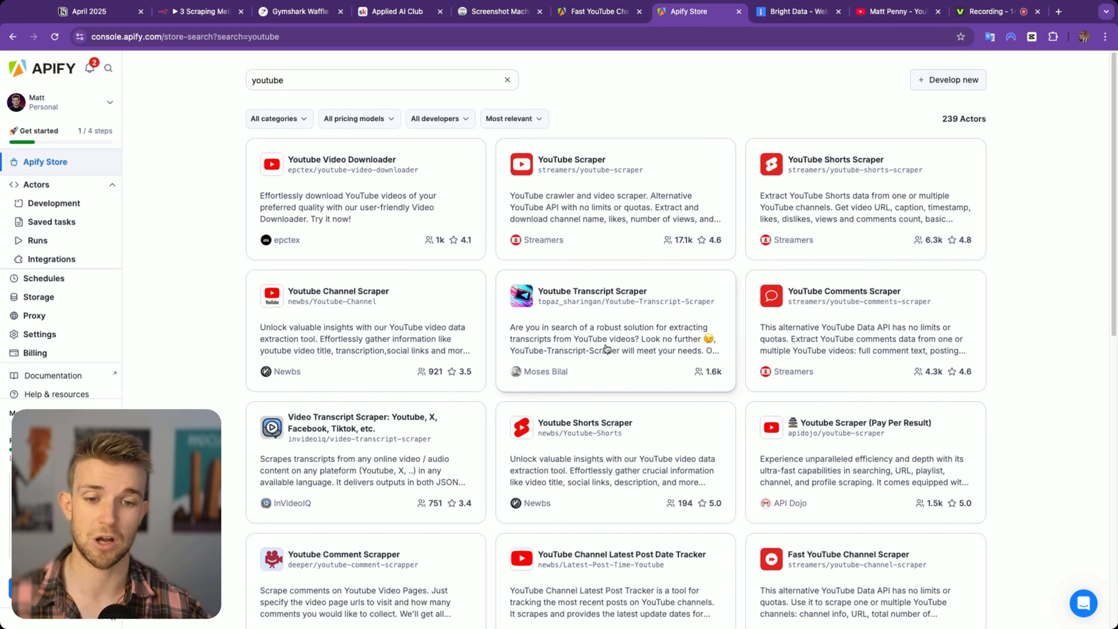
{"action": "scroll", "scroll_direction": "down", "scroll_amount": 3}
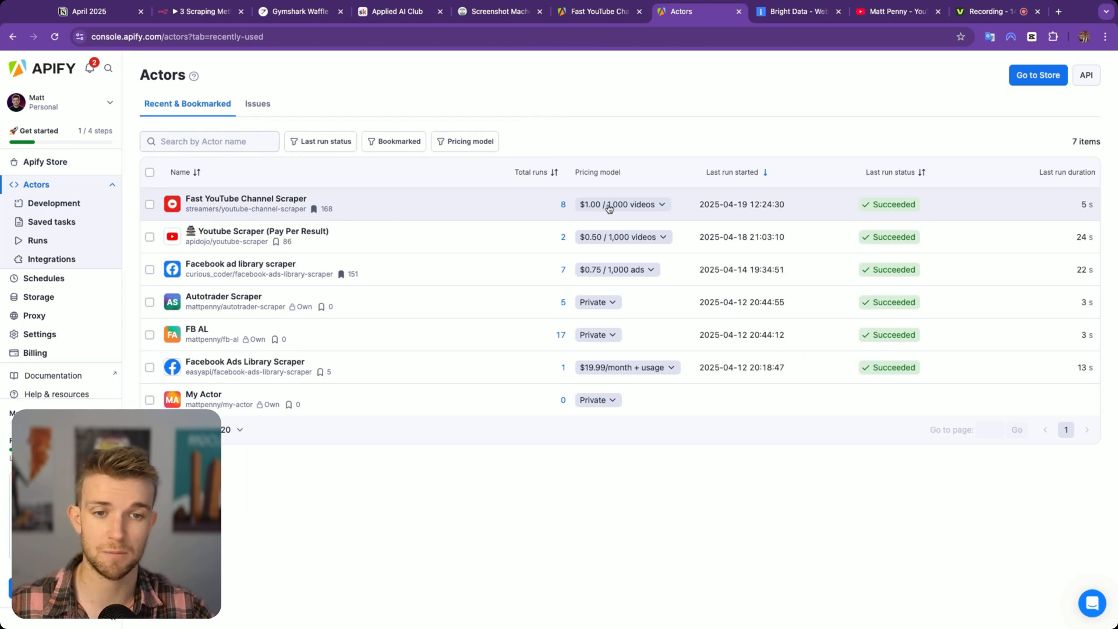
{"action": "left_click", "coordinate": [246, 198]}
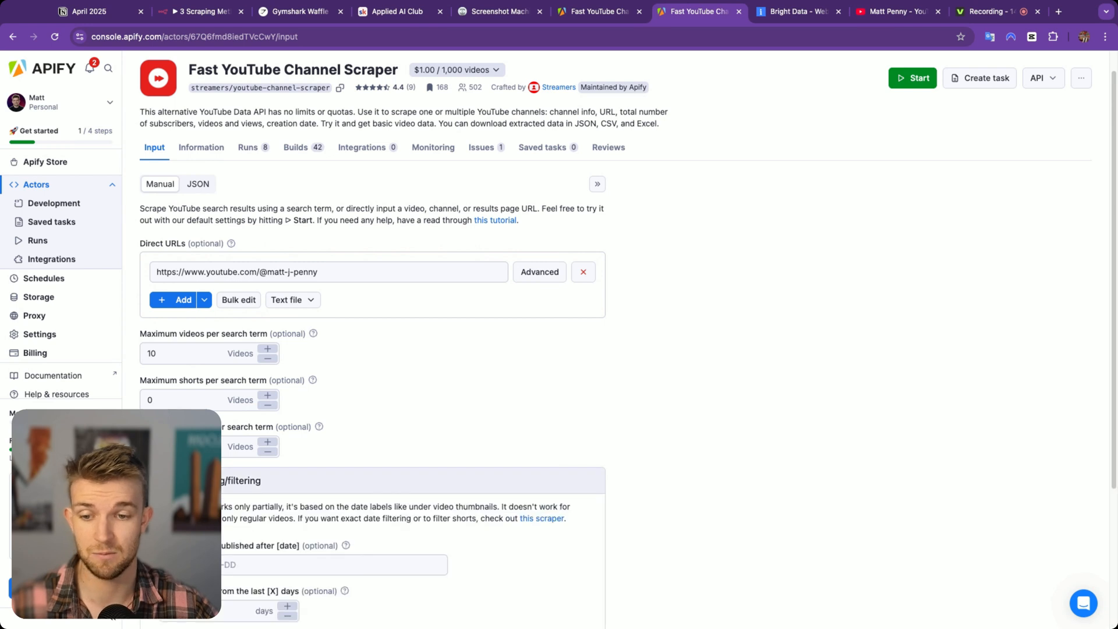
{"action": "scroll", "scroll_direction": "down", "scroll_amount": 3}
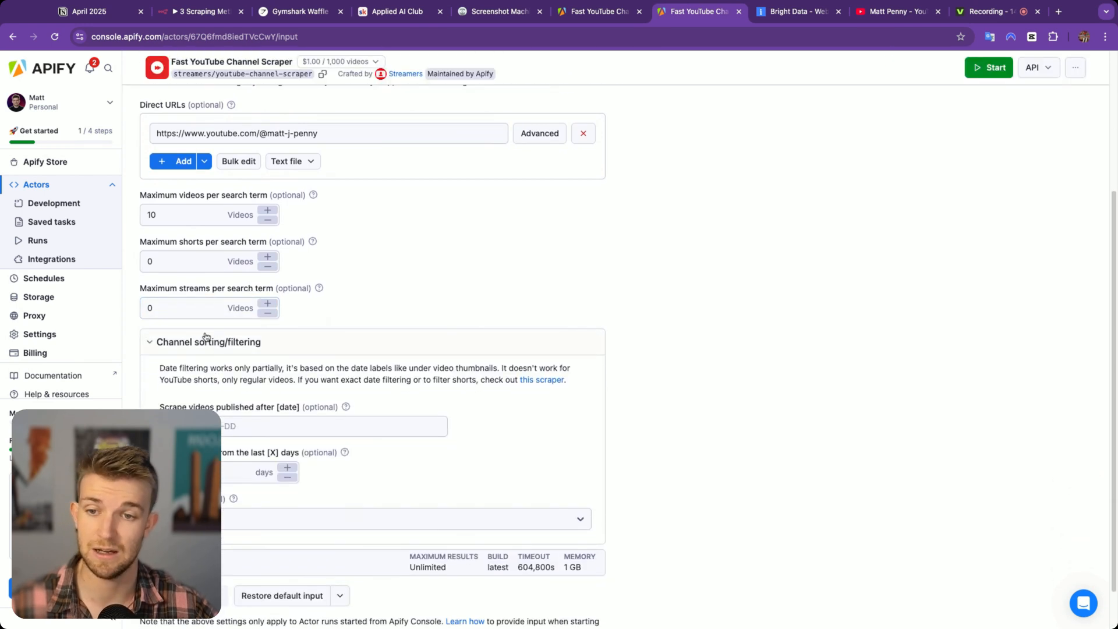
{"action": "scroll", "scroll_direction": "down", "scroll_amount": 3}
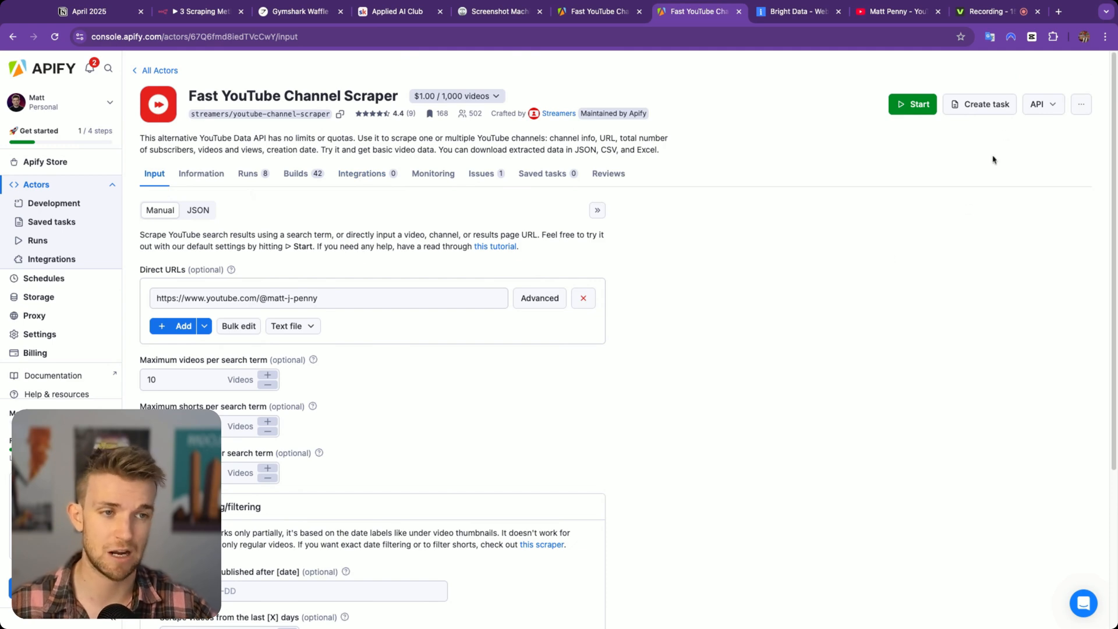
{"action": "left_click", "coordinate": [1037, 104]}
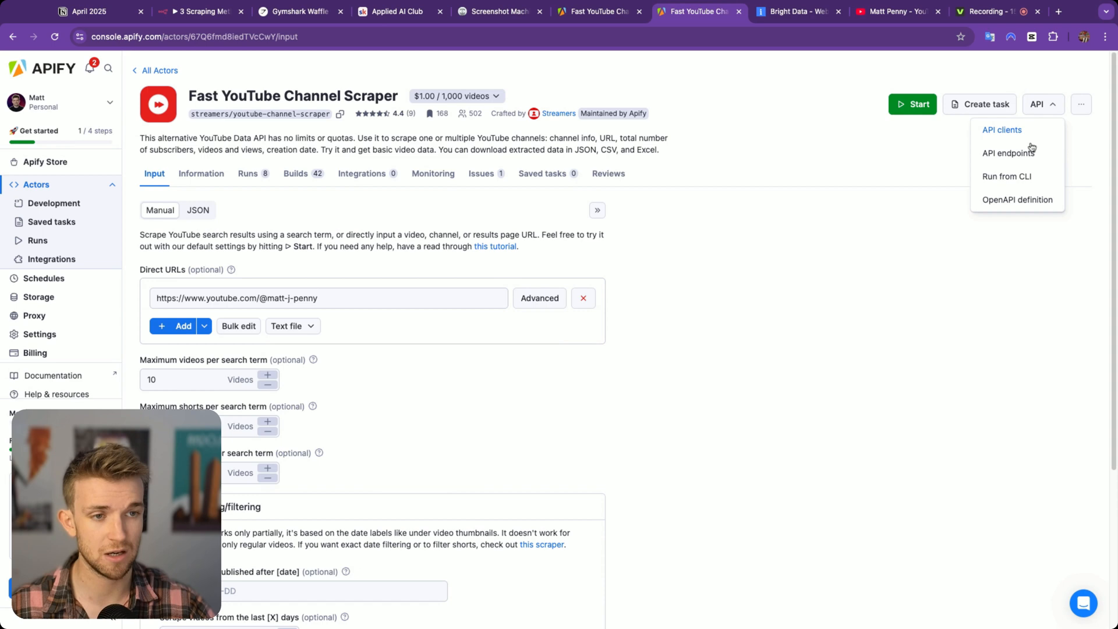
- Copy the 'Run Actor synchronously and get dataset items' endpoint and return to n8n
{"action": "left_click", "coordinate": [1009, 152]}
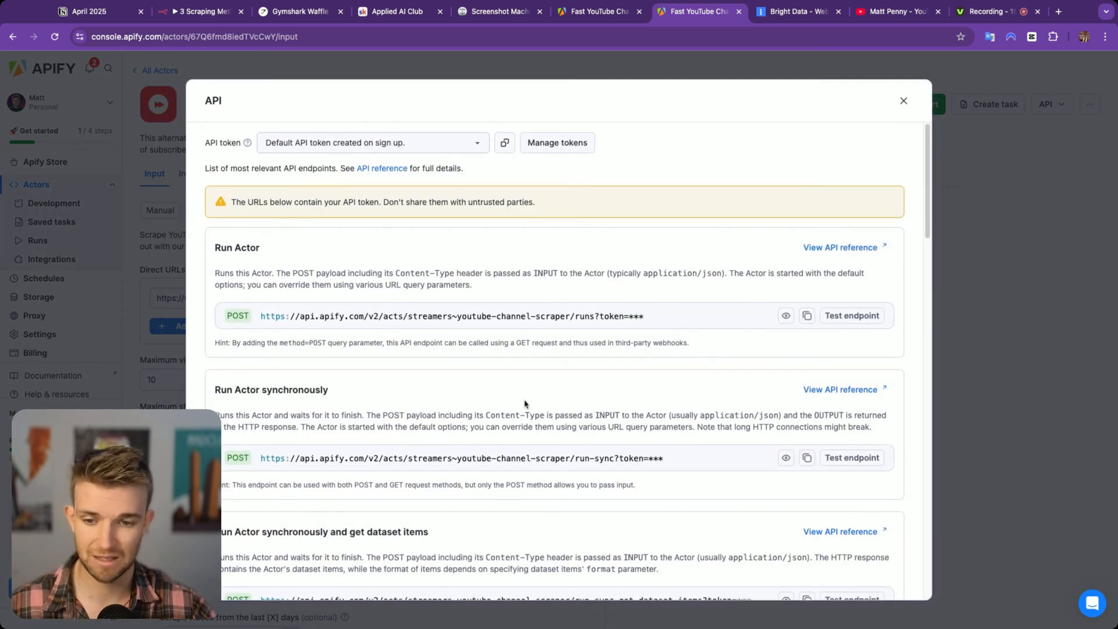
{"action": "scroll", "scroll_direction": "down", "scroll_amount": 3}
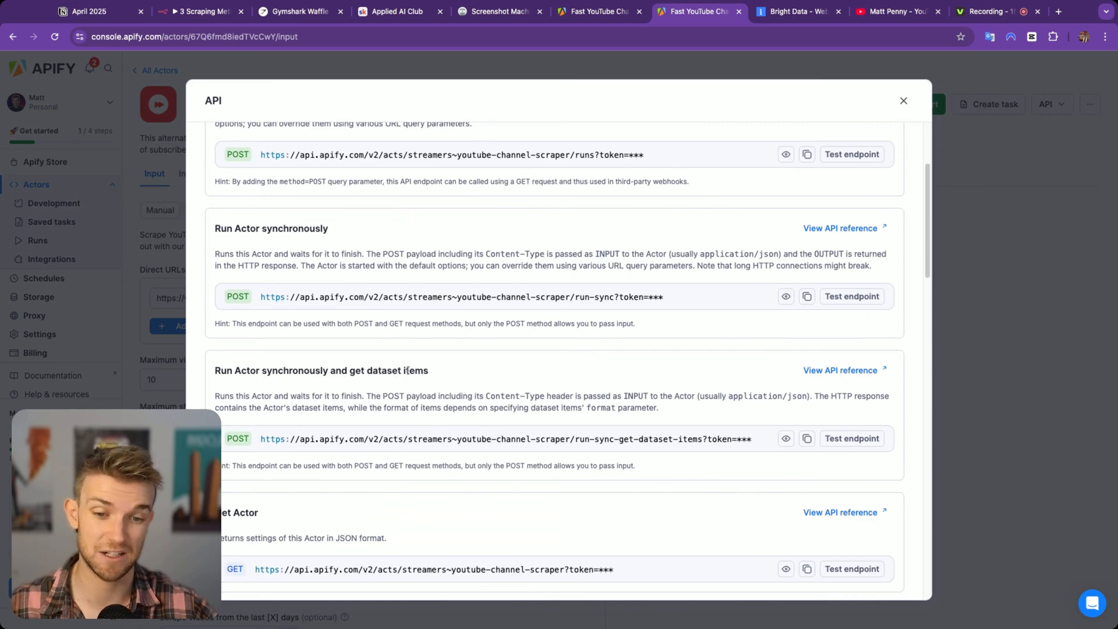
{"action": "left_click", "coordinate": [806, 438]}
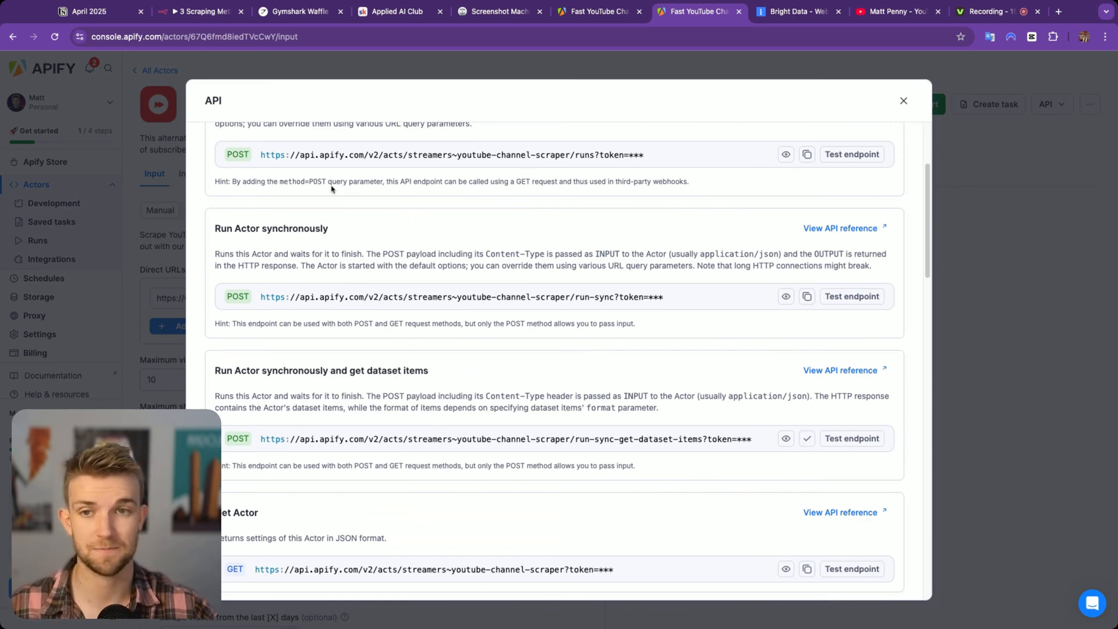
{"action": "left_click", "coordinate": [199, 12]}
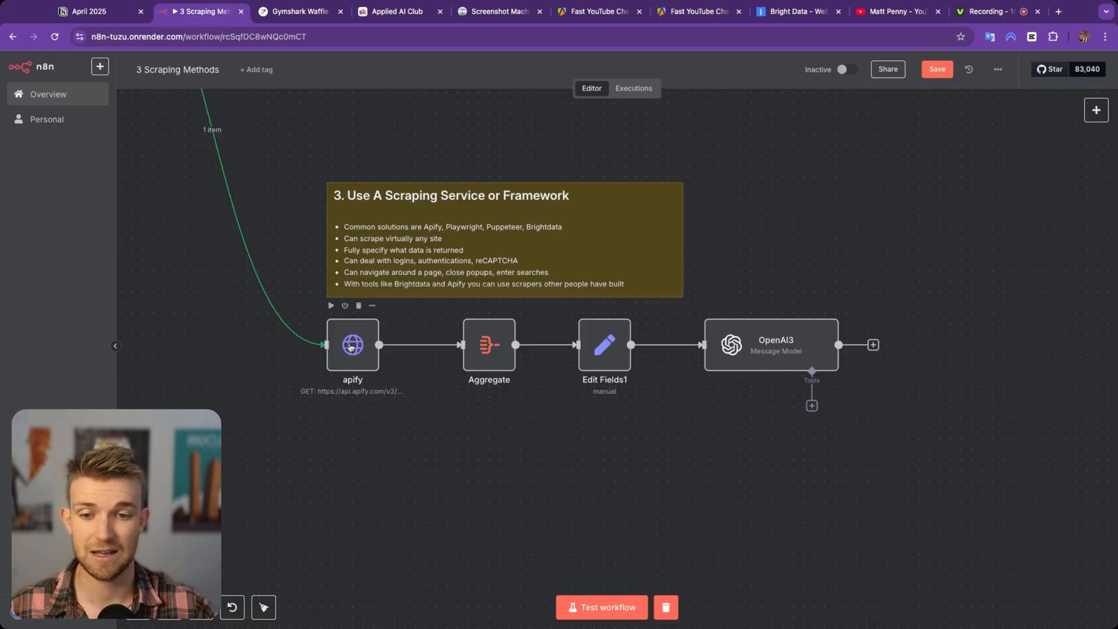
- Open the apify HTTP request node's settings
{"action": "double_click", "coordinate": [352, 344]}
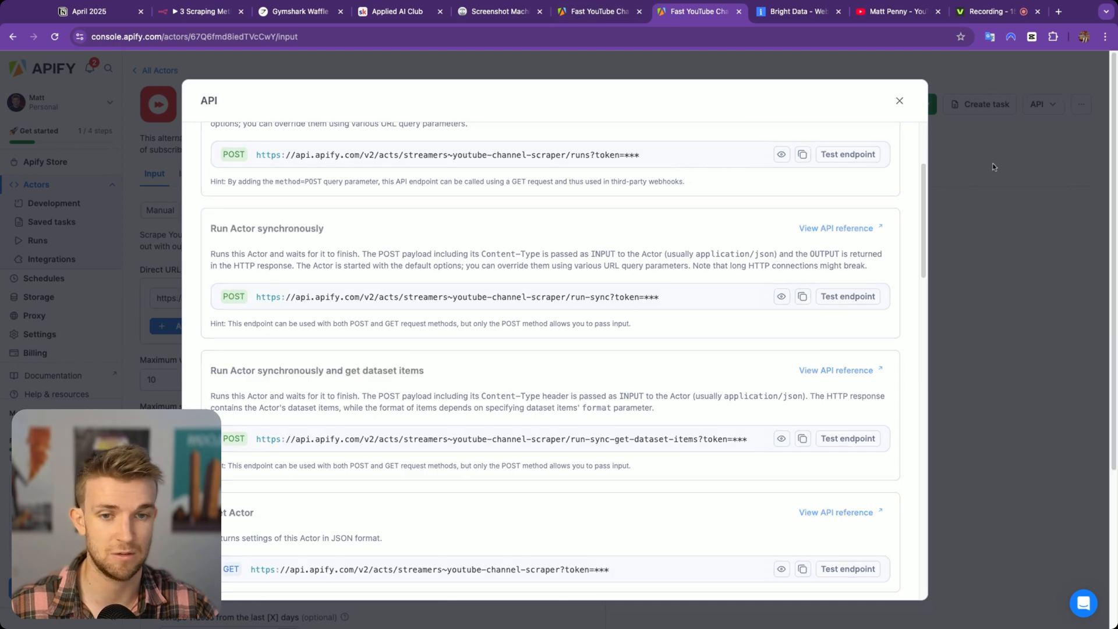
- Close the endpoints list and edit the scraper's JSON input maxResults for the matt-j-penny channel
{"action": "left_click", "coordinate": [899, 100]}
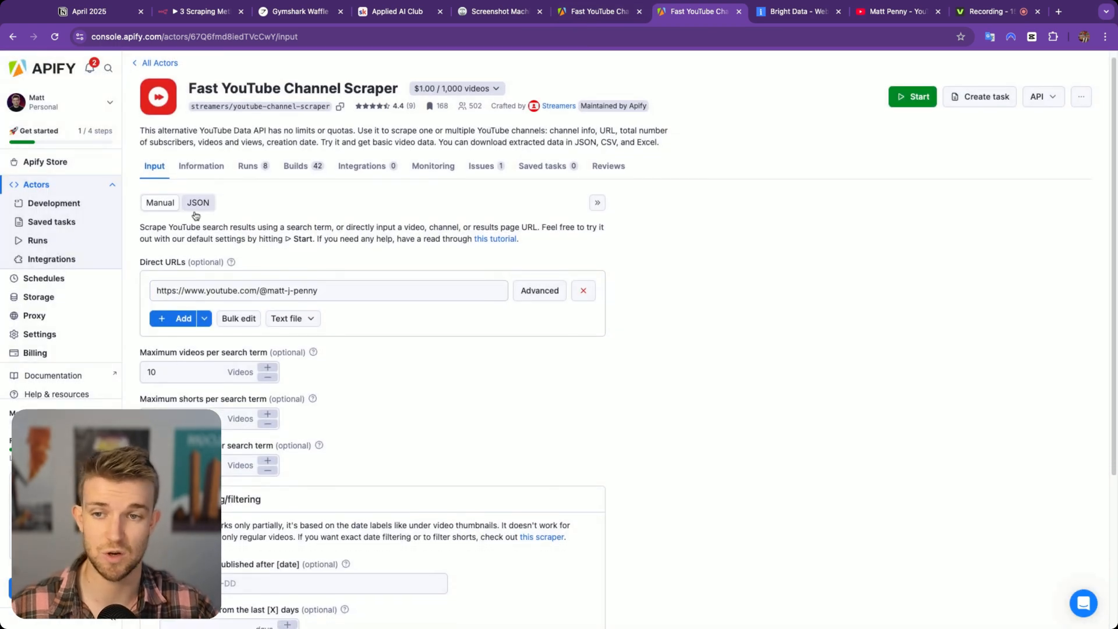
{"action": "left_click", "coordinate": [198, 202]}
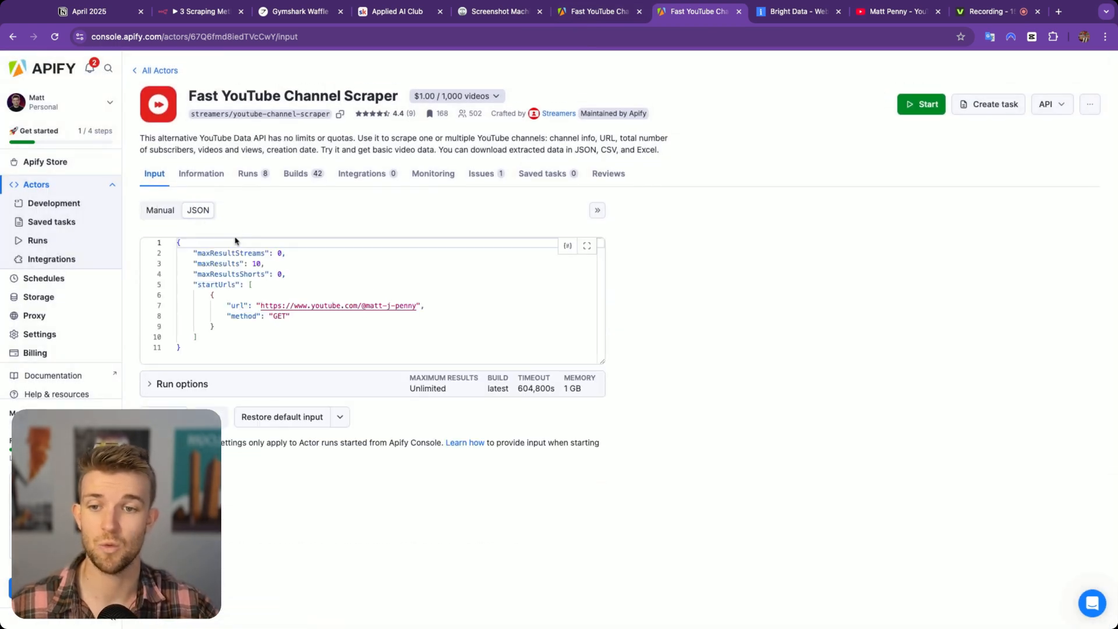
{"action": "left_click", "coordinate": [159, 210]}
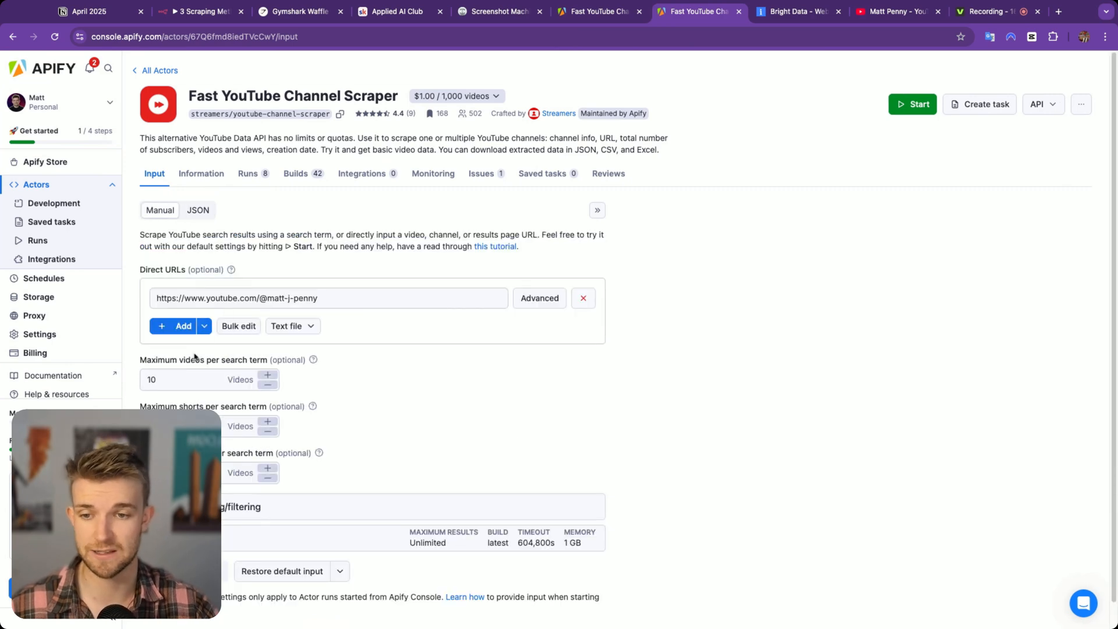
{"action": "type", "text": "6"}
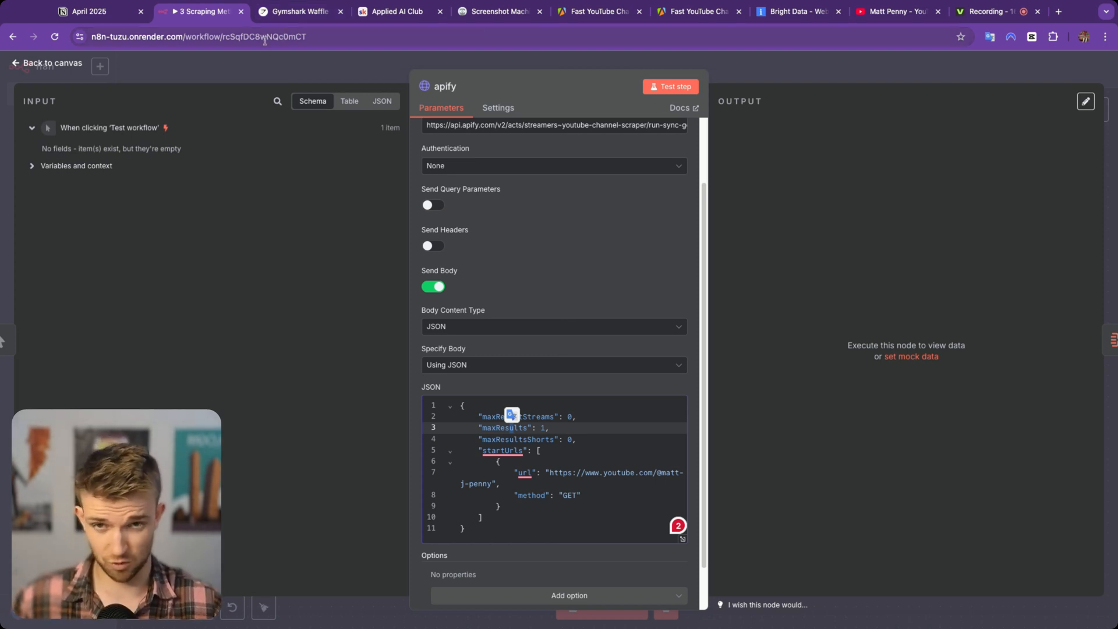
{"action": "left_click", "coordinate": [699, 12]}
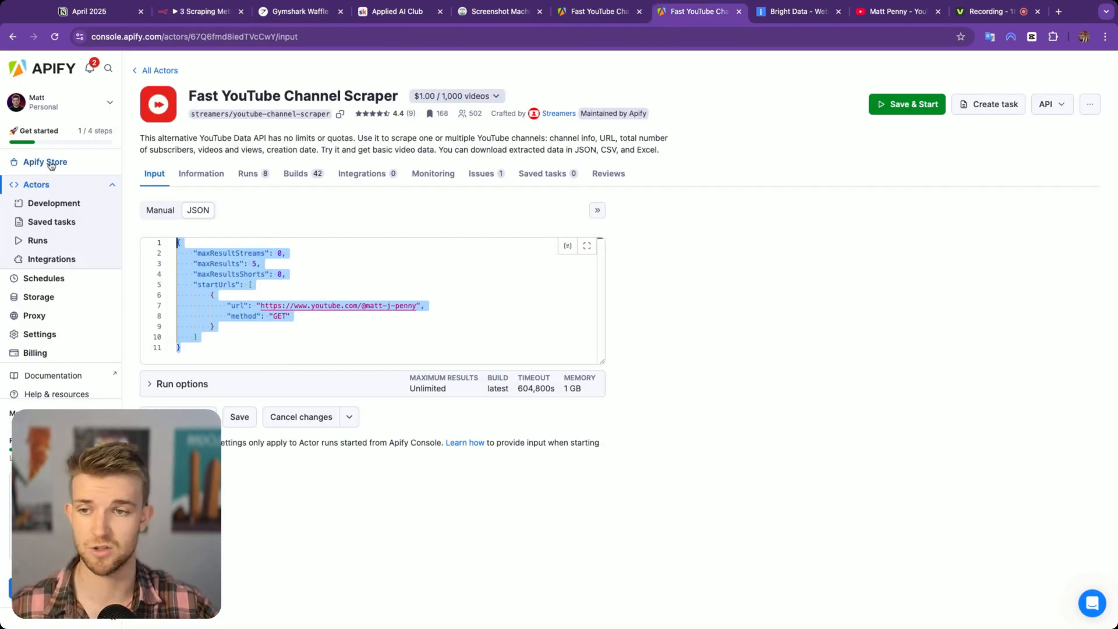
- Browse the Apify Store, then reopen Fast YouTube Channel Scraper from the Actors list
{"action": "left_click", "coordinate": [45, 162]}
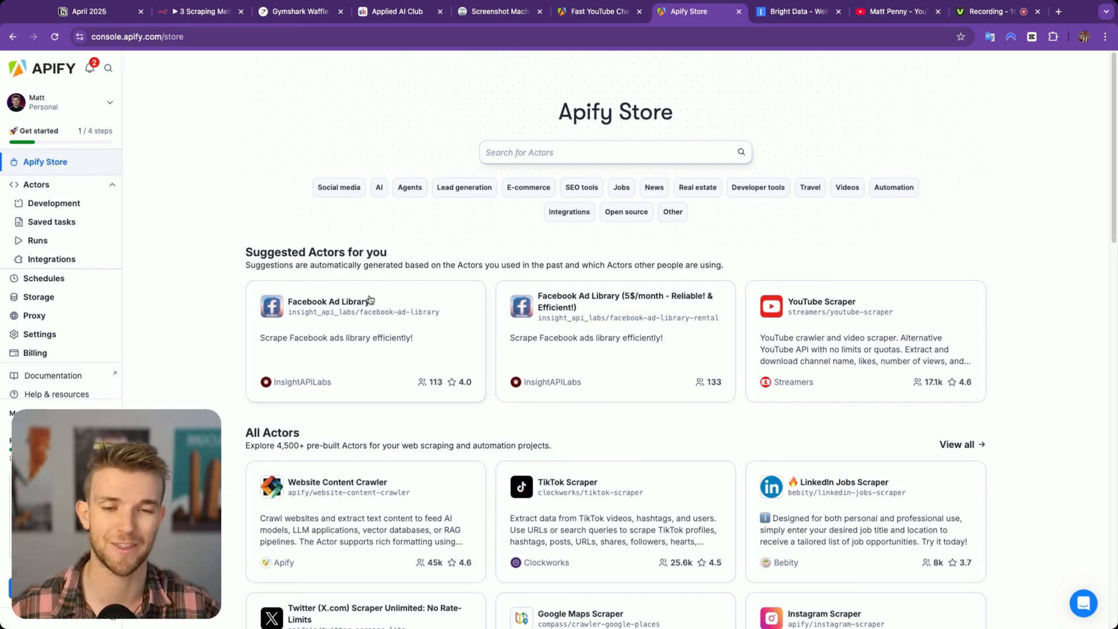
{"action": "scroll", "scroll_direction": "down", "scroll_amount": 3}
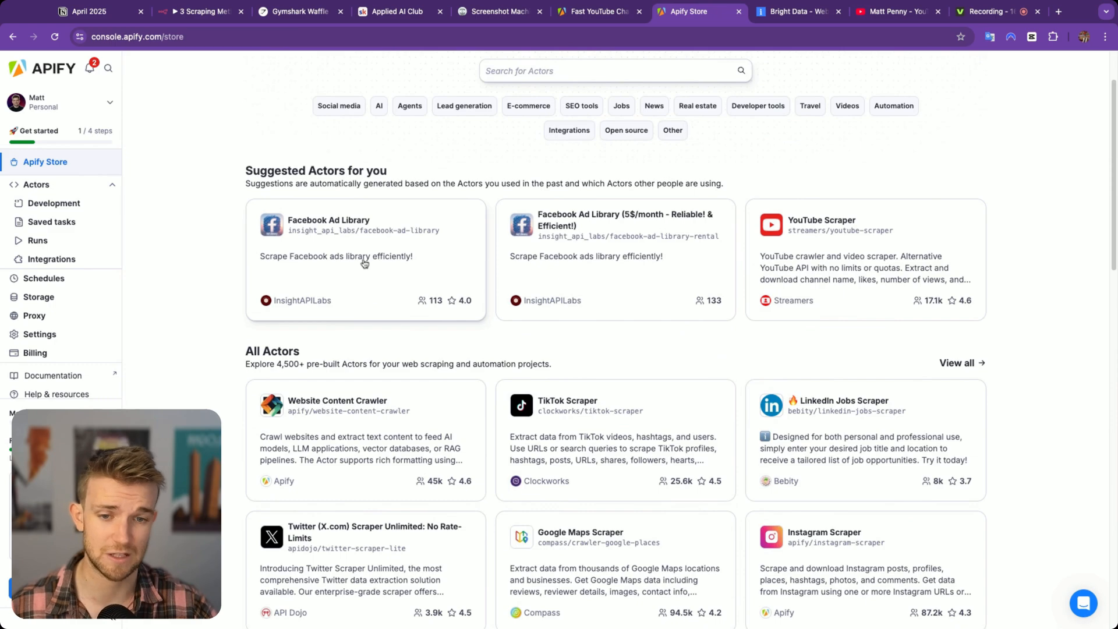
{"action": "scroll", "scroll_direction": "down", "scroll_amount": 3}
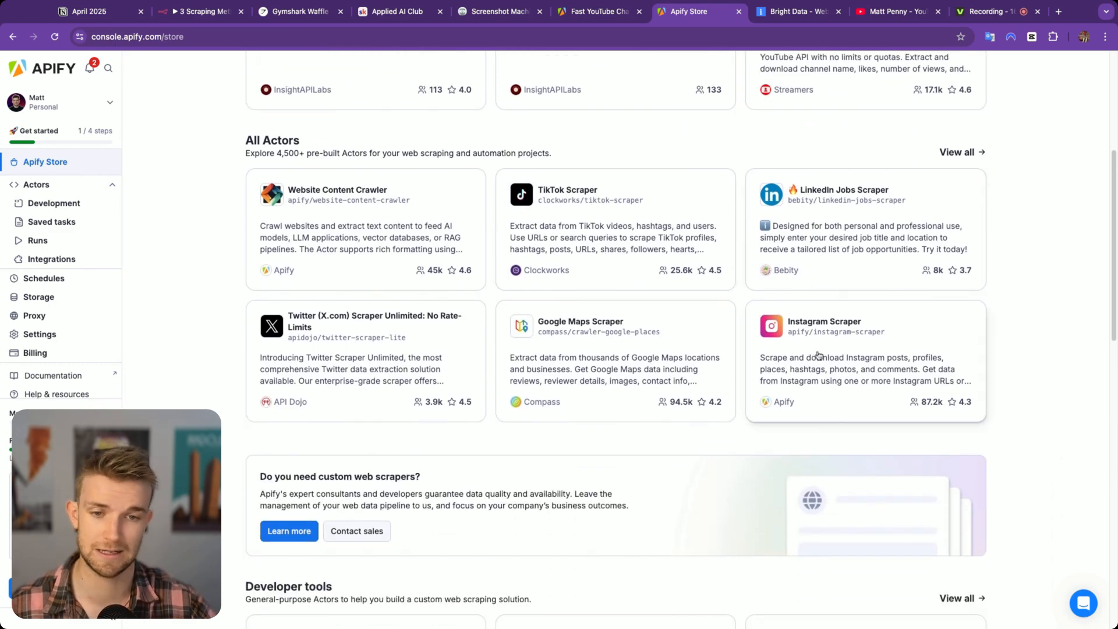
{"action": "scroll", "scroll_direction": "down", "scroll_amount": 3}
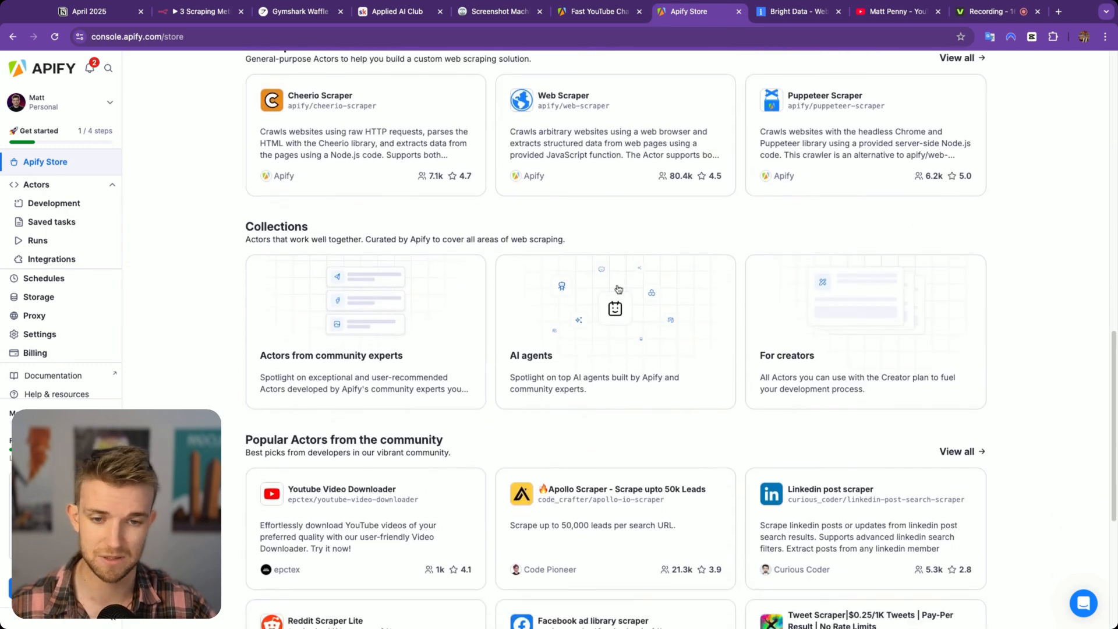
{"action": "scroll", "scroll_direction": "down", "scroll_amount": 3}
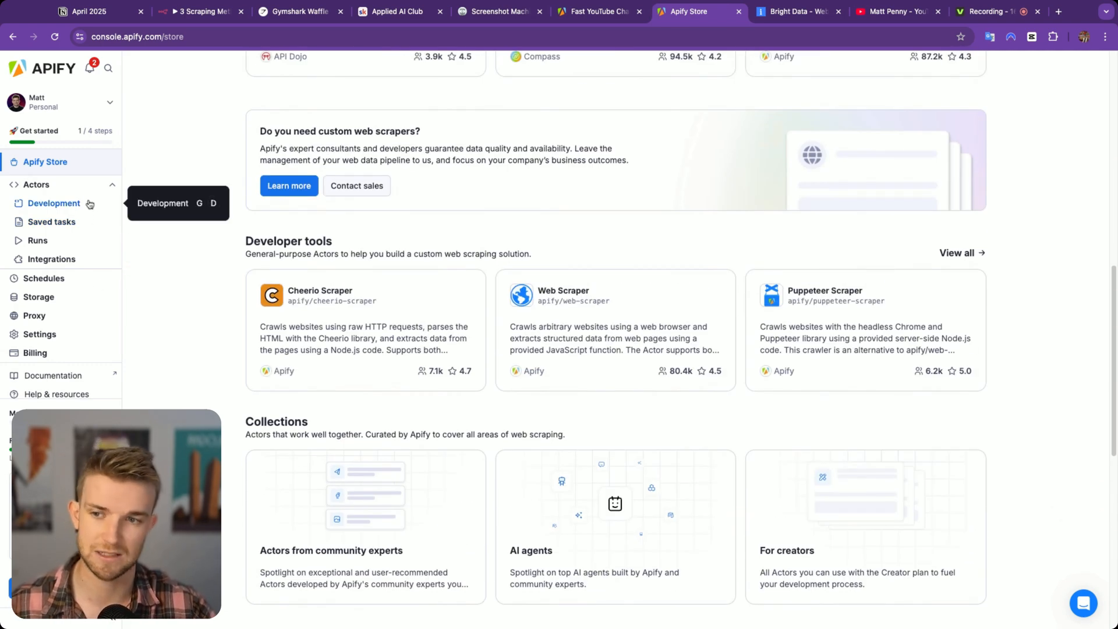
{"action": "mouse_move", "coordinate": [37, 240]}
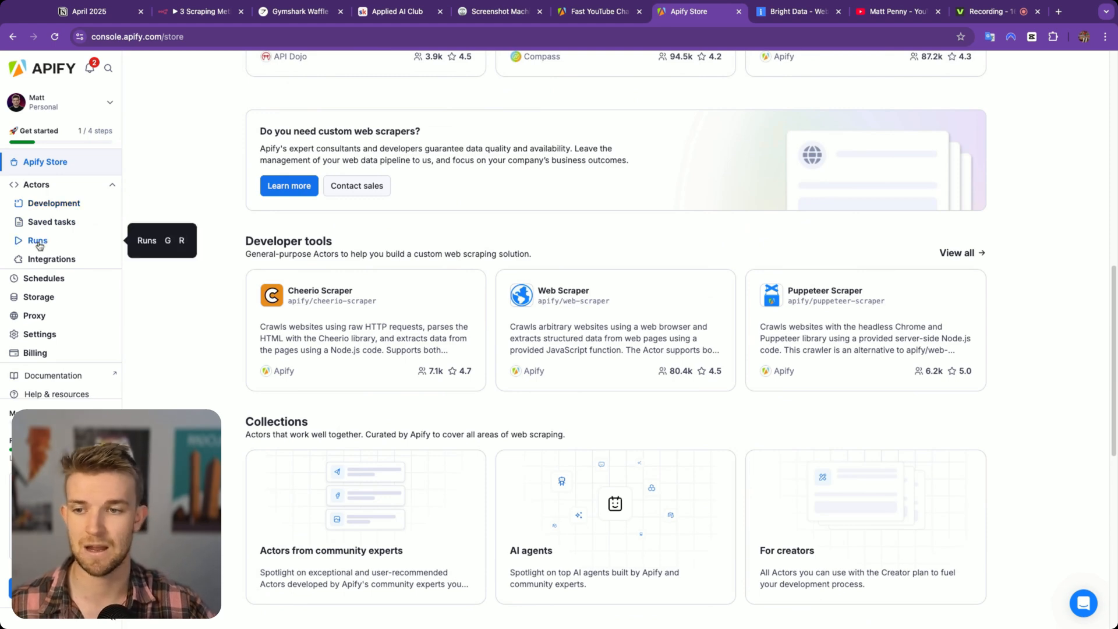
{"action": "left_click", "coordinate": [399, 12]}
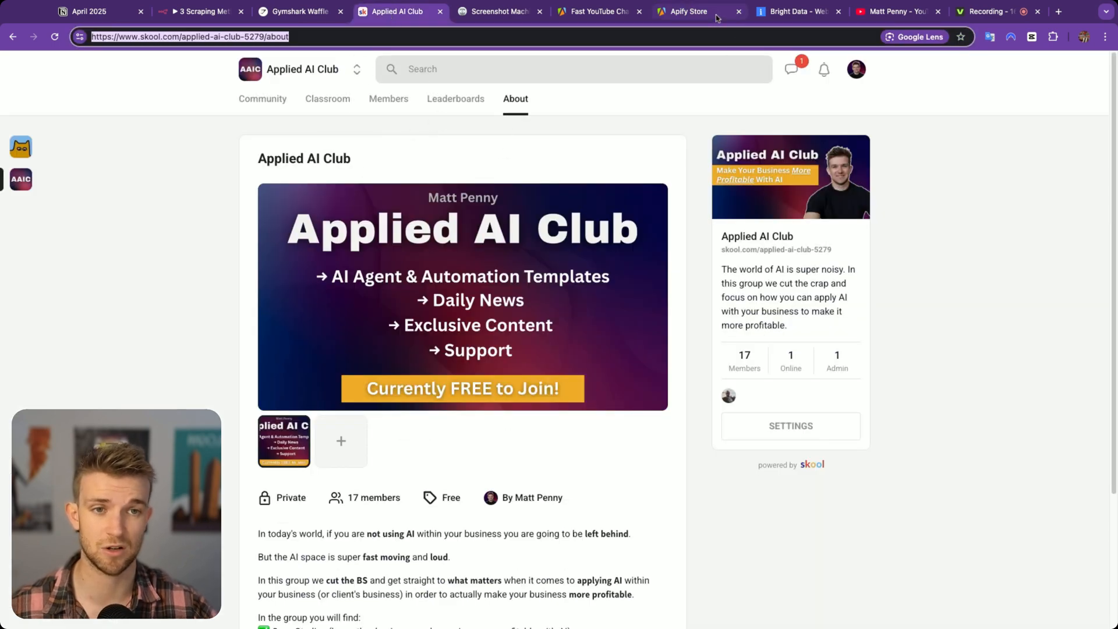
{"action": "left_click", "coordinate": [687, 12]}
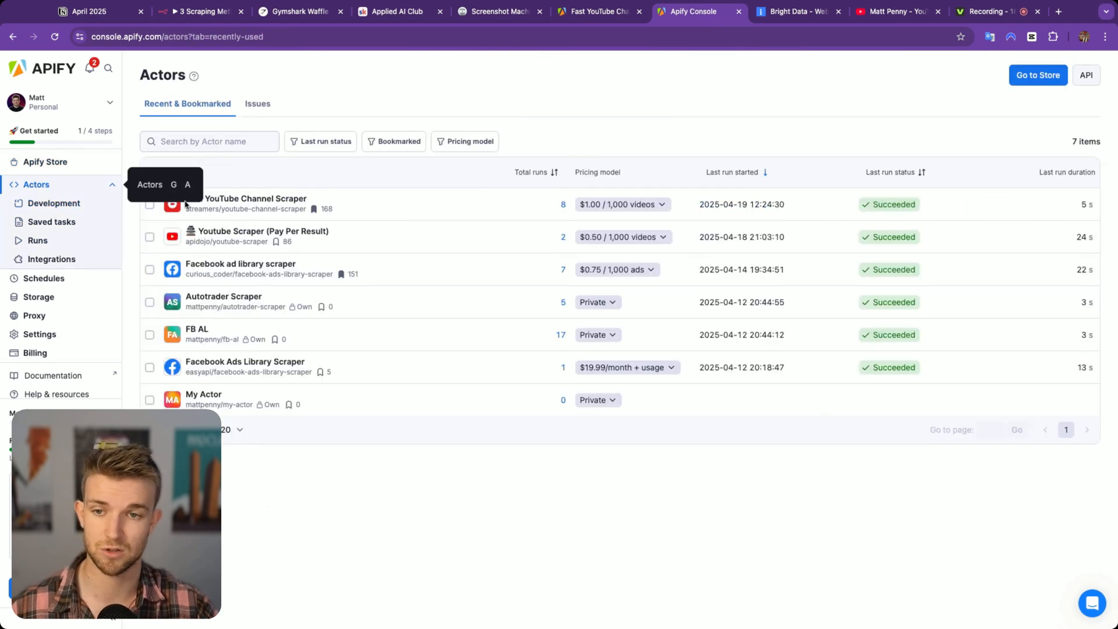
{"action": "left_click", "coordinate": [254, 198]}
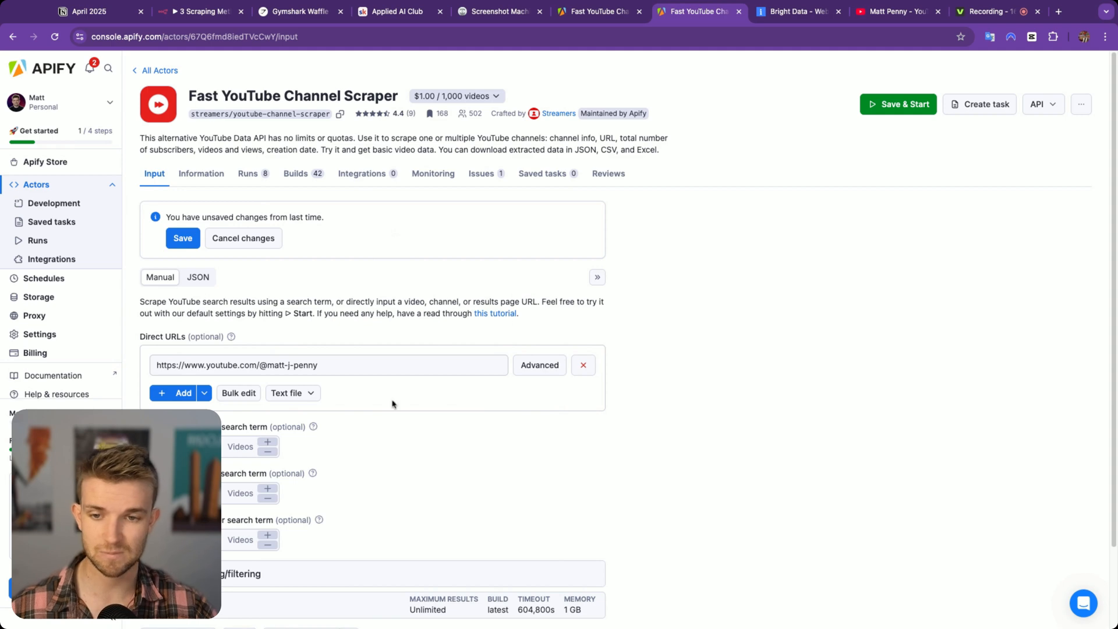
- Run the apify HTTP request, returning matt-j-penny channel details (336 subscribers, 35 videos), and return to canvas
{"action": "left_click", "coordinate": [199, 11]}
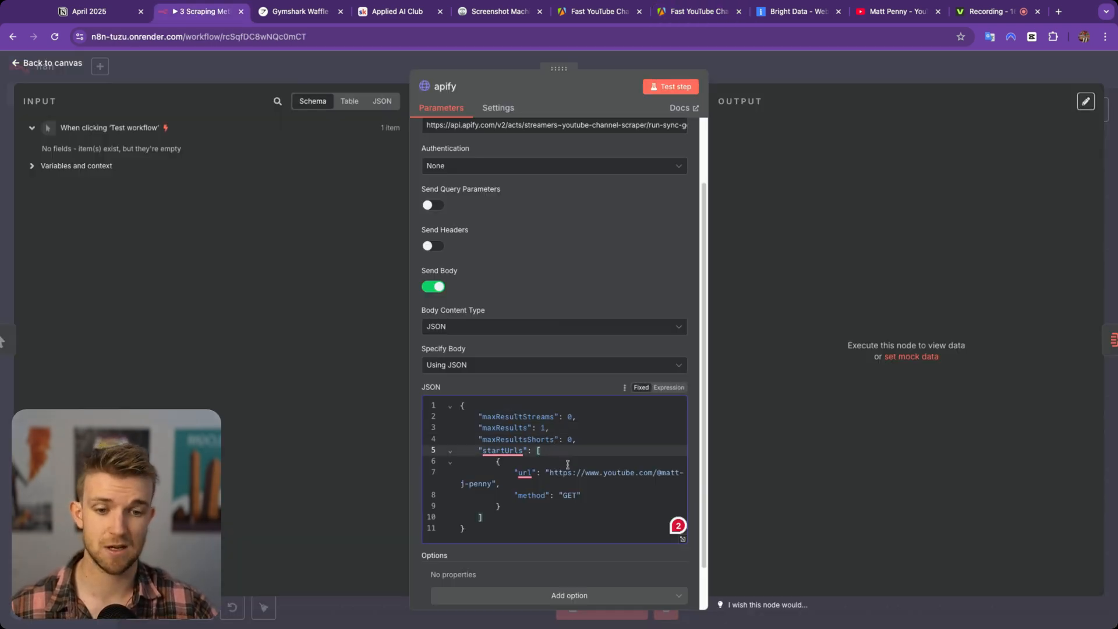
{"action": "left_click", "coordinate": [670, 86]}
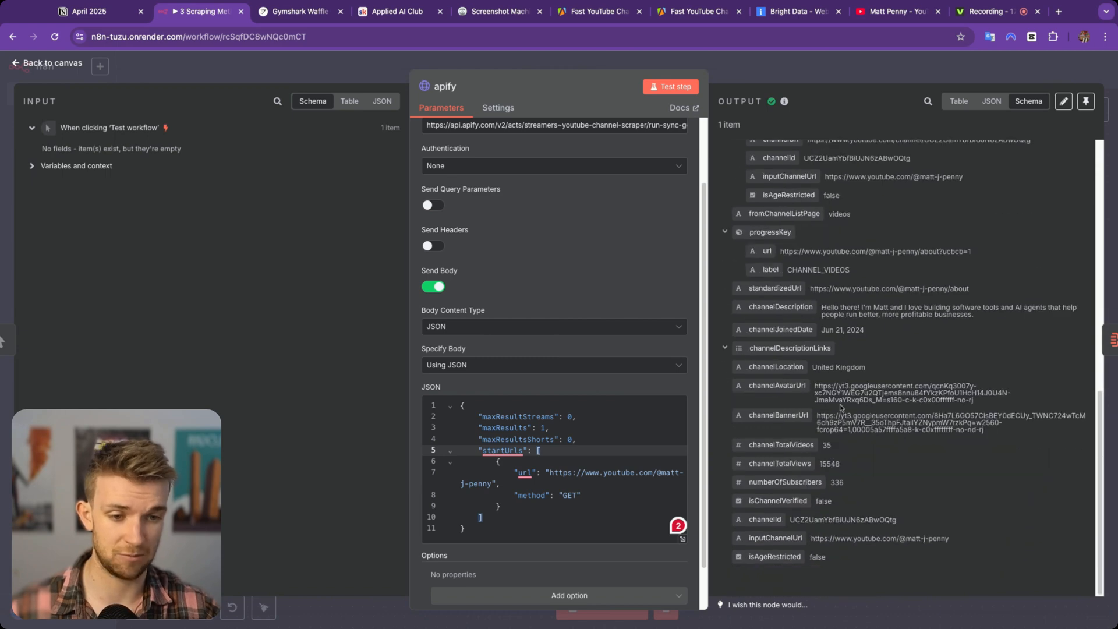
{"action": "left_click", "coordinate": [670, 86]}
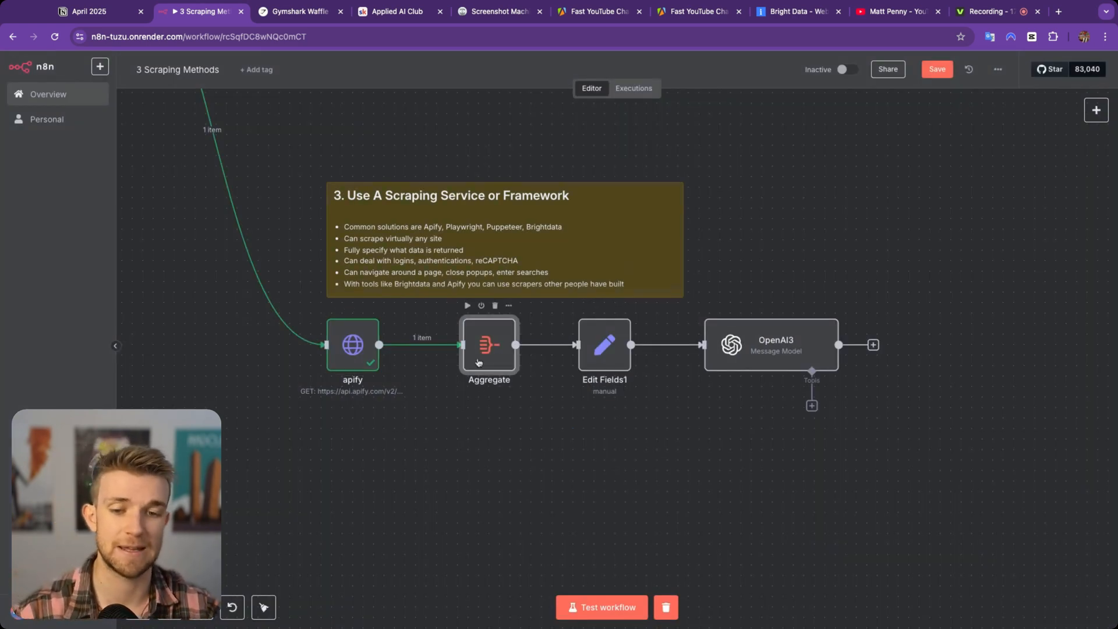
- Review the Aggregate, Edit Fields1 and OpenAI3 node configurations before running them
{"action": "double_click", "coordinate": [488, 345]}
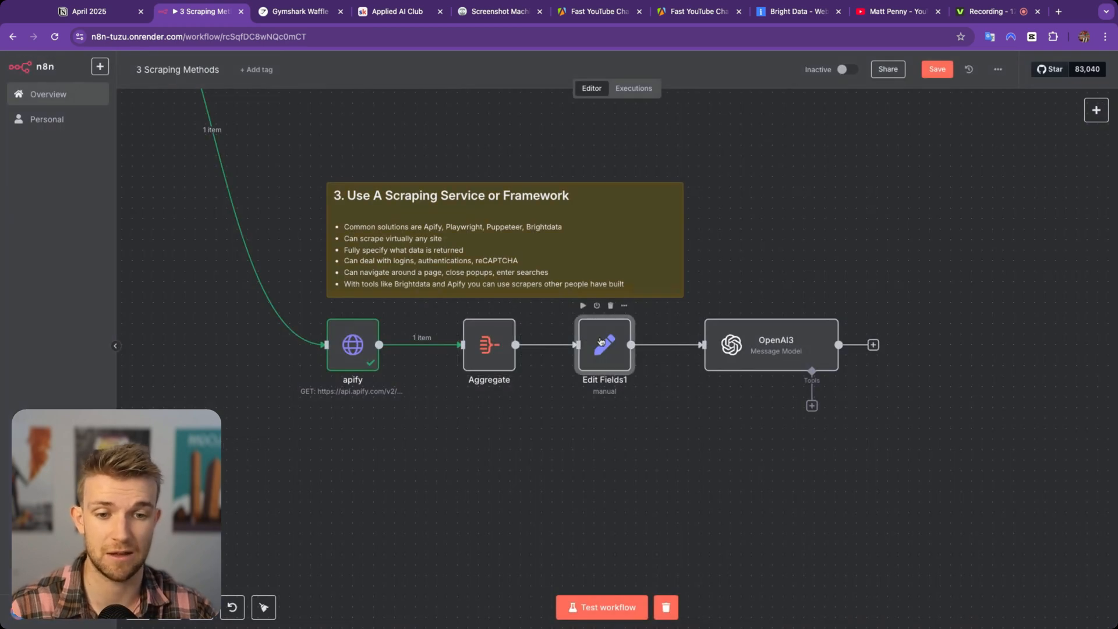
{"action": "double_click", "coordinate": [604, 344]}
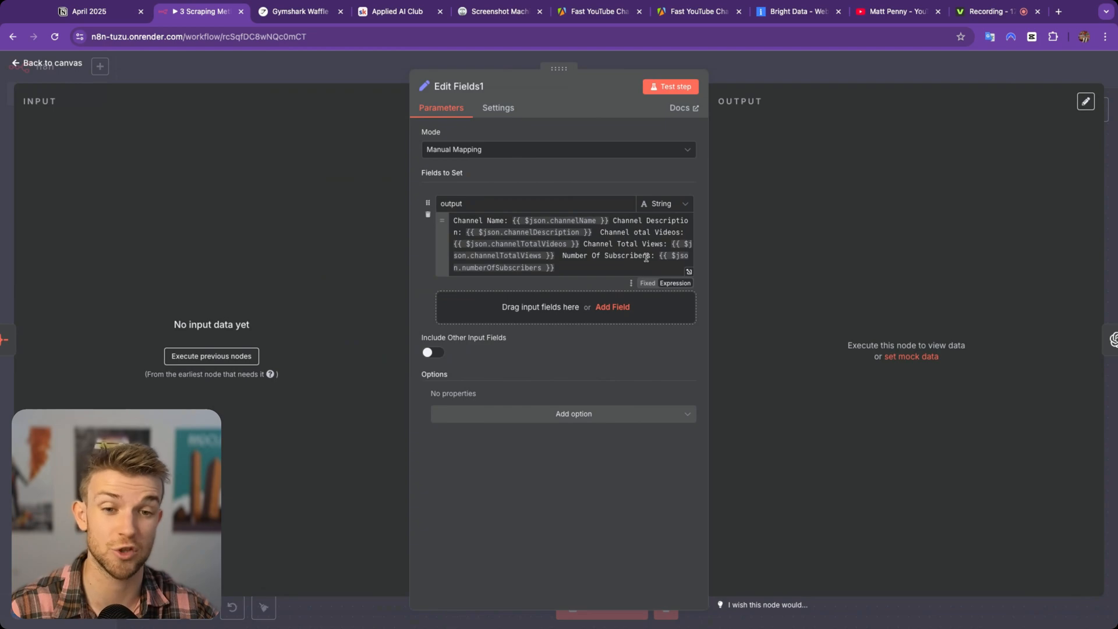
{"action": "left_click", "coordinate": [45, 63]}
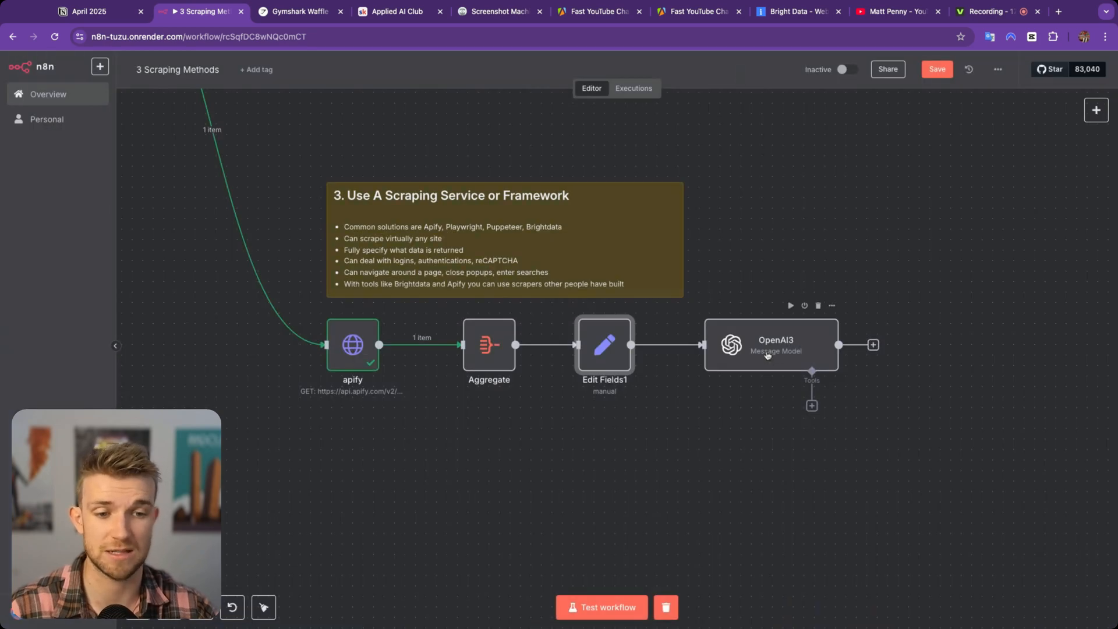
{"action": "double_click", "coordinate": [770, 344]}
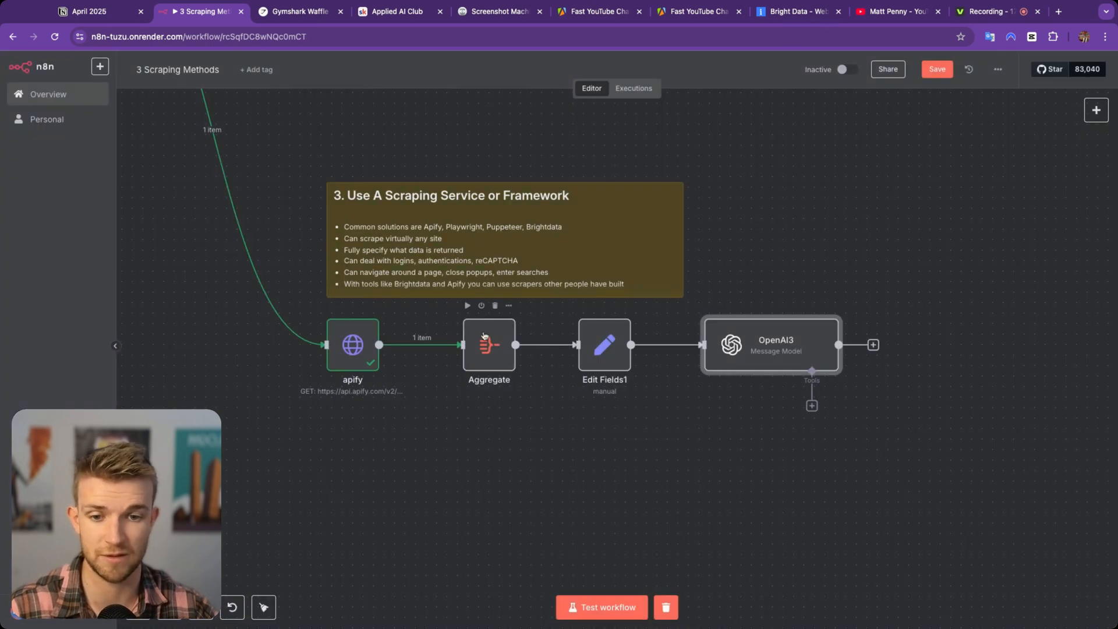
- Run the Aggregate and Edit Fields1 steps so the channel fields are combined and mapped
{"action": "double_click", "coordinate": [488, 345]}
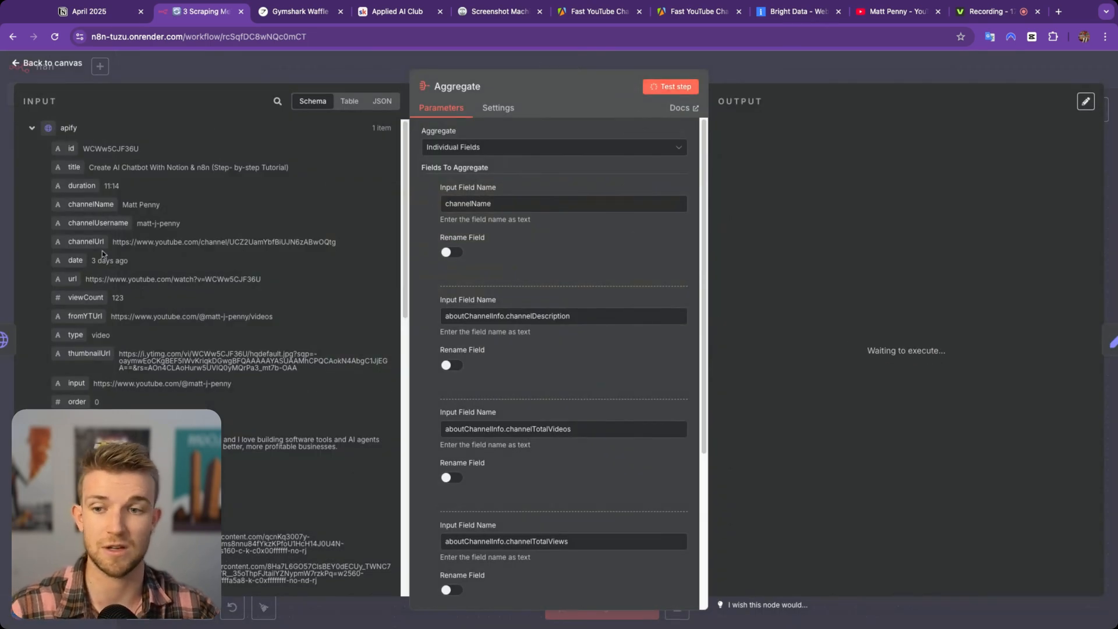
{"action": "left_click", "coordinate": [673, 86]}
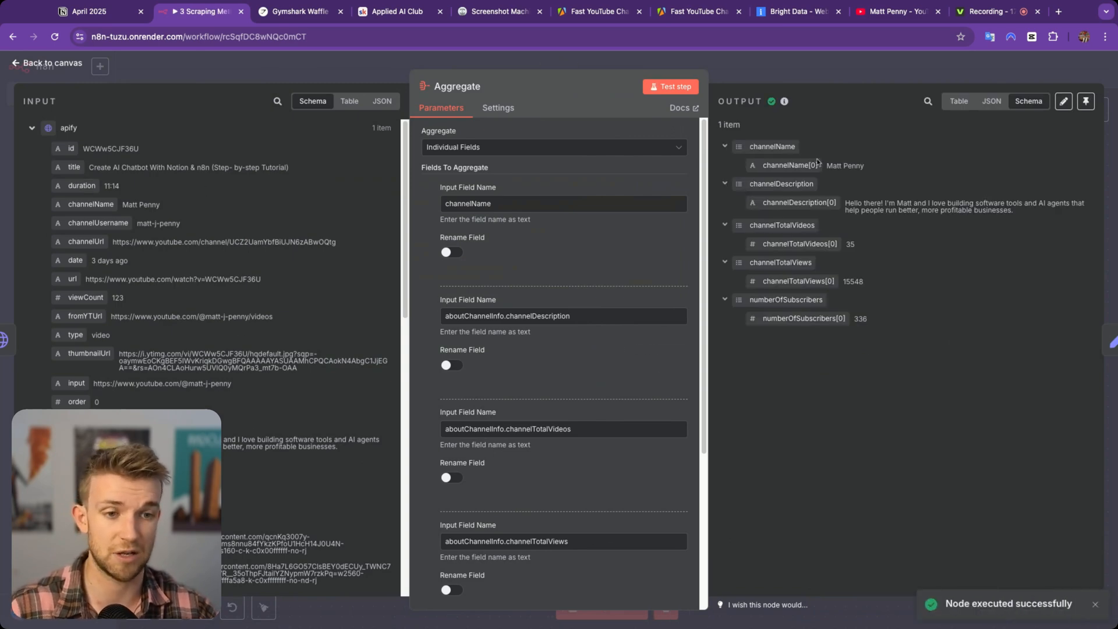
{"action": "left_click", "coordinate": [46, 63]}
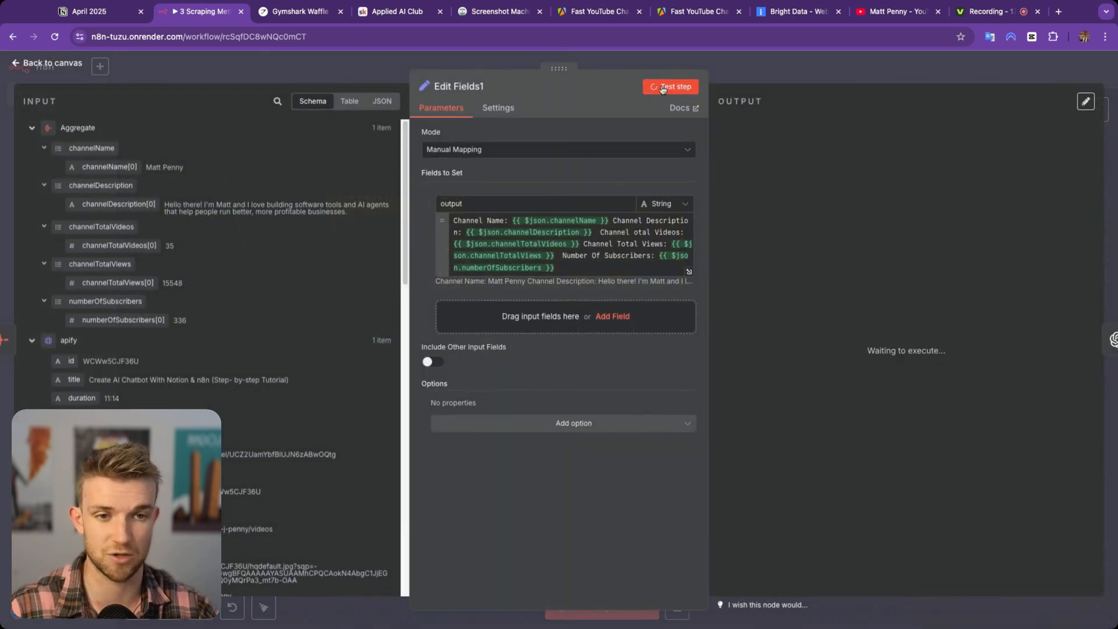
{"action": "left_click", "coordinate": [671, 86]}
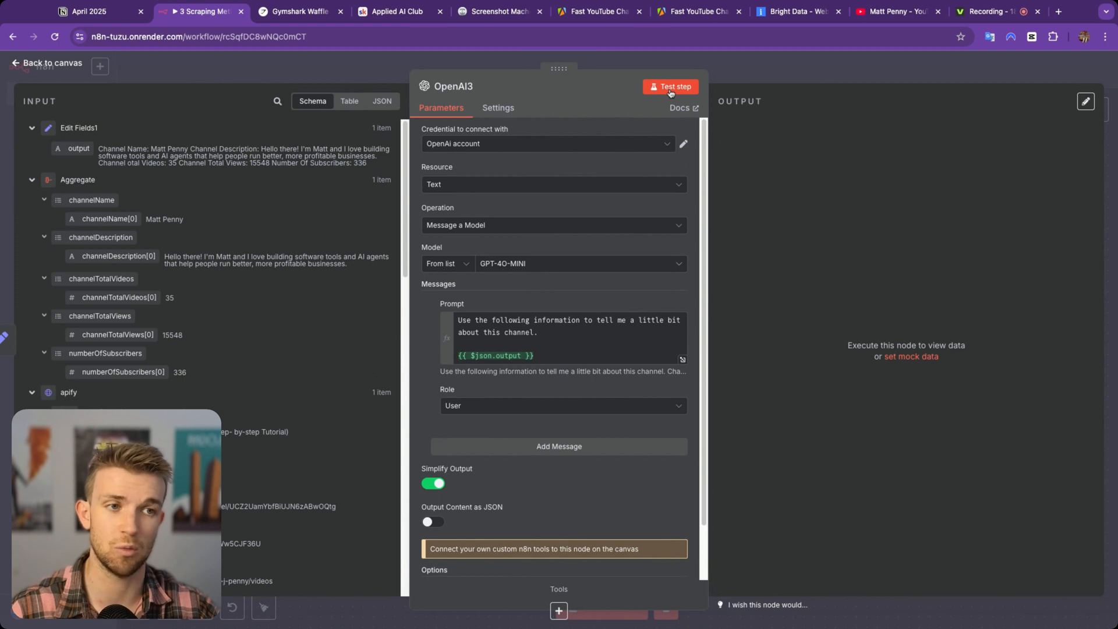
- Run OpenAI3 to summarize the Matt Penny channel, then switch to the Bright Data tab
{"action": "left_click", "coordinate": [671, 86]}
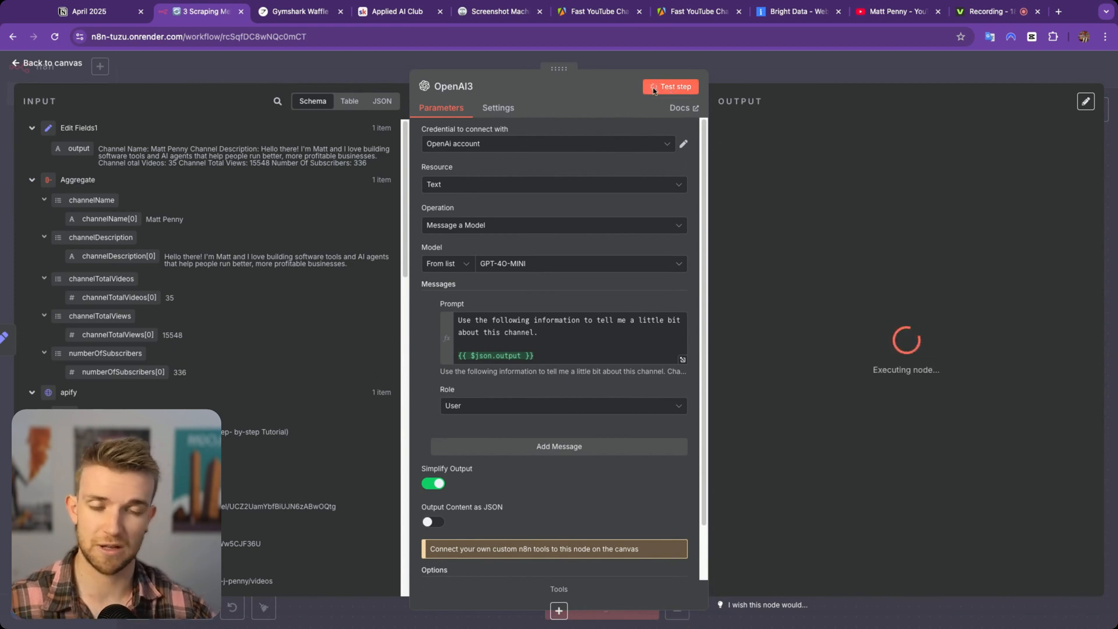
{"action": "left_click", "coordinate": [673, 86]}
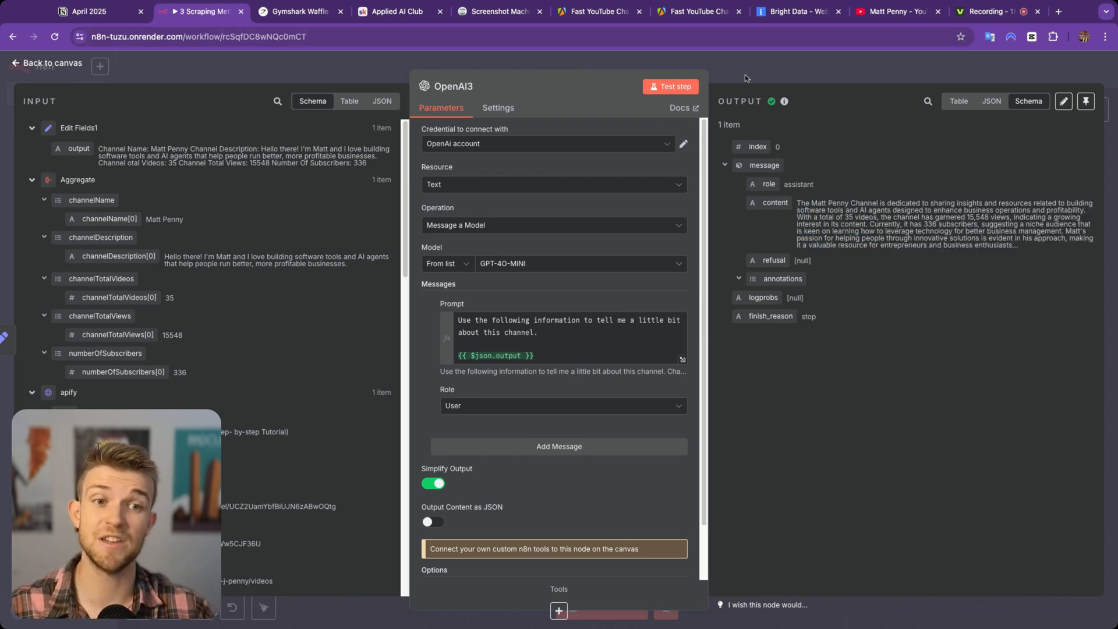
{"action": "left_click", "coordinate": [791, 12]}
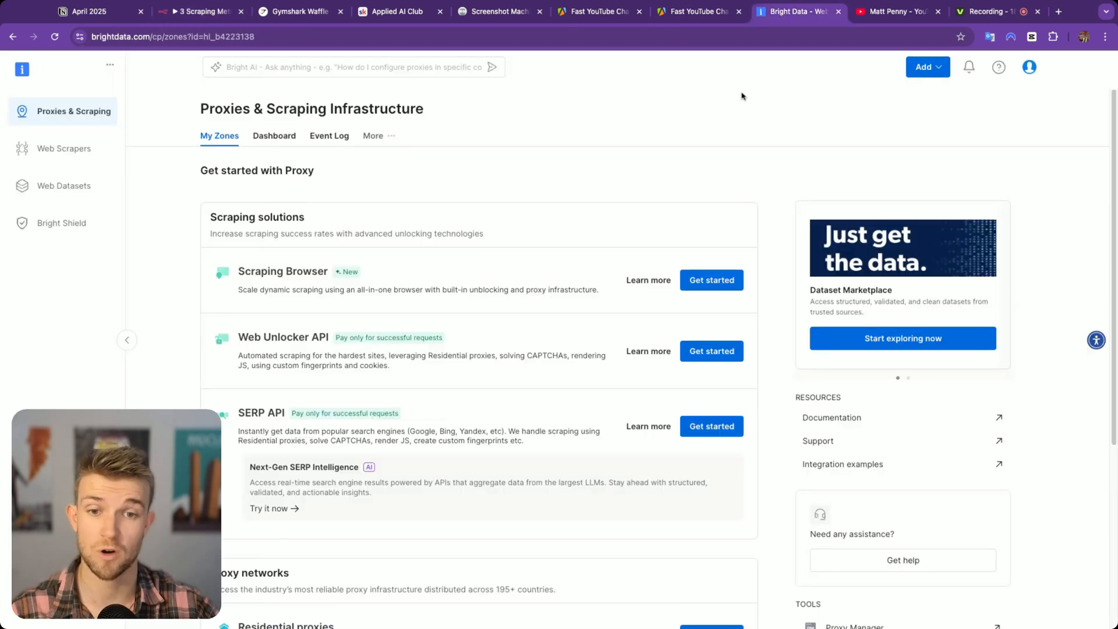
{"action": "mouse_move", "coordinate": [696, 135]}
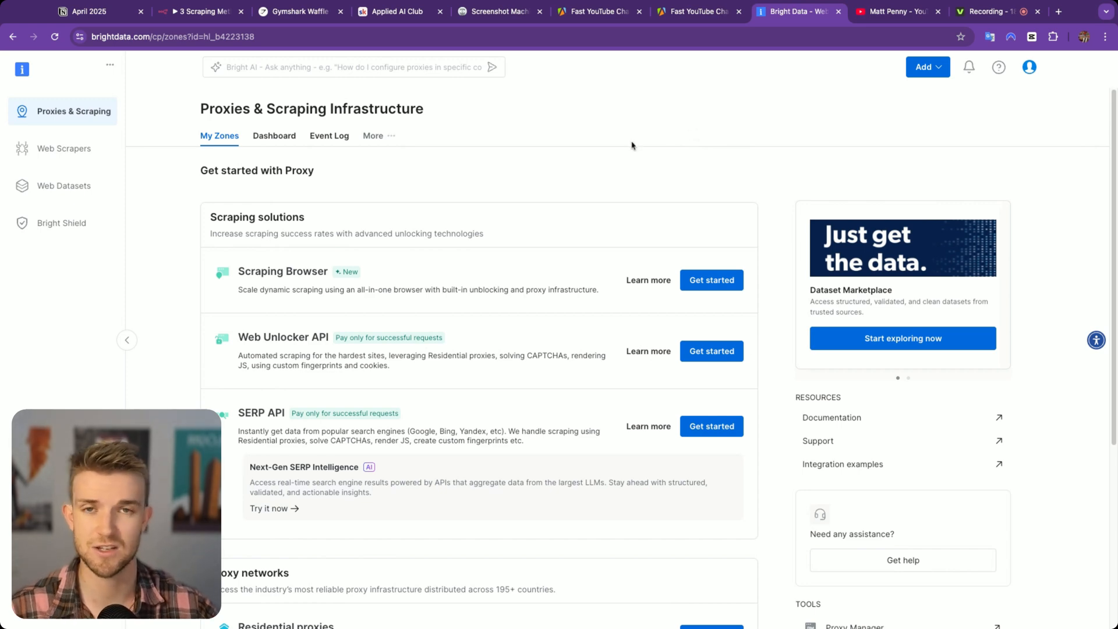
{"action": "mouse_move", "coordinate": [278, 30]}
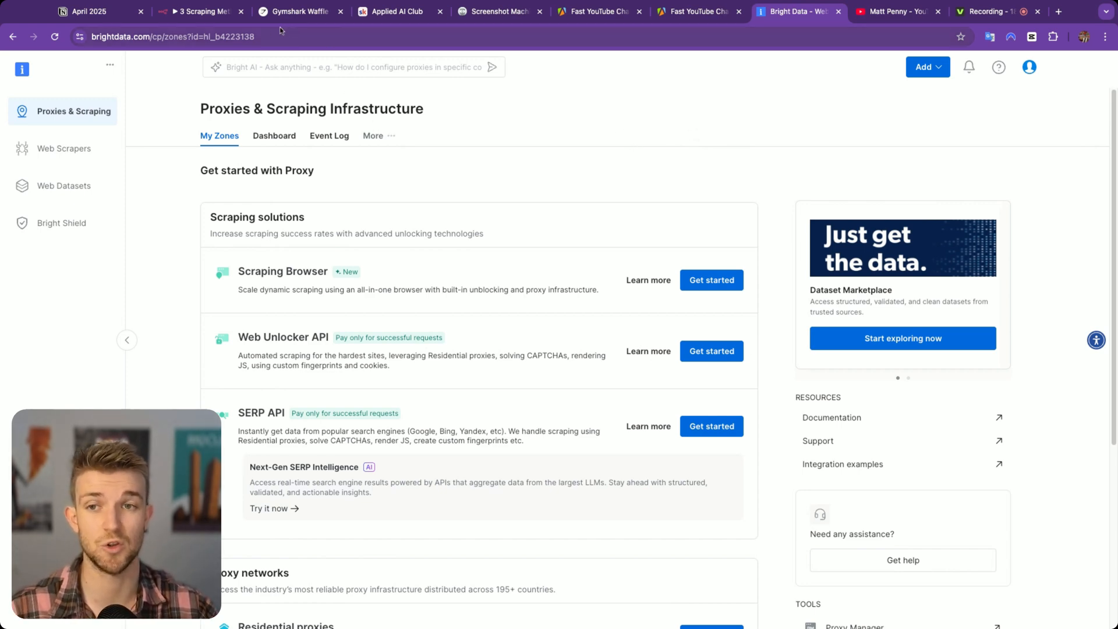
{"action": "left_click", "coordinate": [202, 11]}
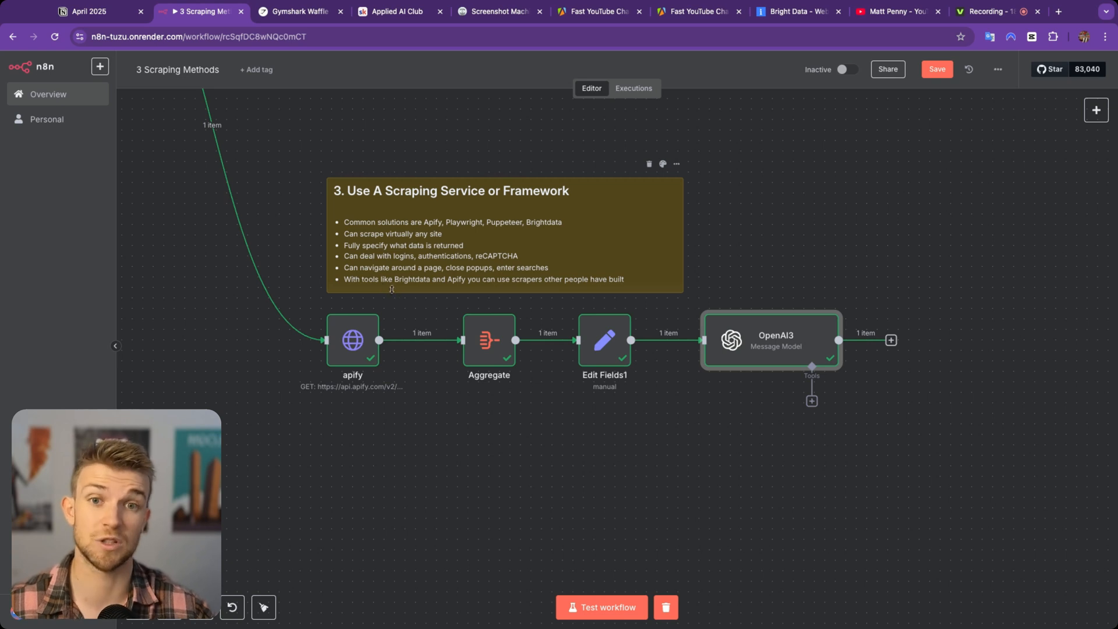
{"action": "mouse_move", "coordinate": [396, 281]}
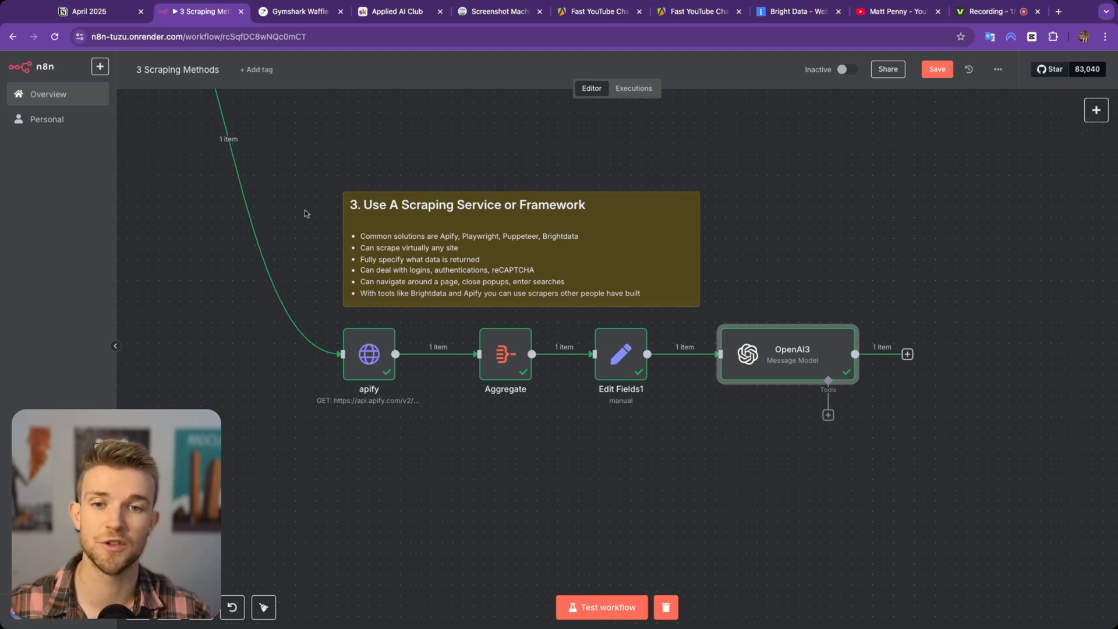
{"action": "scroll", "scroll_direction": "down", "scroll_amount": 3}
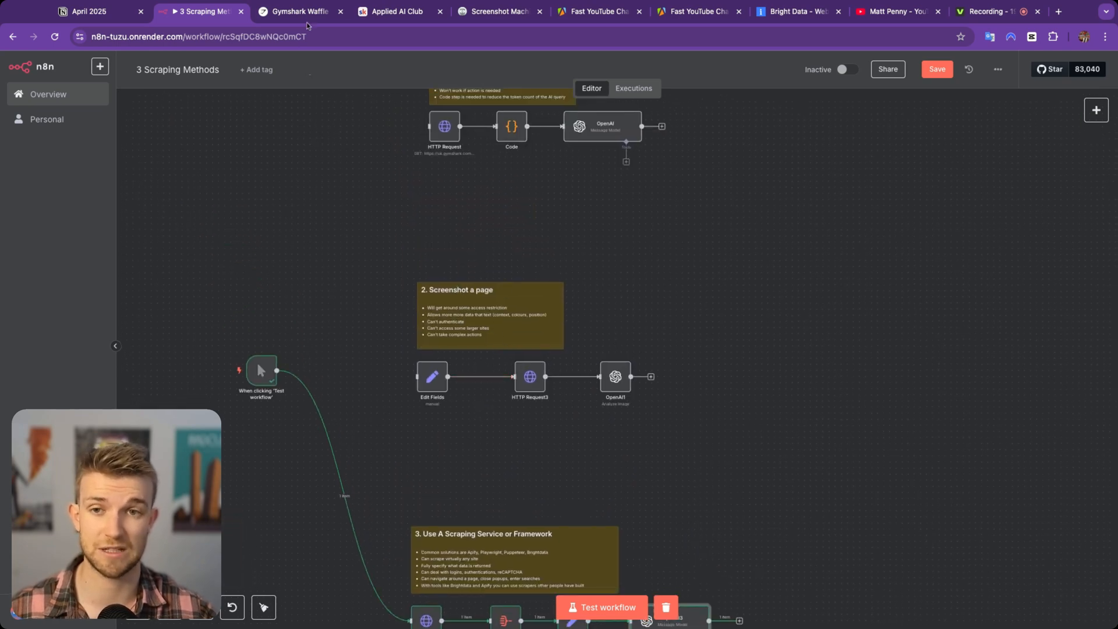
{"action": "left_click", "coordinate": [396, 12]}
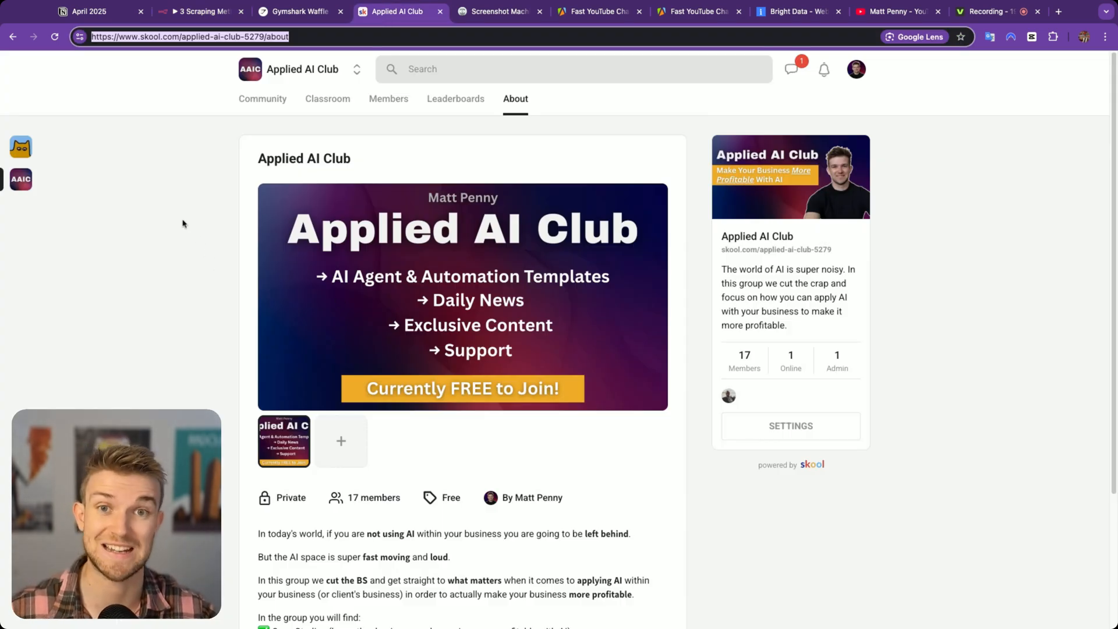
{"action": "left_click", "coordinate": [199, 12]}
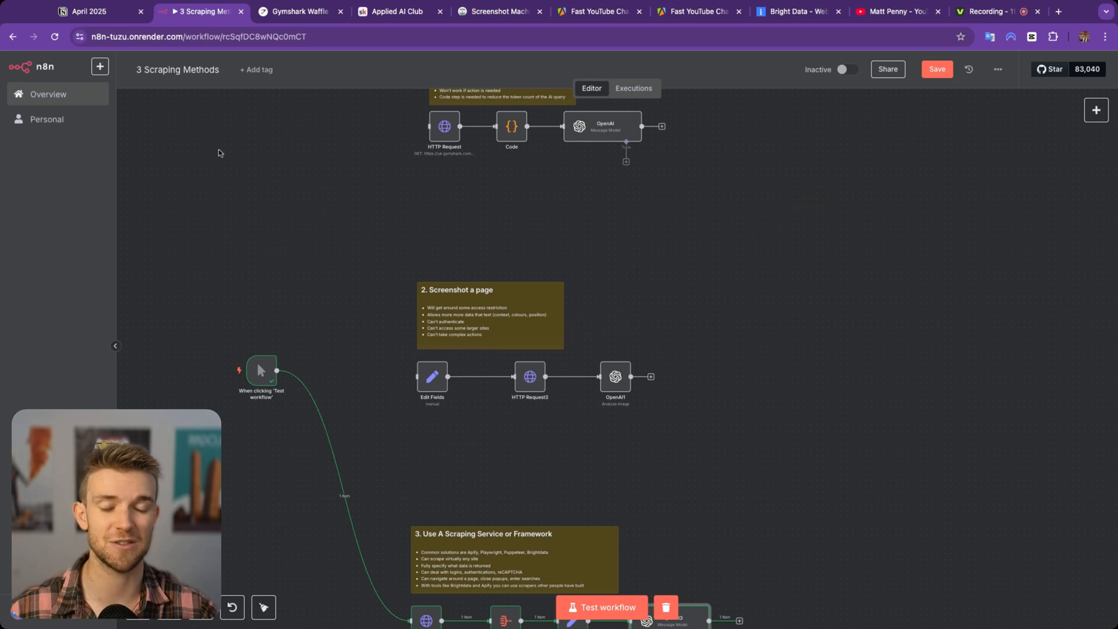
{"action": "mouse_move", "coordinate": [220, 152]}
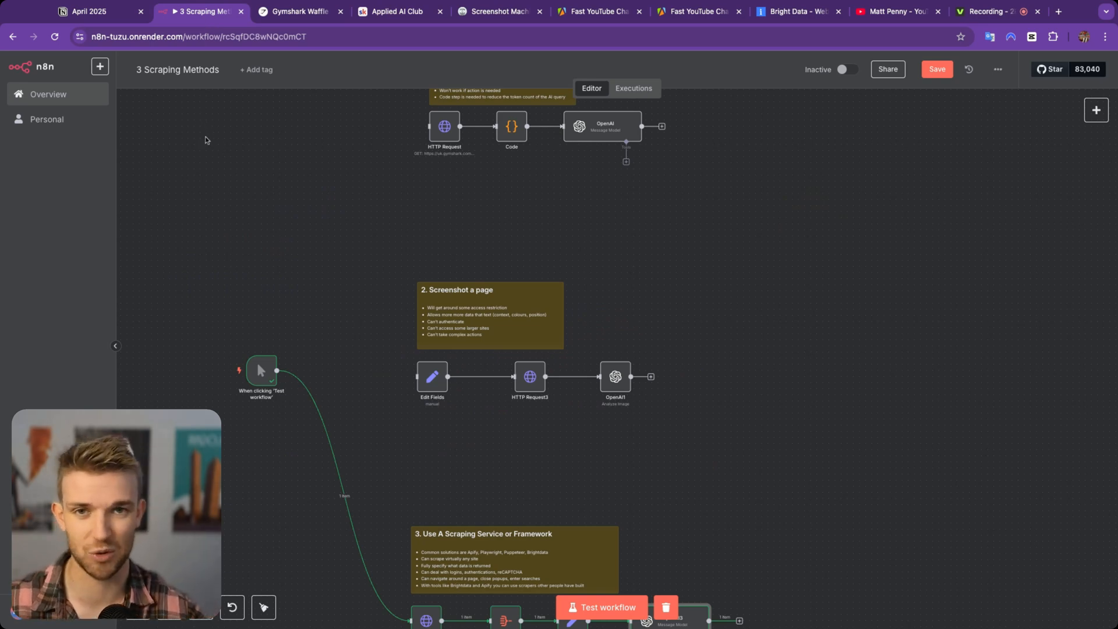